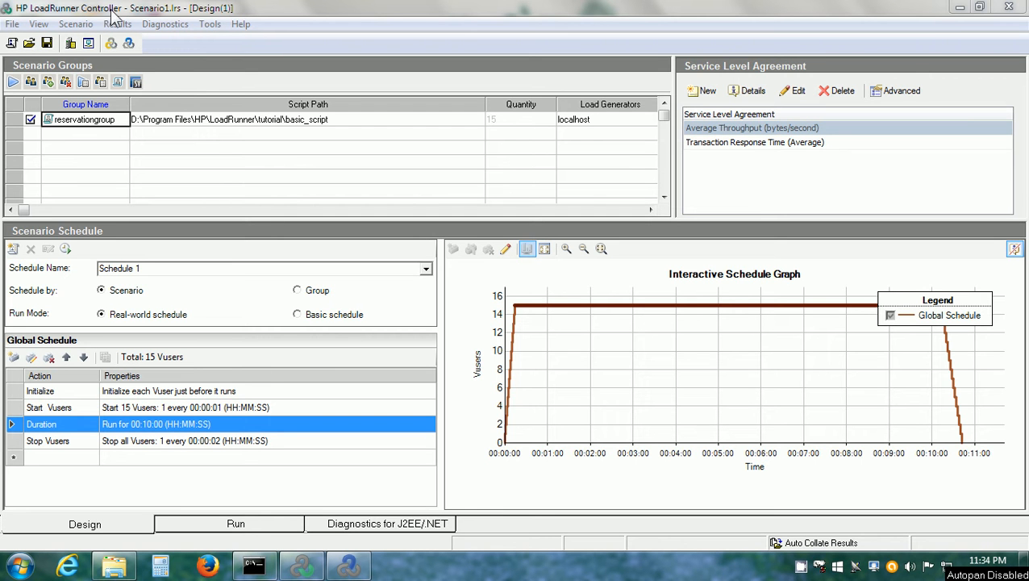
mouse_move(145, 24)
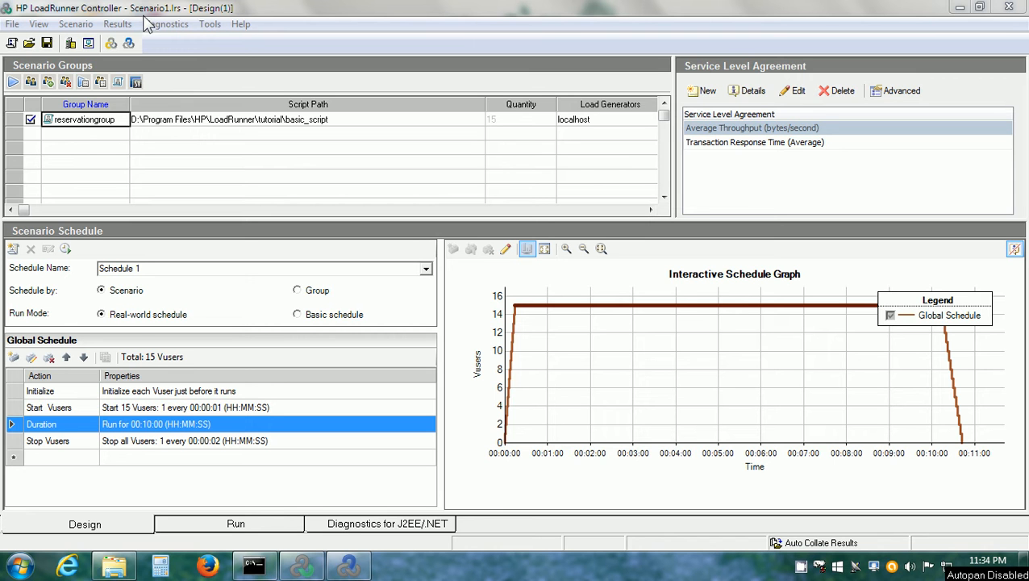
mouse_move(142, 438)
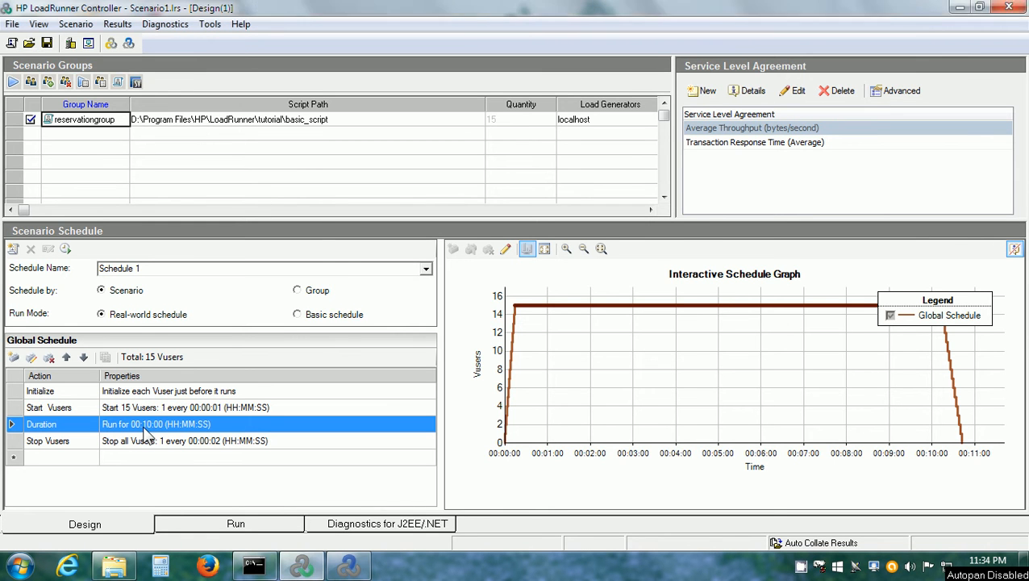
- Accept the ten-minute run duration and begin editing the transaction response time SLA goal
double_click(156, 423)
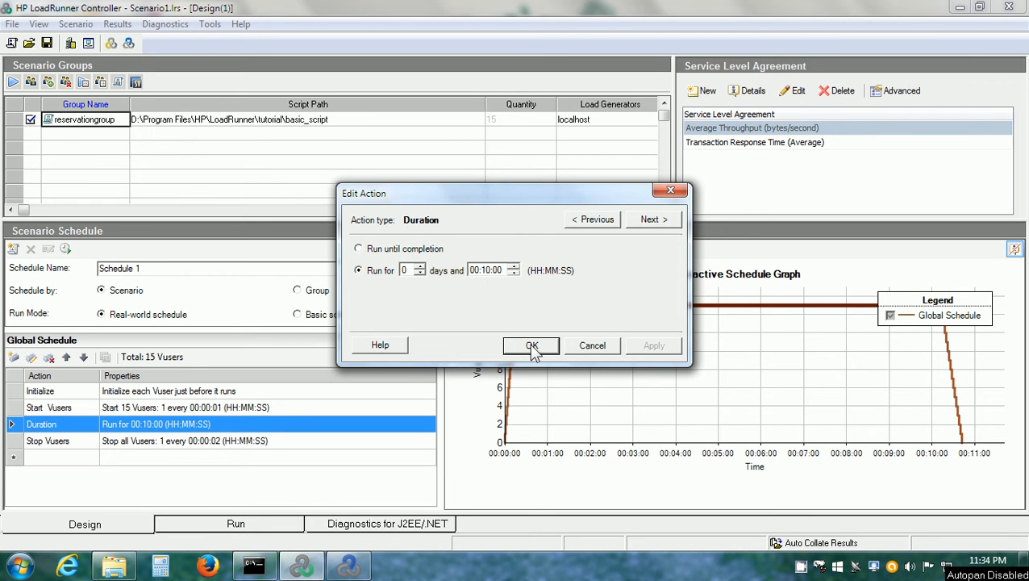
left_click(531, 346)
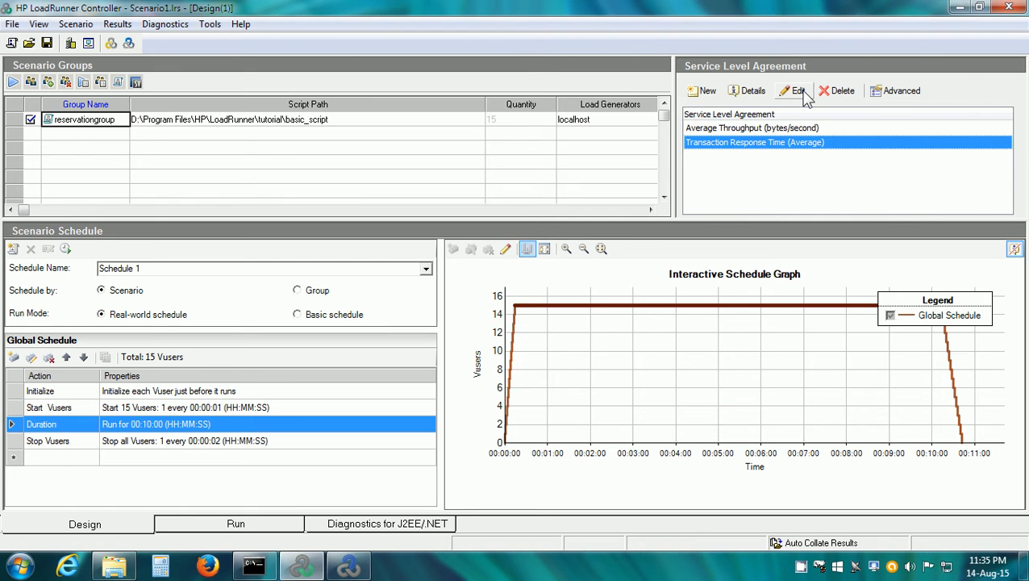
left_click(797, 90)
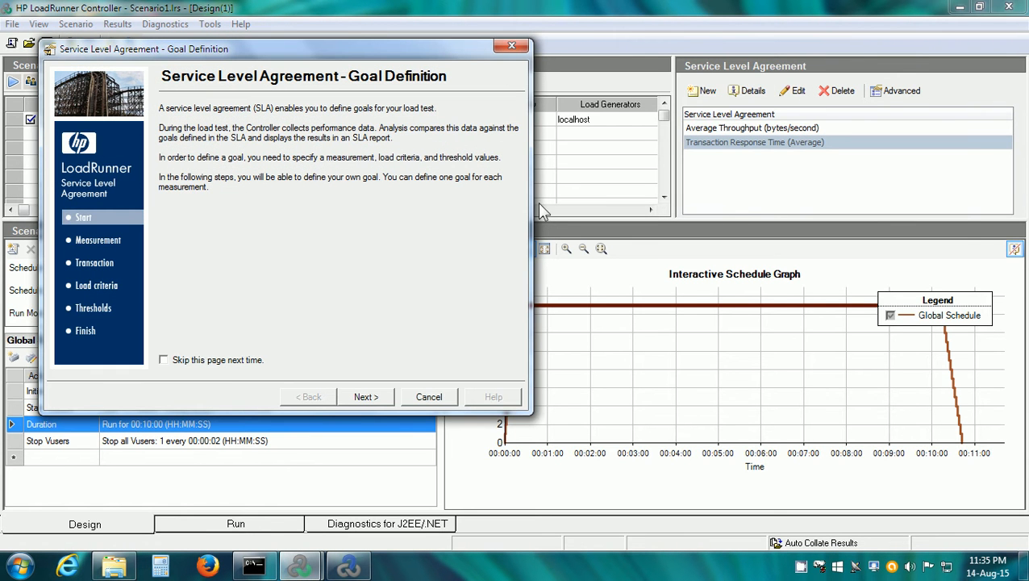
mouse_move(428, 339)
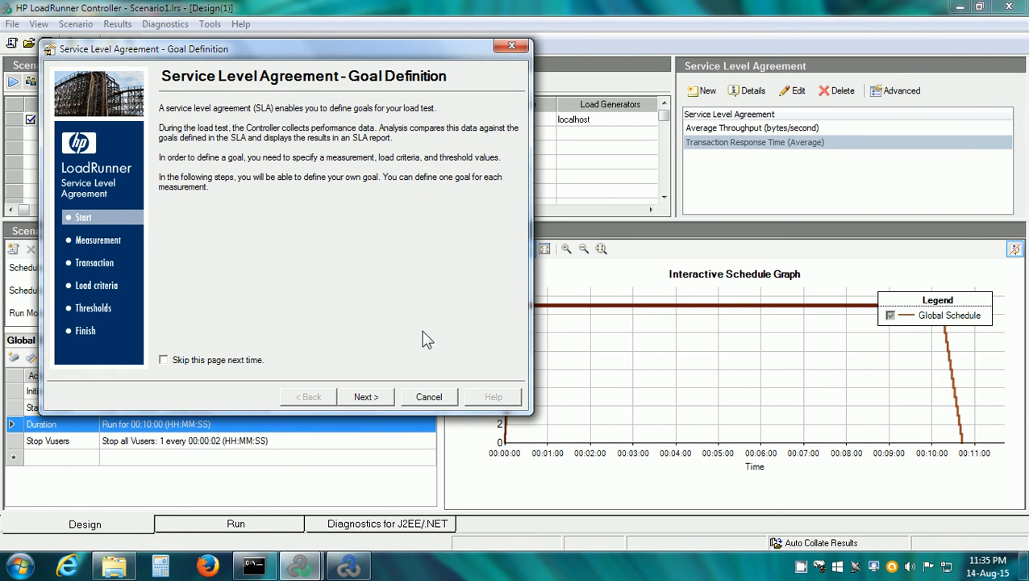
- Choose the HomePage and CheckItinerary transactions for the average response time goal
left_click(365, 397)
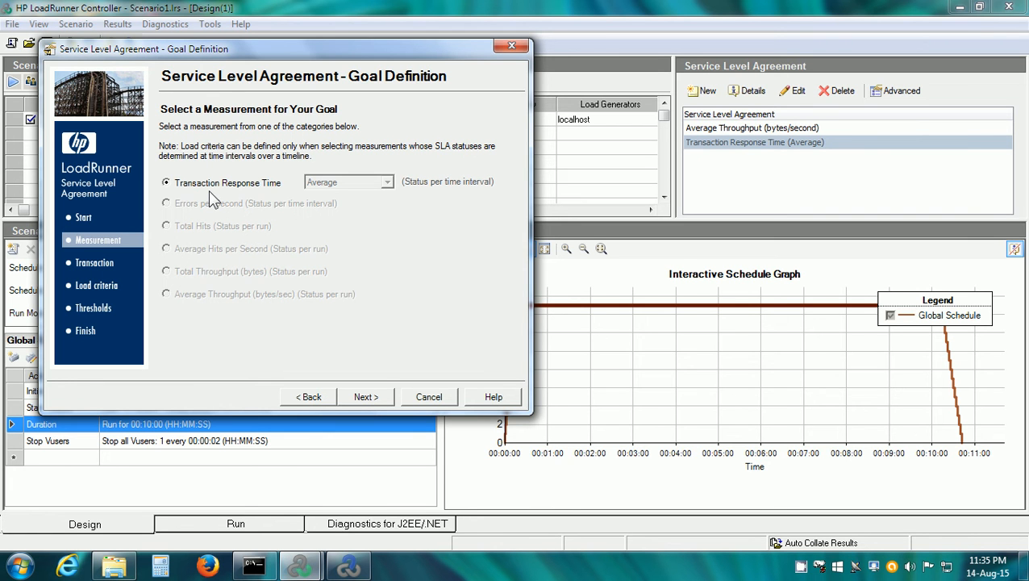
mouse_move(358, 397)
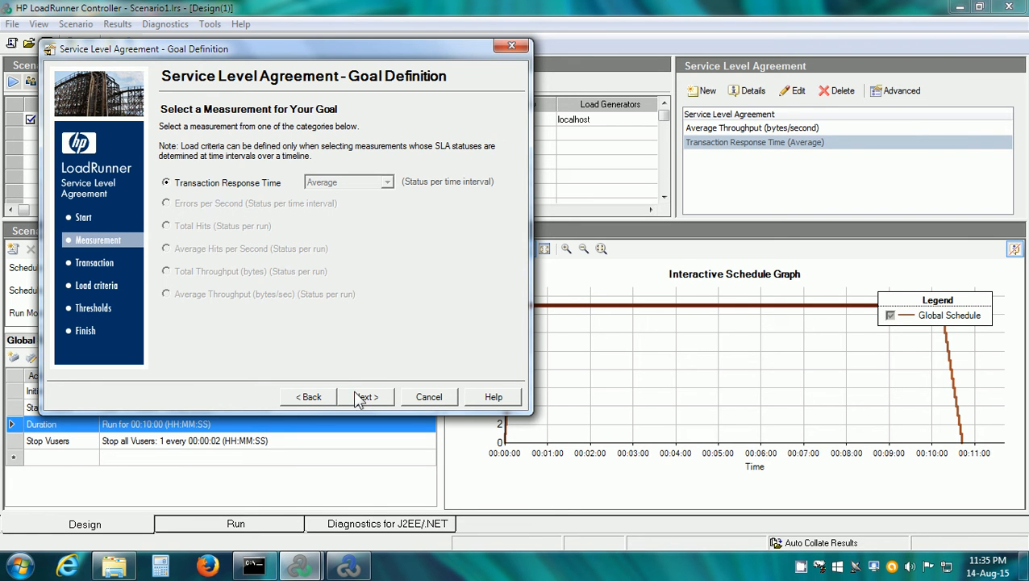
left_click(365, 397)
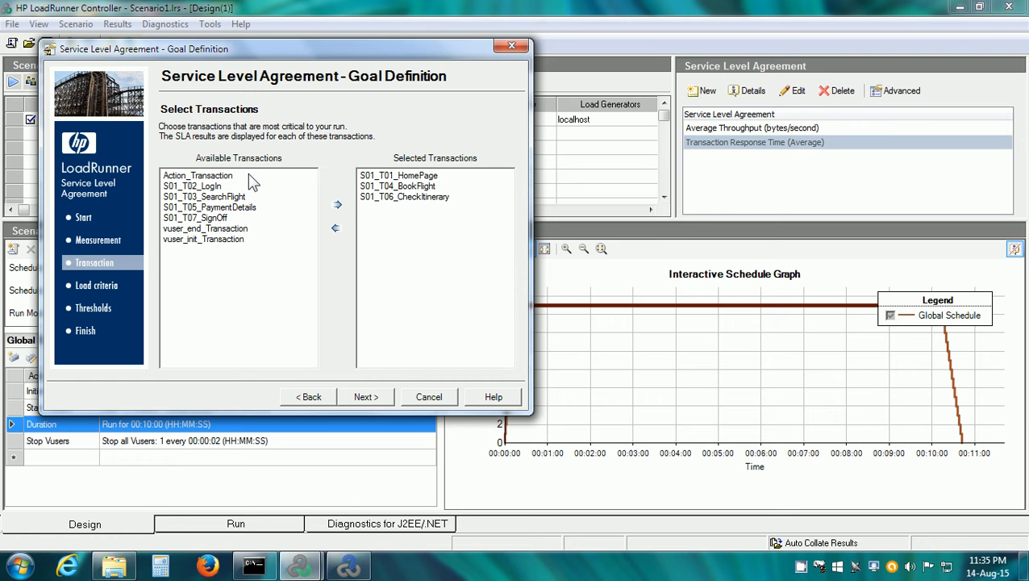
mouse_move(418, 181)
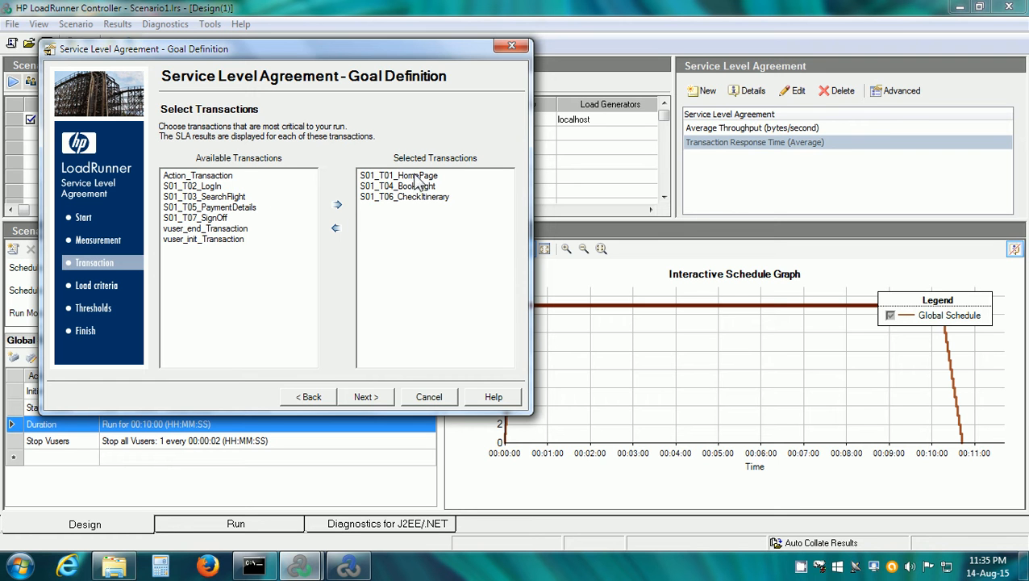
left_click(399, 174)
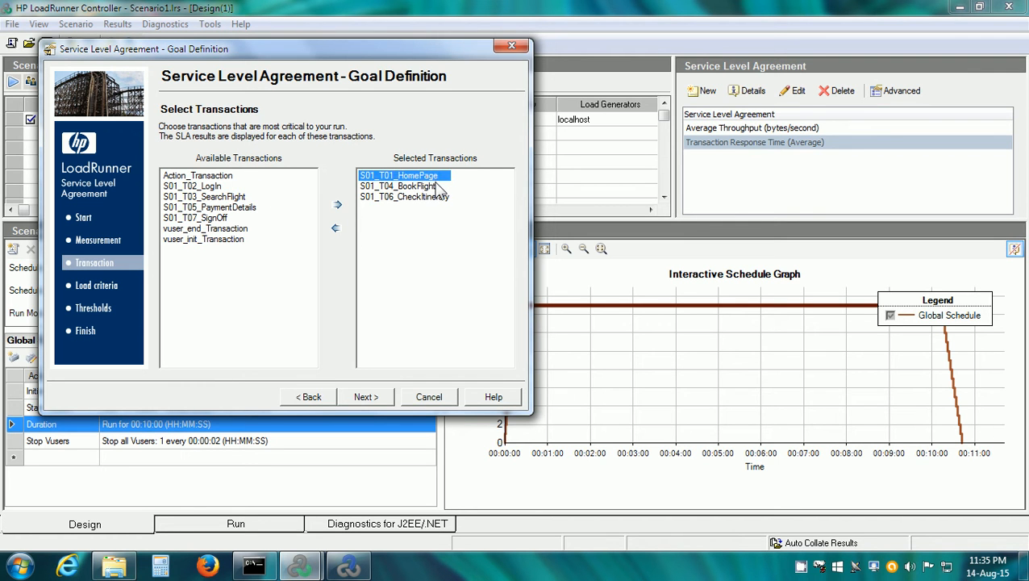
left_click(404, 197)
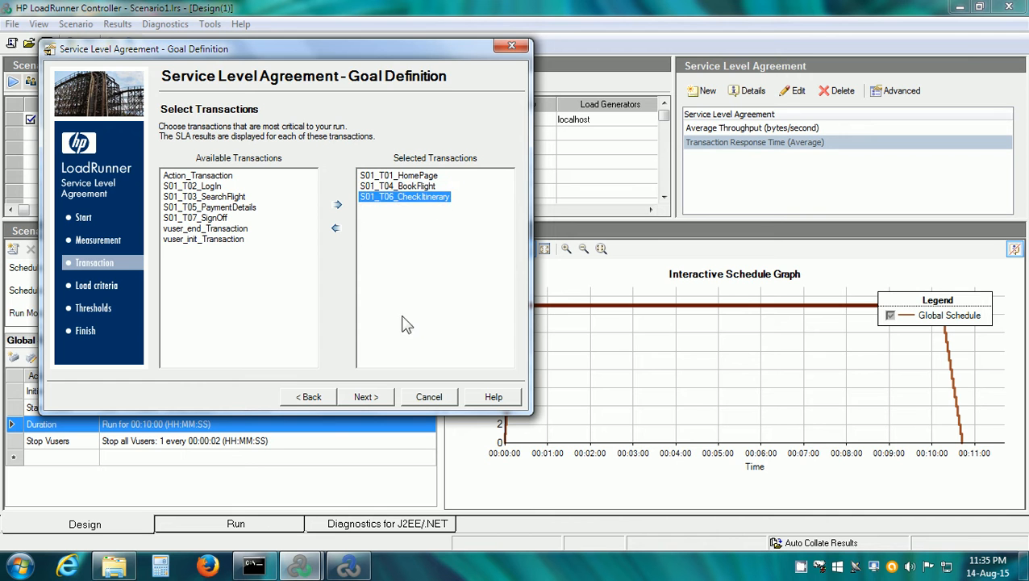
left_click(365, 396)
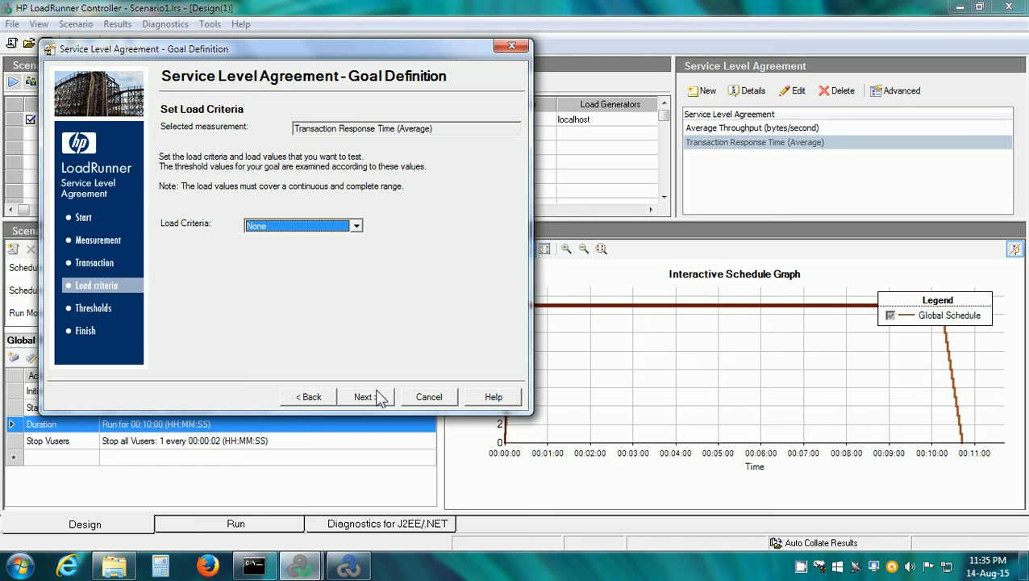
- Enter the 0.5-second thresholds and finish defining the SLA goal
left_click(364, 397)
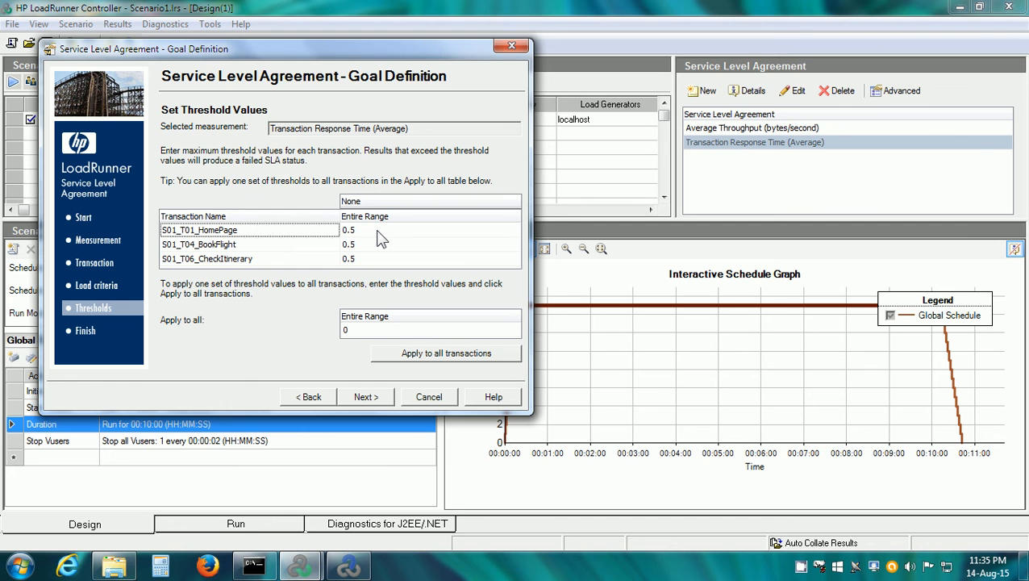
left_click(379, 229)
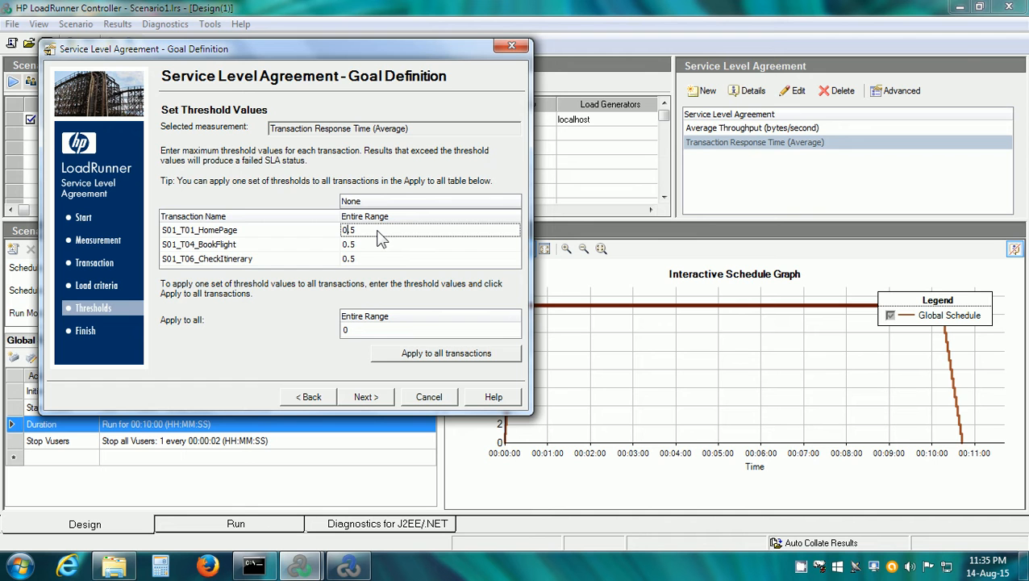
left_click(365, 397)
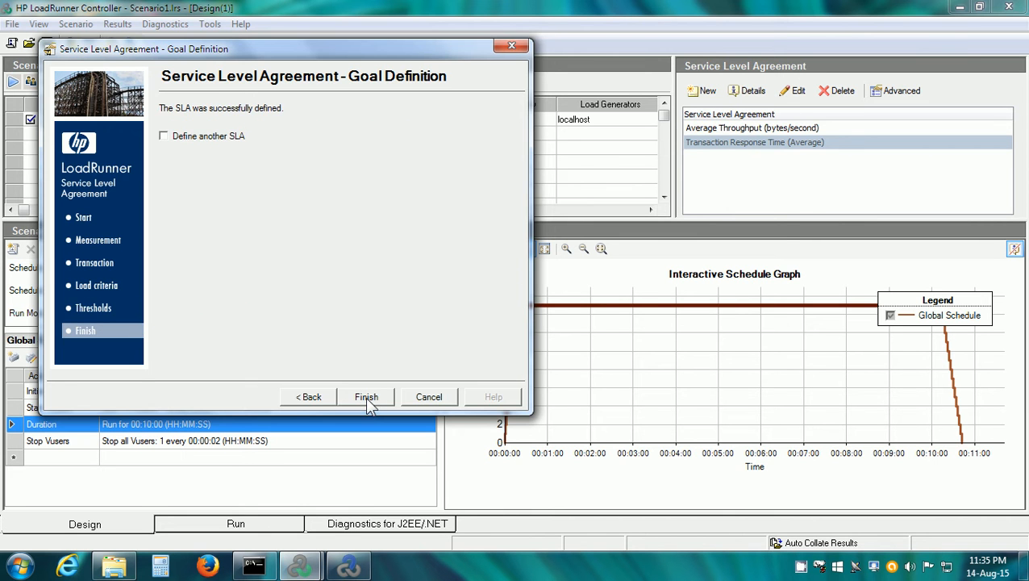
left_click(366, 397)
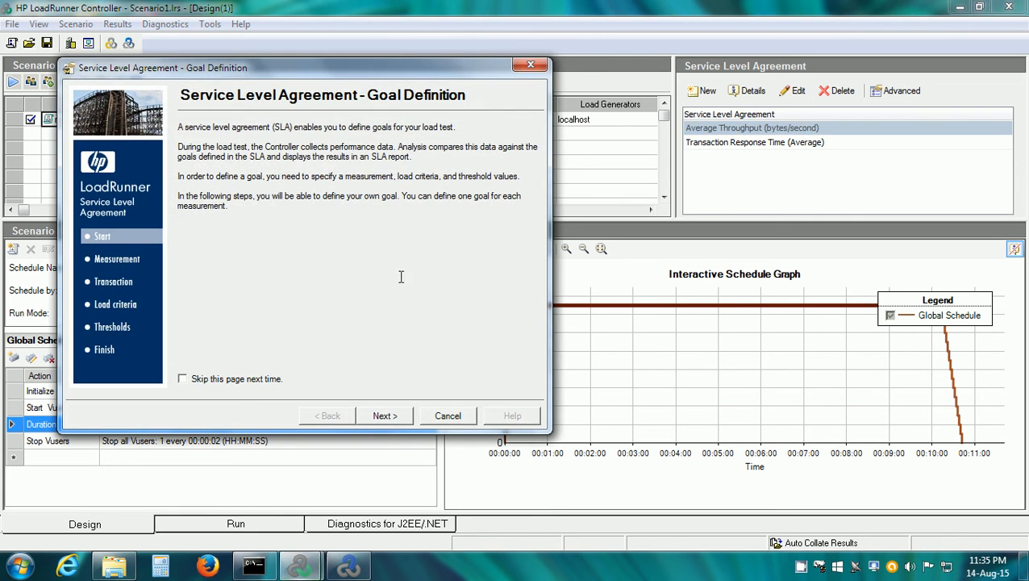
- Advance the Average Throughput SLA wizard to its threshold step
left_click(384, 416)
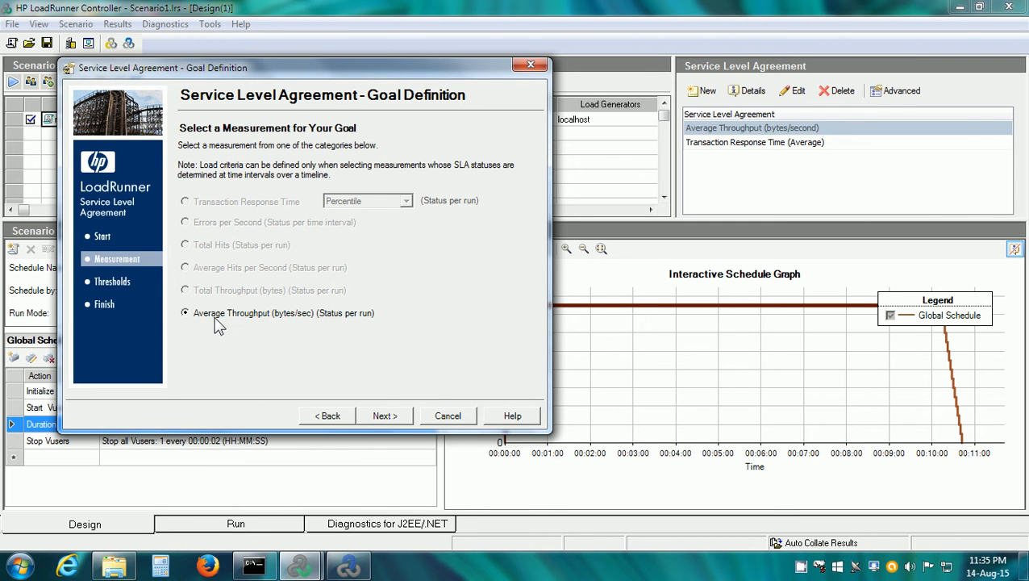
left_click(384, 416)
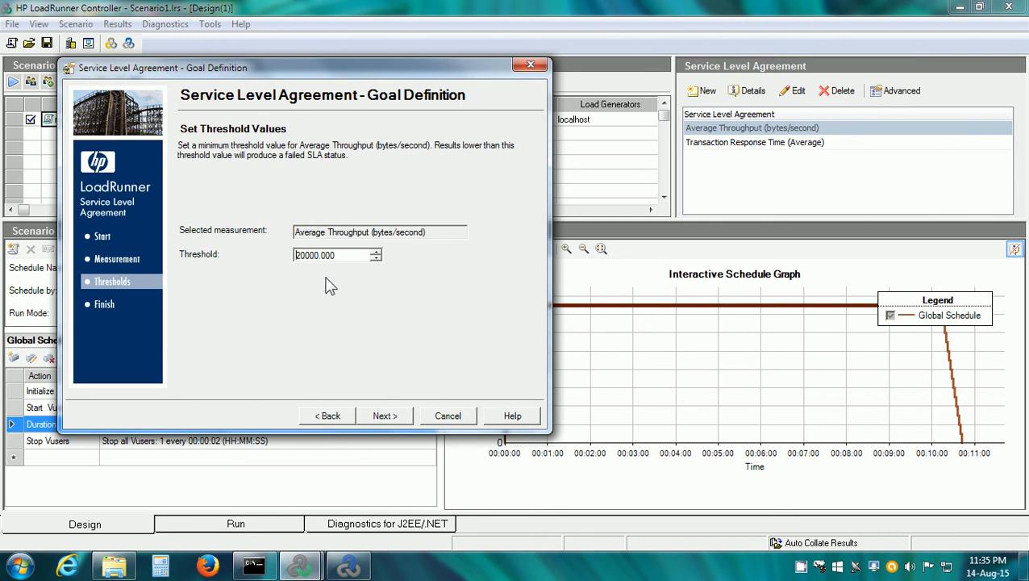
mouse_move(336, 275)
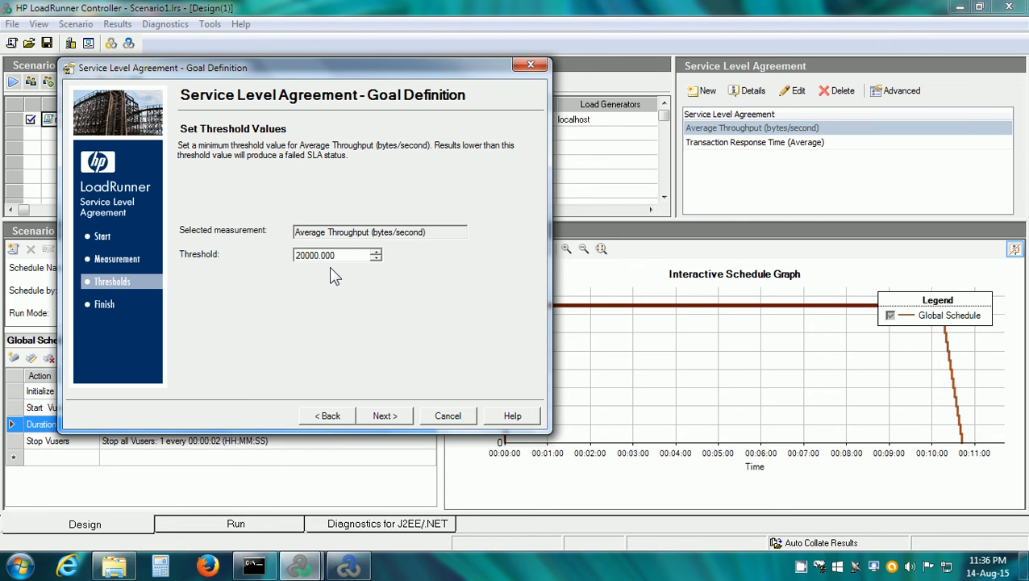
mouse_move(368, 421)
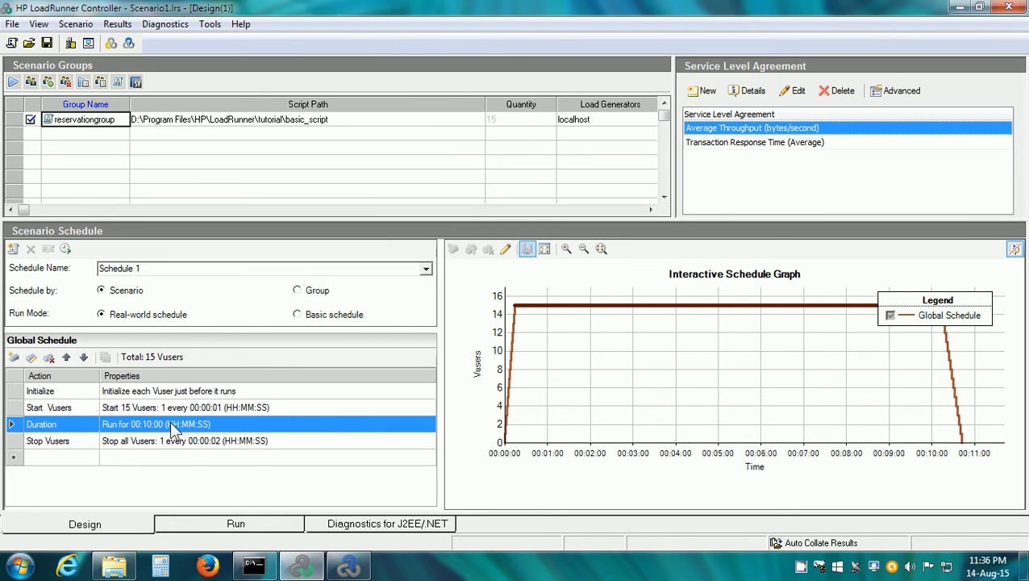
mouse_move(233, 533)
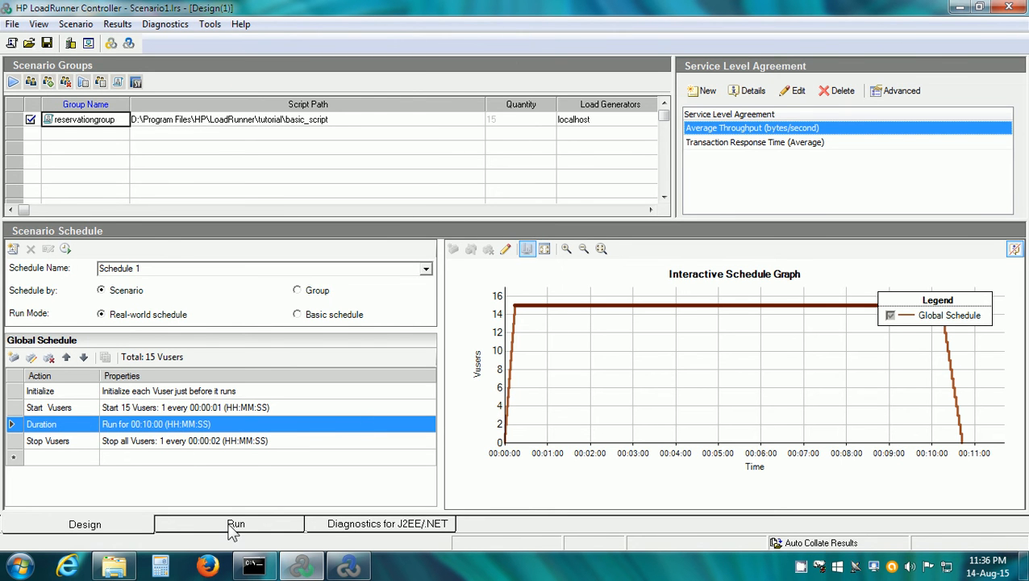
- Show the finished run in the Run view and bring up the Results menu
left_click(235, 523)
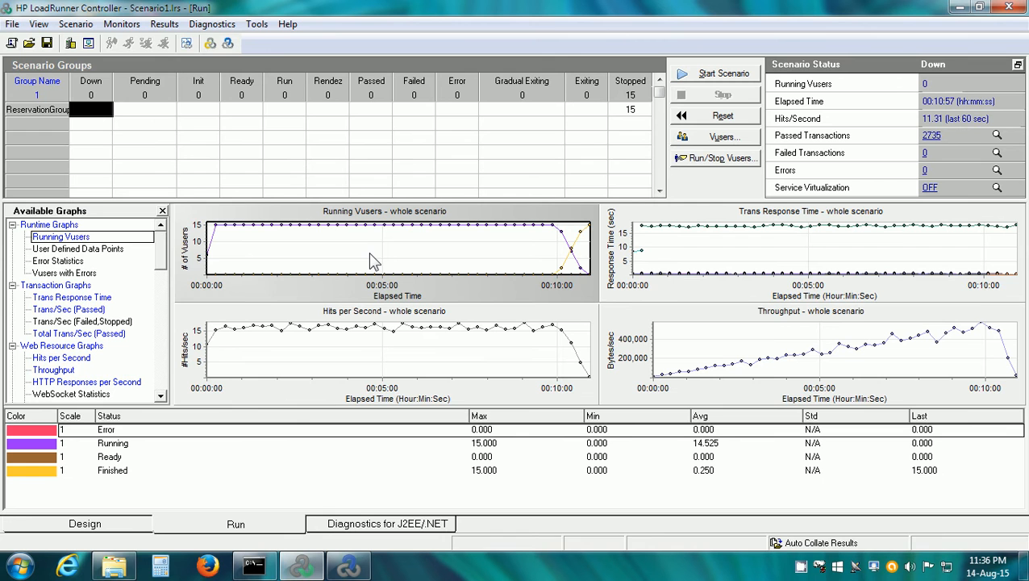
mouse_move(173, 39)
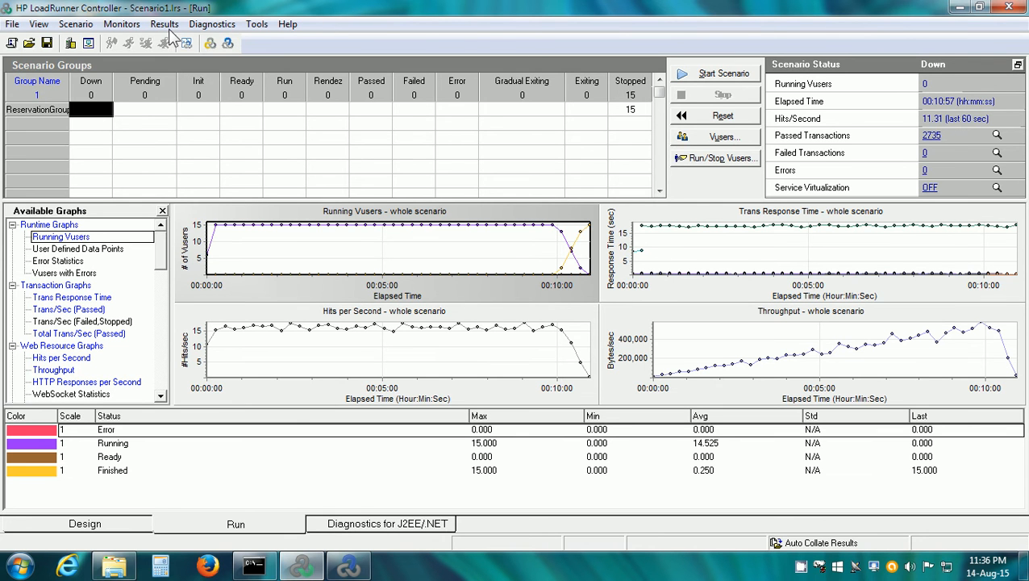
left_click(164, 25)
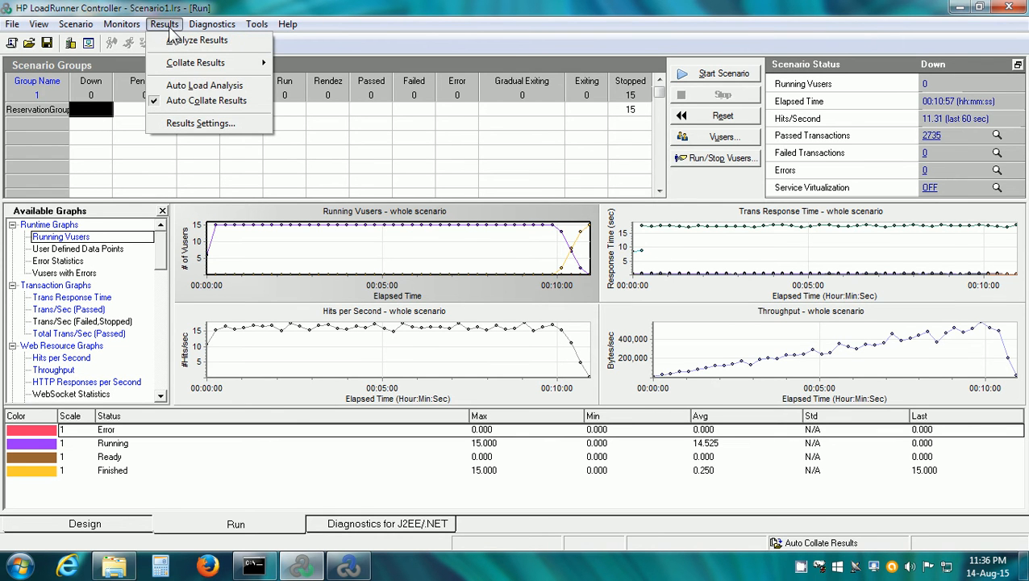
mouse_move(196, 39)
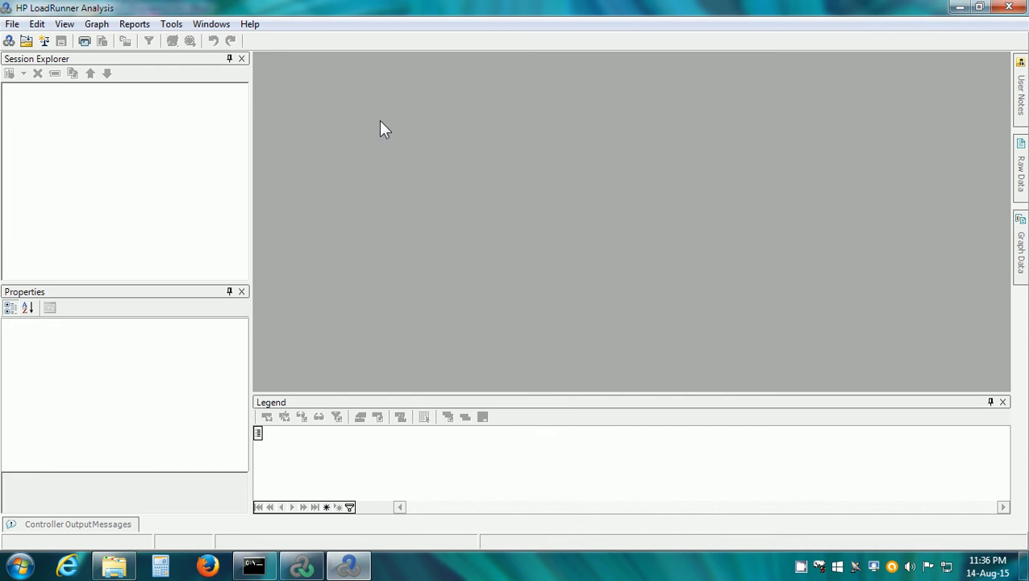
mouse_move(395, 135)
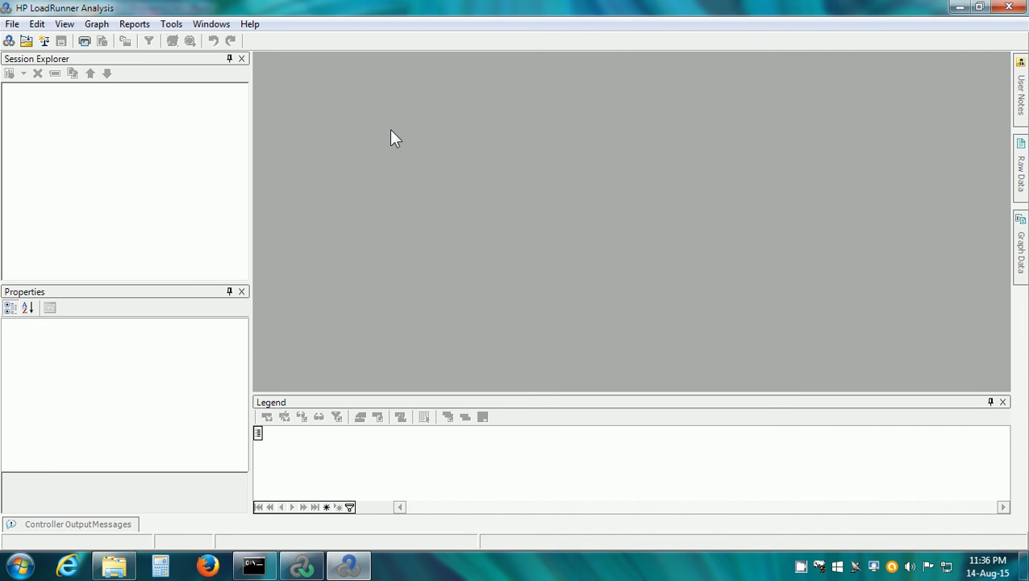
- Start a new session from E:\Training\LoadRunner\Results\Scenario1\result2
left_click(13, 24)
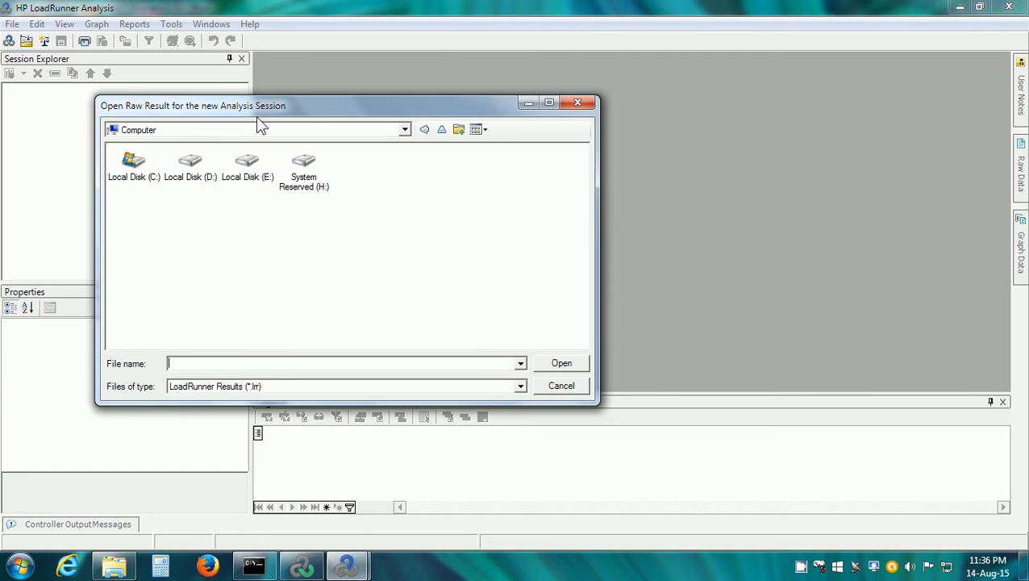
double_click(248, 162)
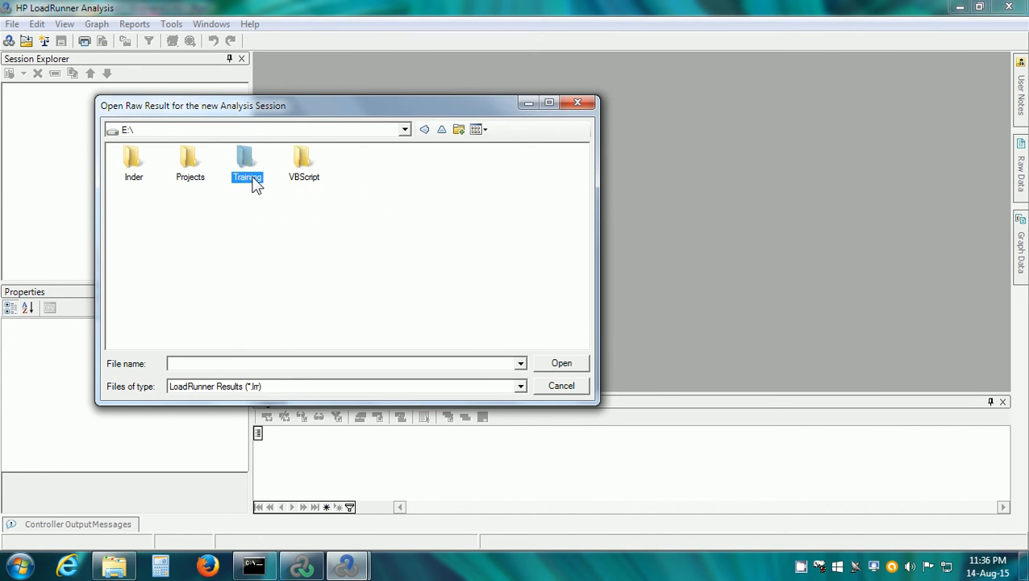
double_click(247, 161)
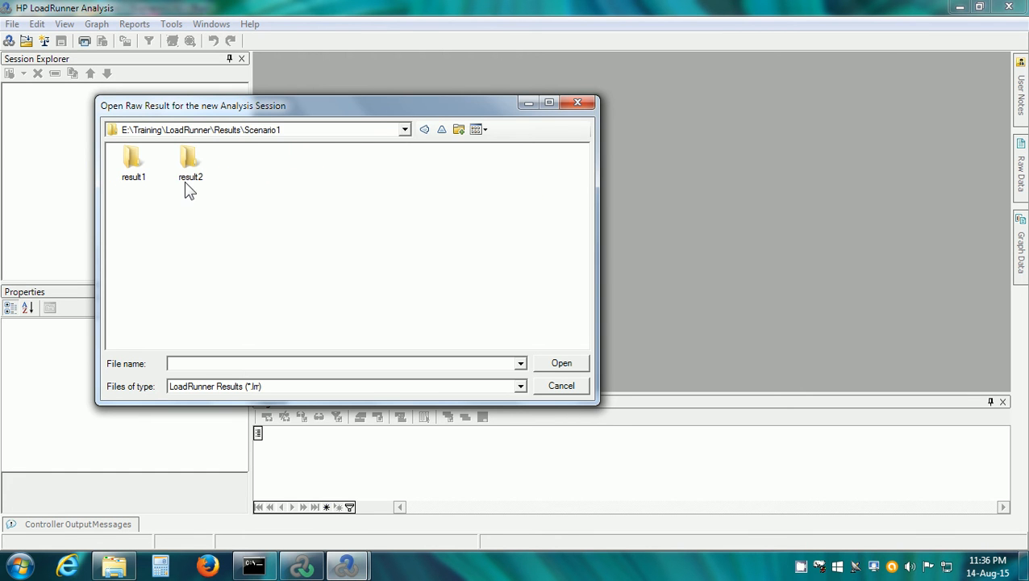
double_click(191, 161)
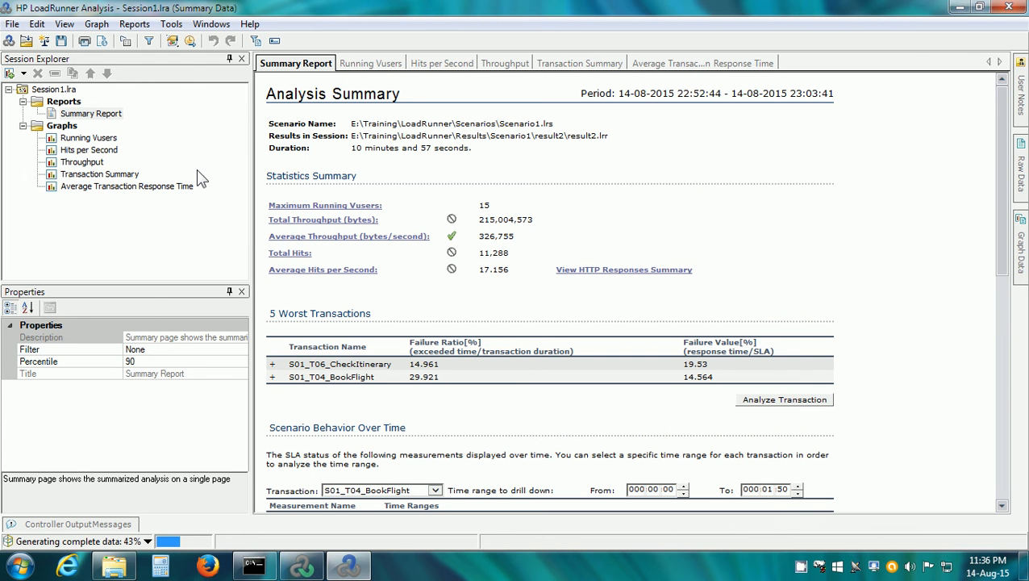
mouse_move(404, 101)
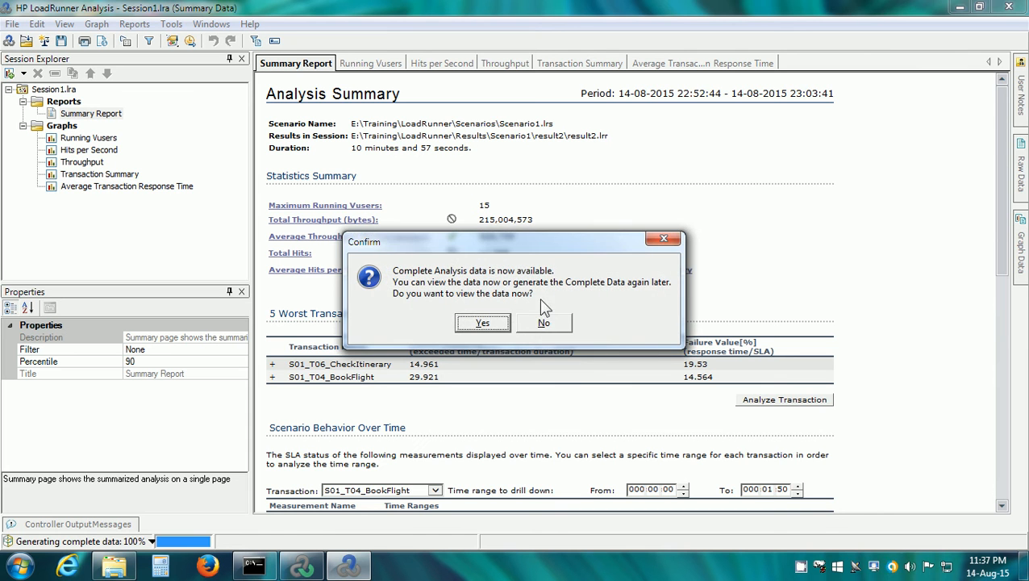
- Dismiss the complete-data prompt, glance at Running Vusers, and return to the Summary Report
left_click(482, 323)
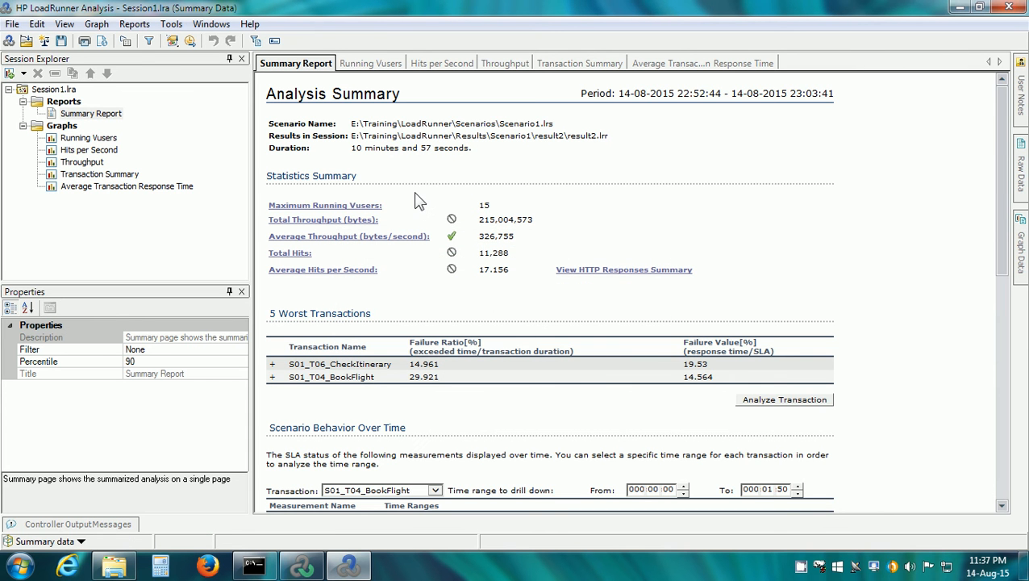
mouse_move(355, 211)
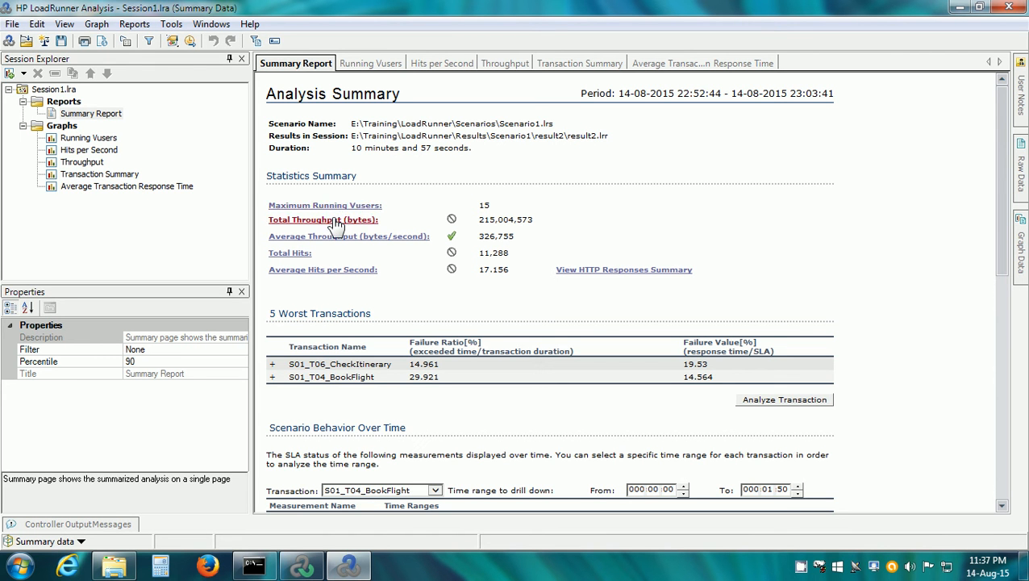
mouse_move(336, 250)
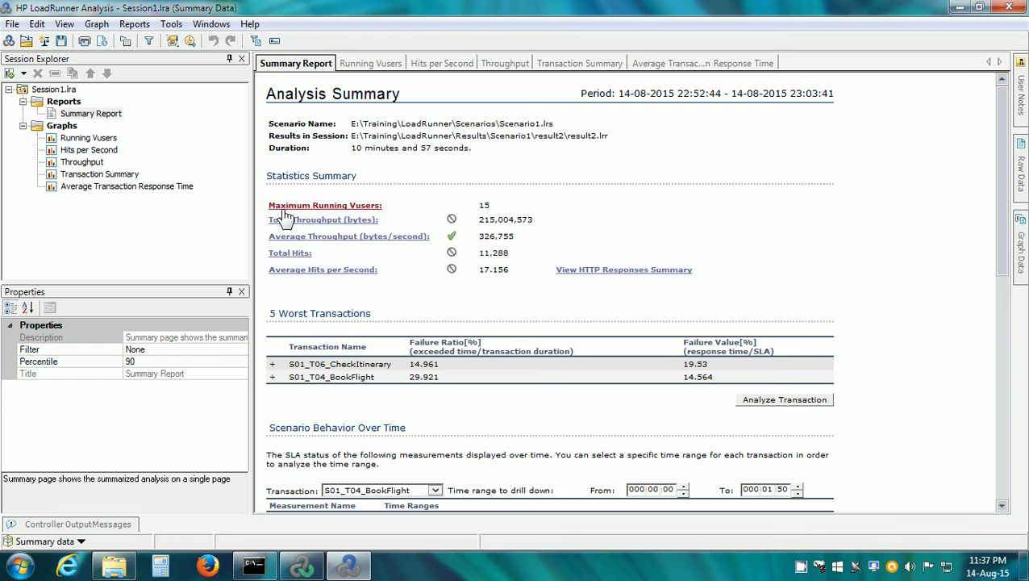
left_click(89, 137)
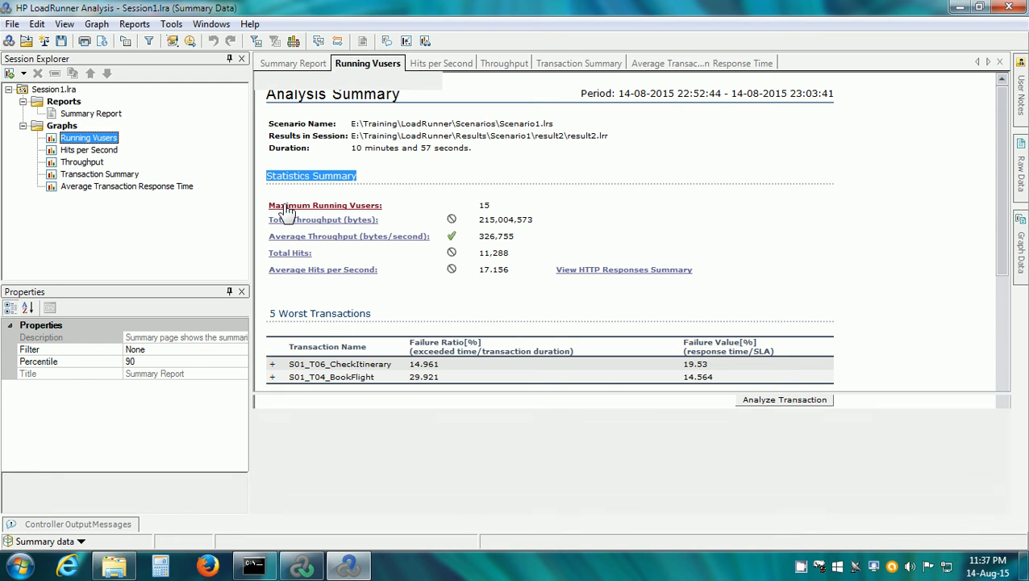
left_click(367, 63)
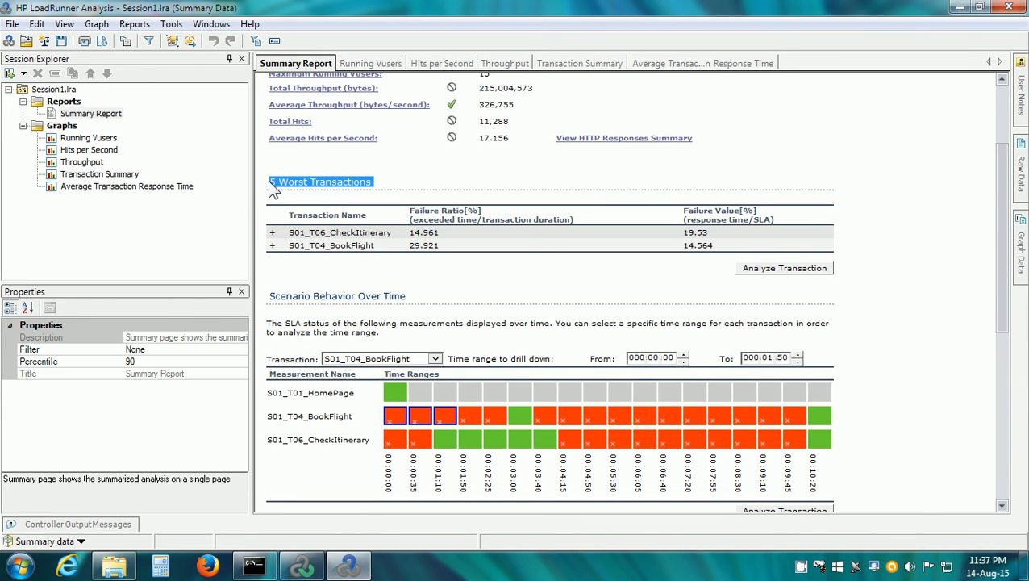
mouse_move(426, 176)
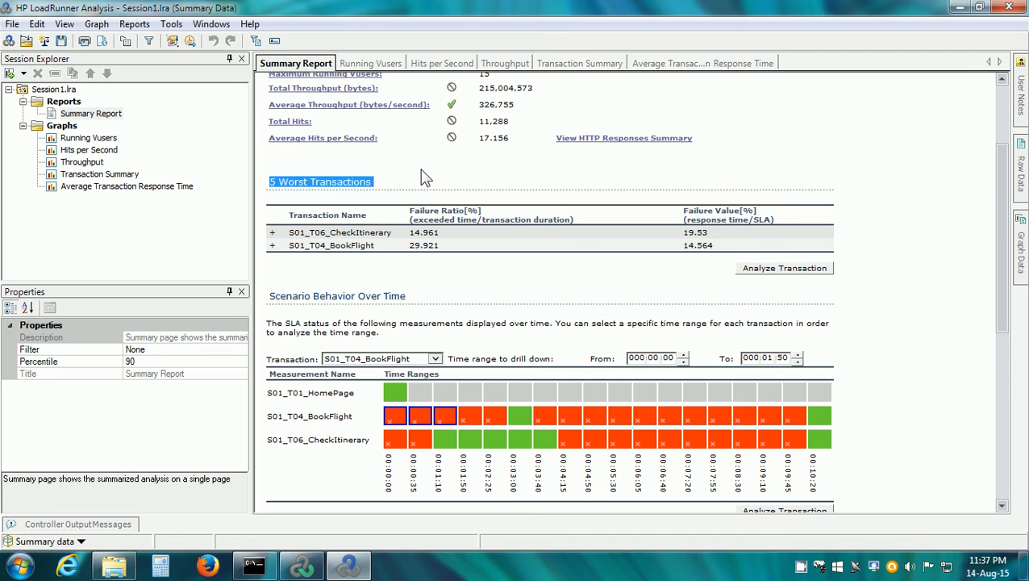
mouse_move(412, 234)
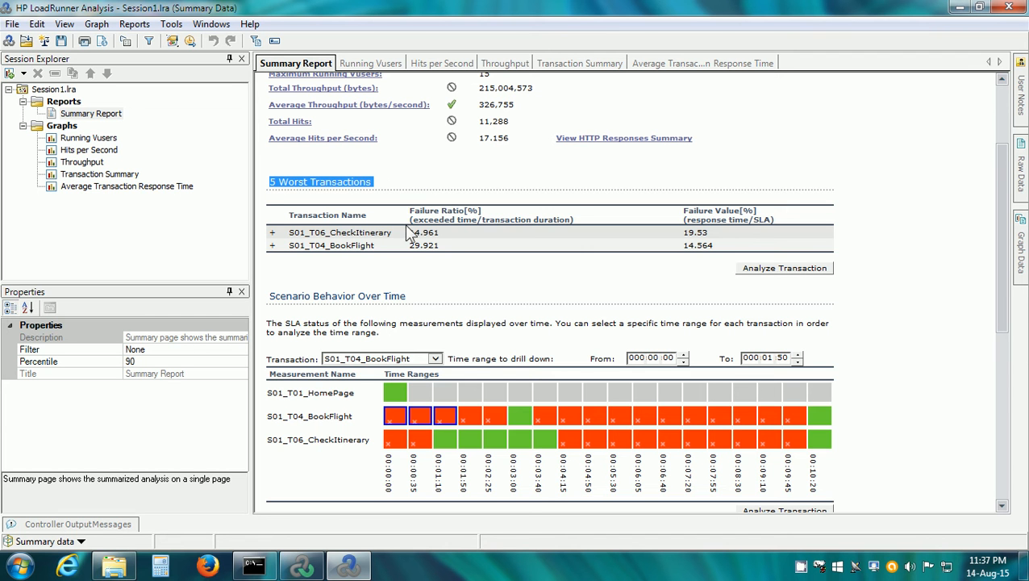
double_click(355, 232)
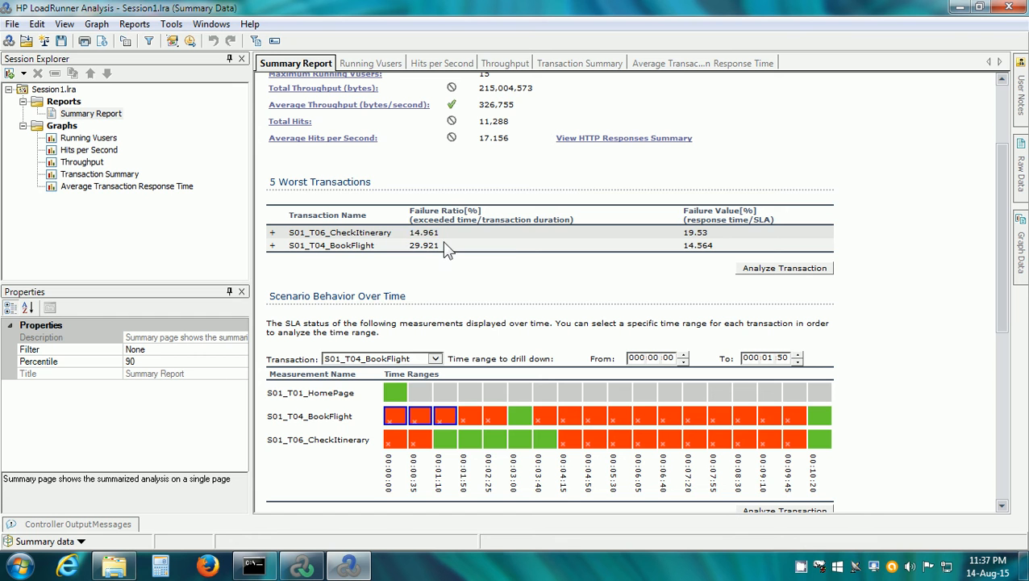
double_click(423, 245)
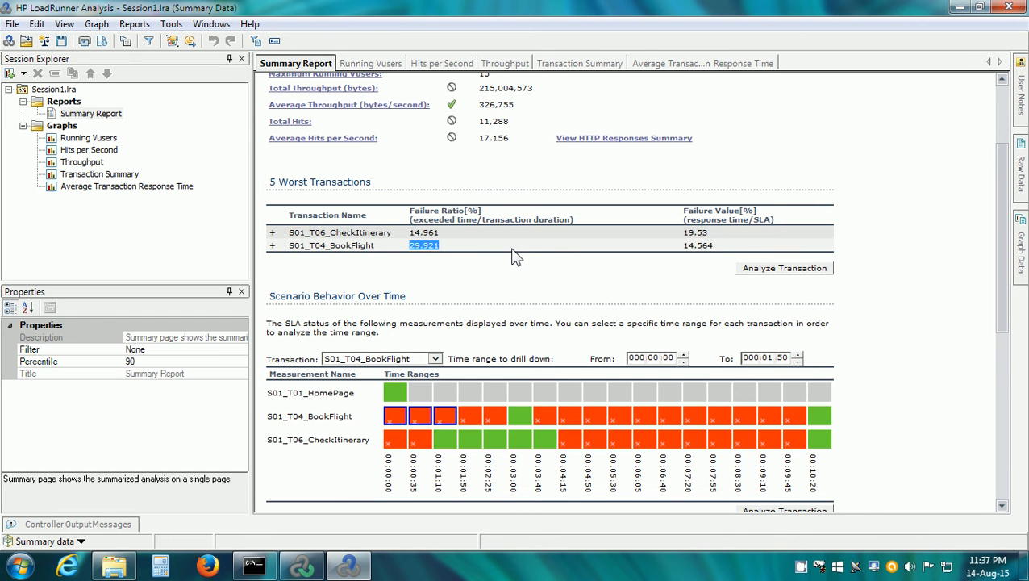
scroll("down", 3)
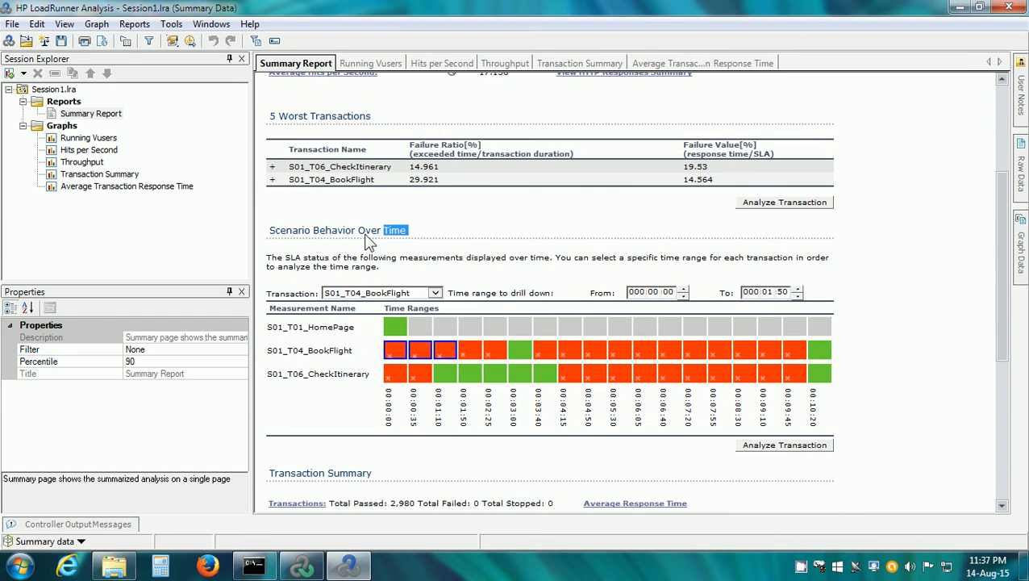
scroll("down", 3)
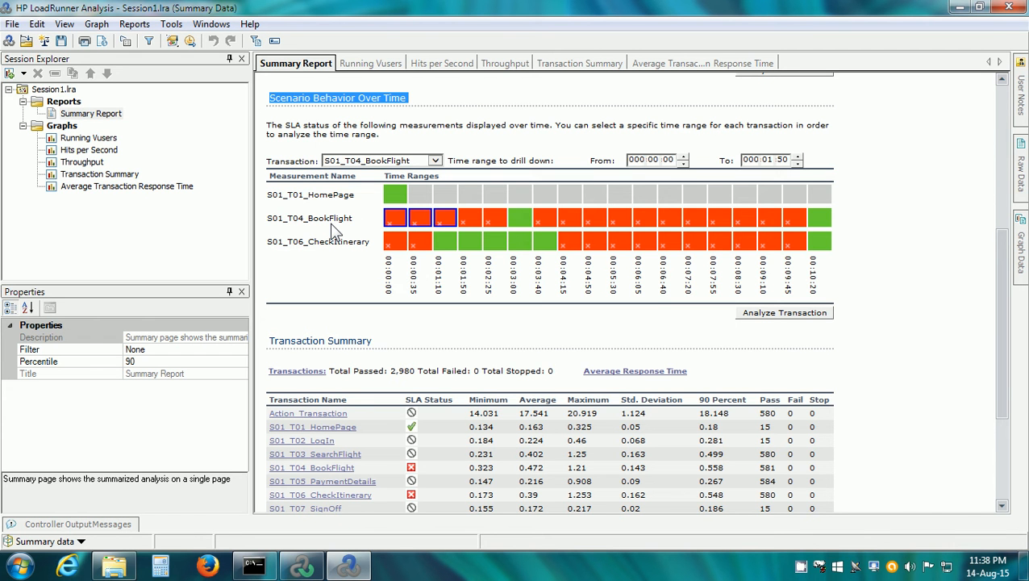
mouse_move(335, 262)
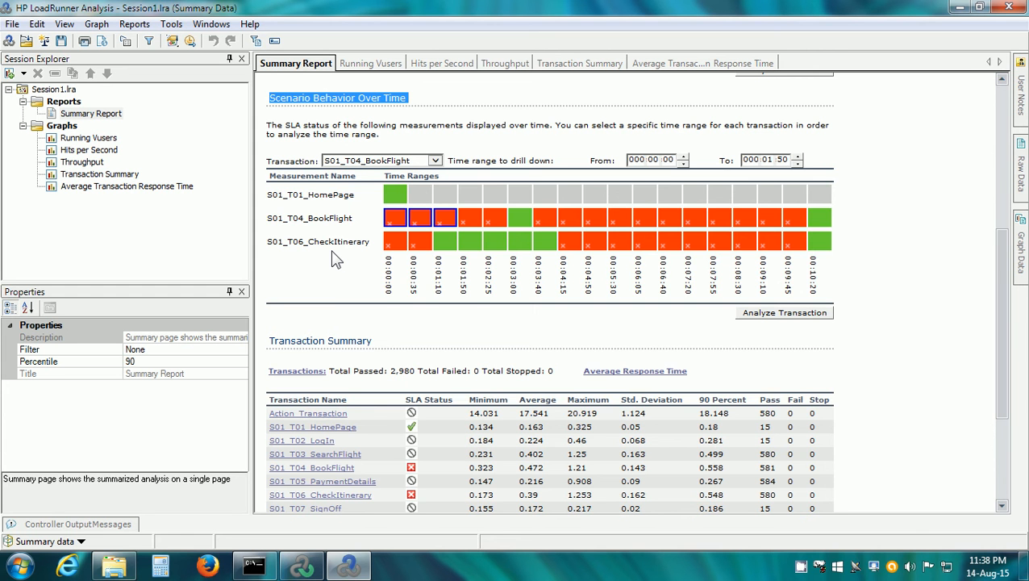
scroll("down", 3)
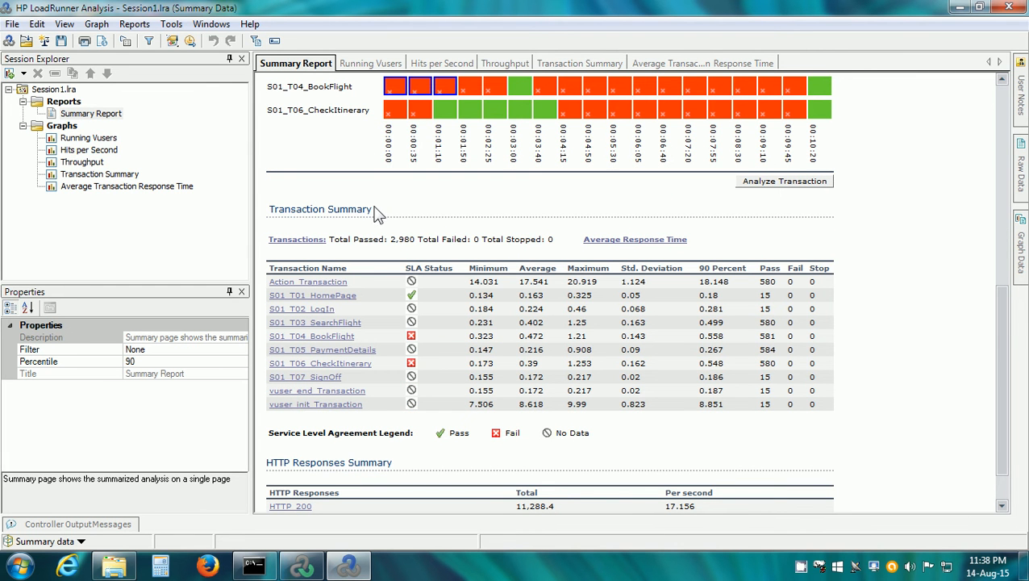
scroll("down", 3)
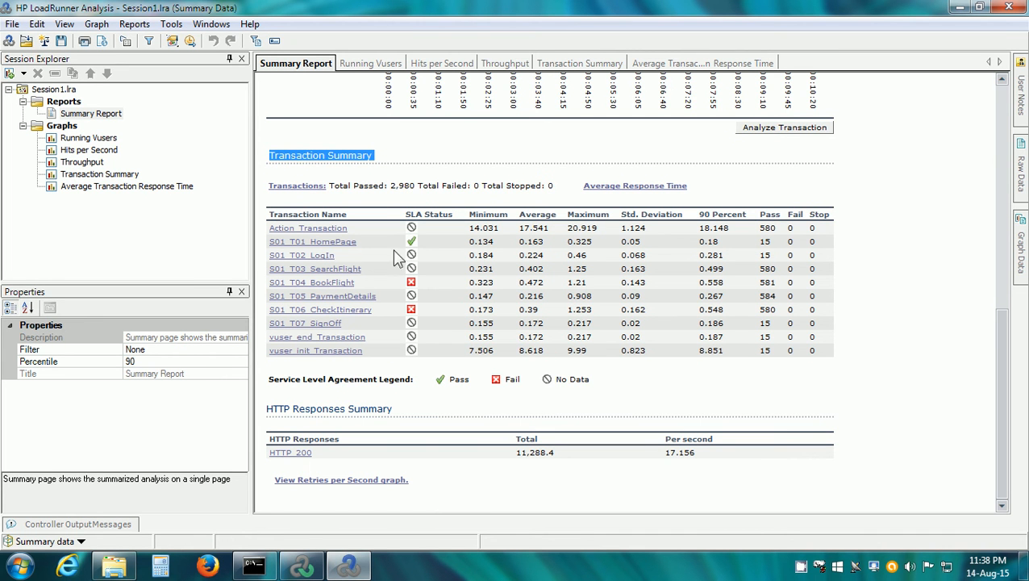
mouse_move(412, 242)
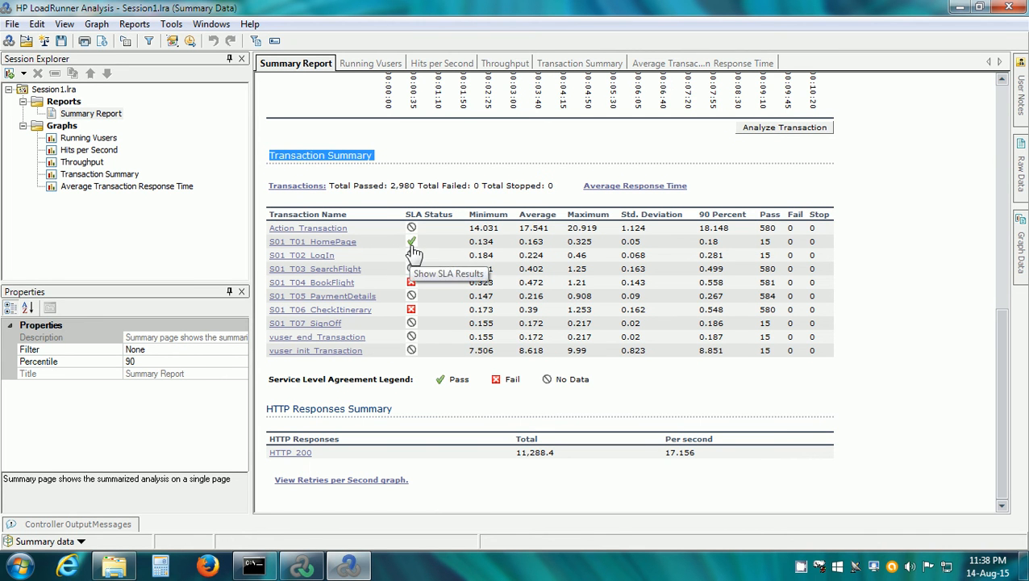
mouse_move(363, 293)
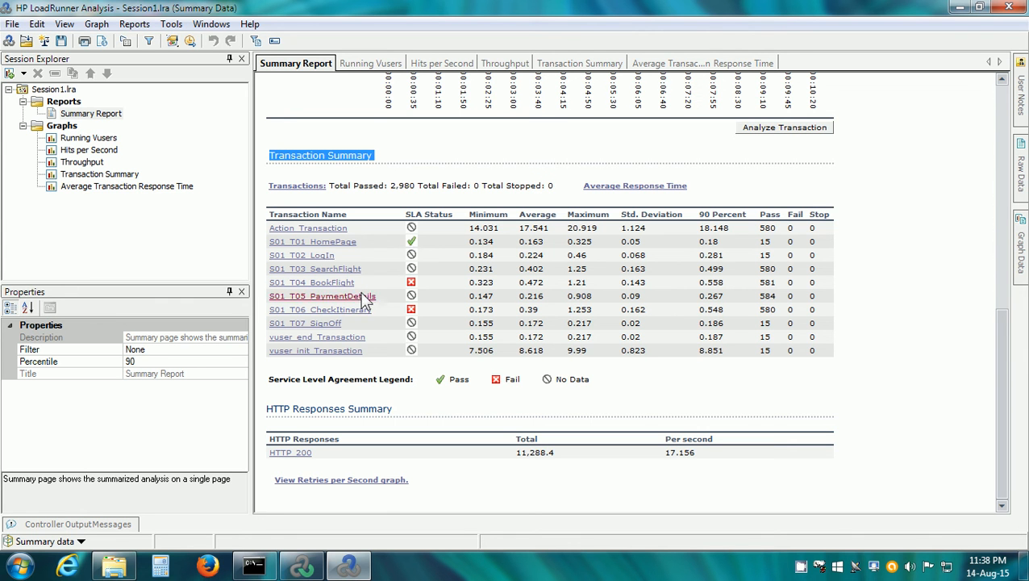
mouse_move(363, 313)
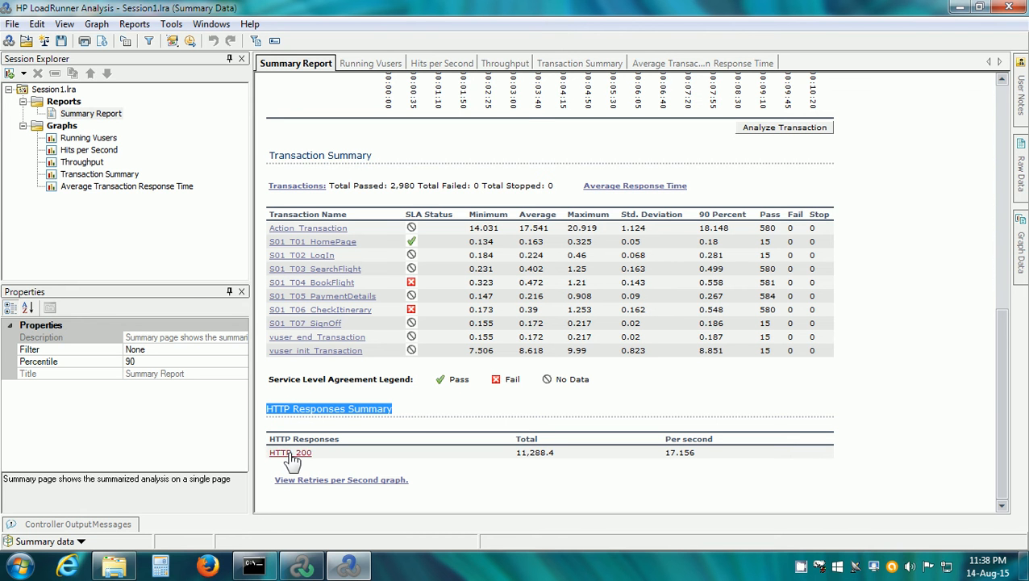
mouse_move(841, 150)
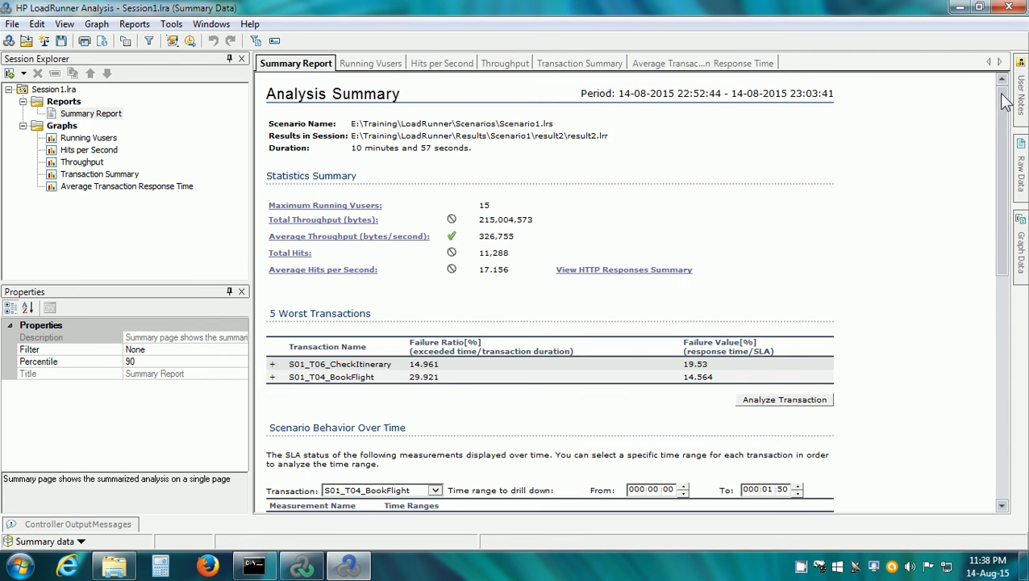
mouse_move(658, 77)
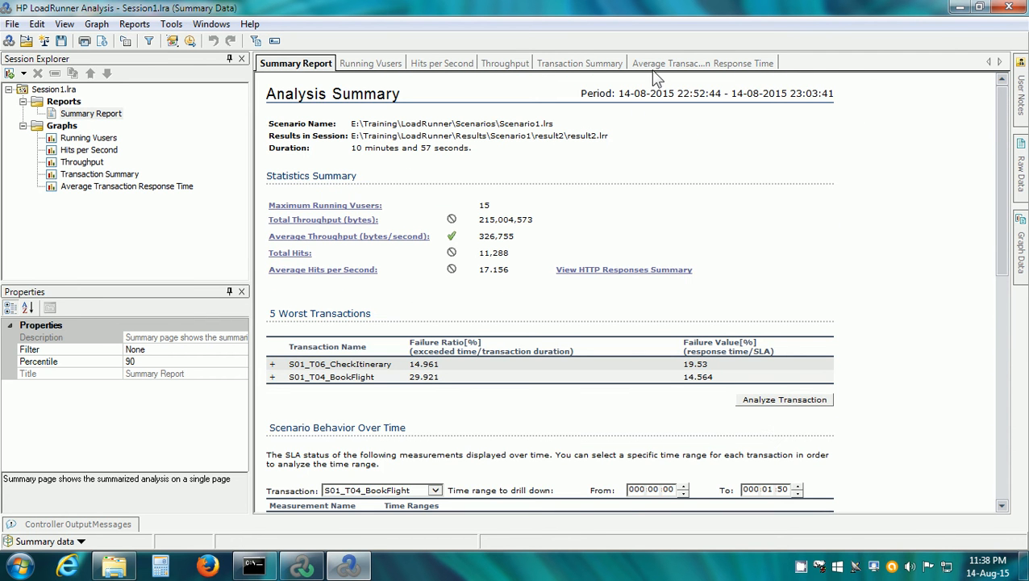
- Show the Average Transaction Response Time graph and highlight S01_T04_BookFlight in its legend
left_click(702, 63)
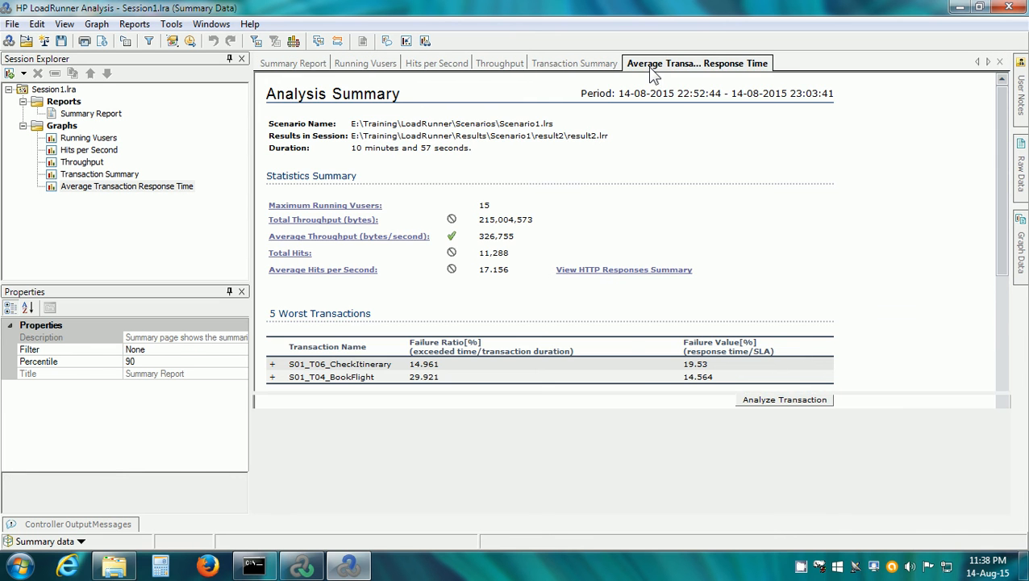
left_click(697, 63)
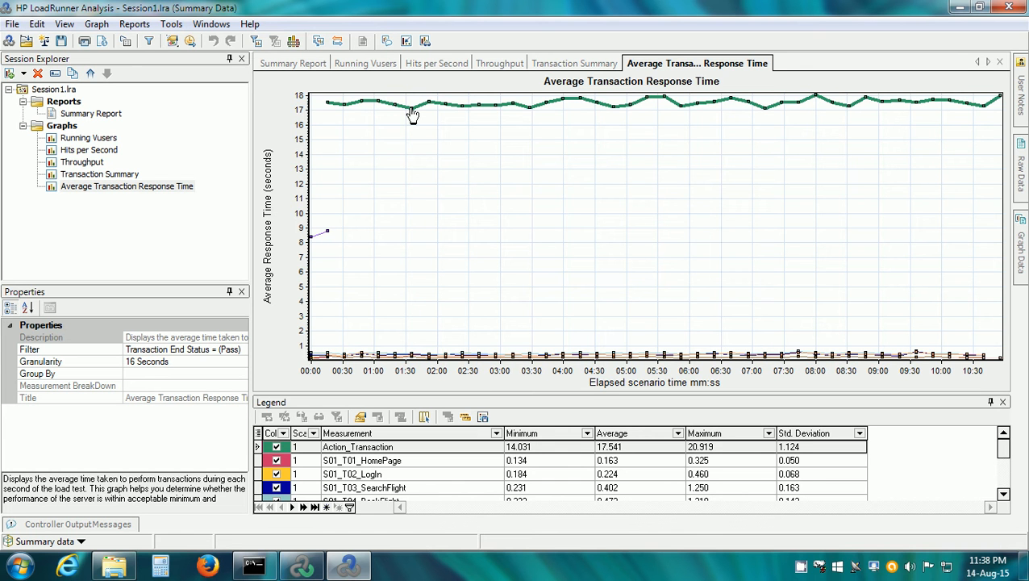
mouse_move(842, 442)
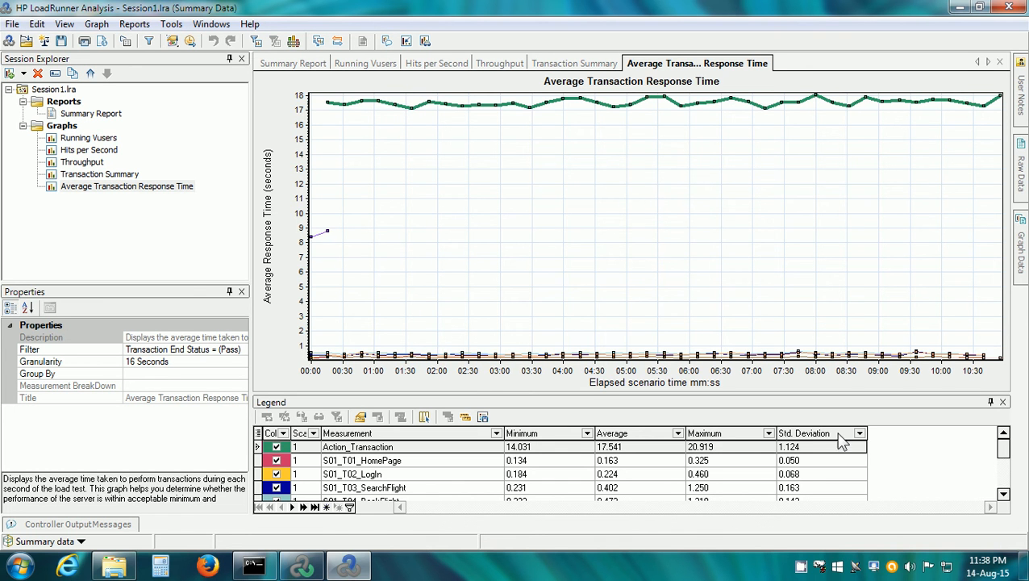
left_click(1004, 494)
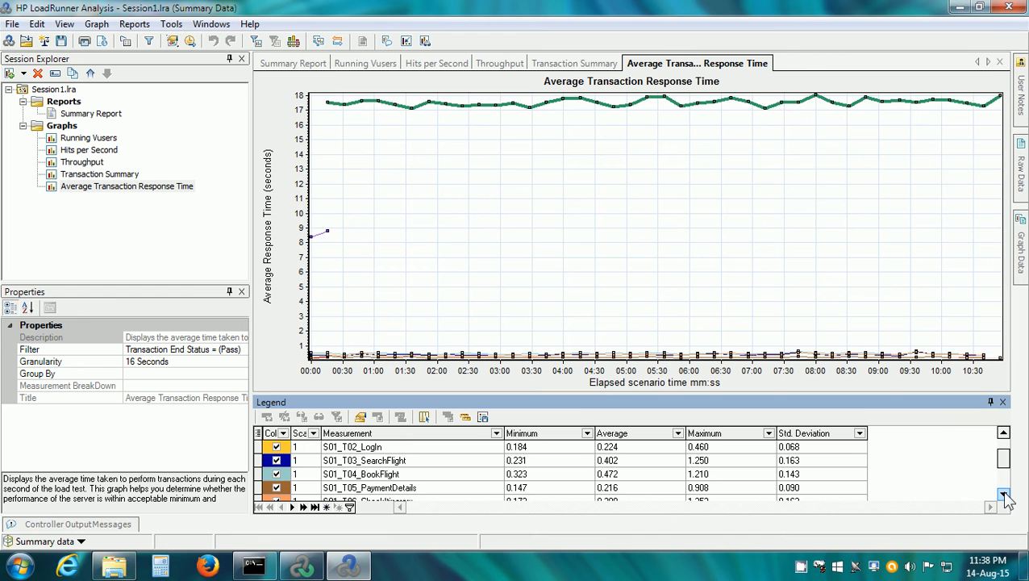
left_click(361, 474)
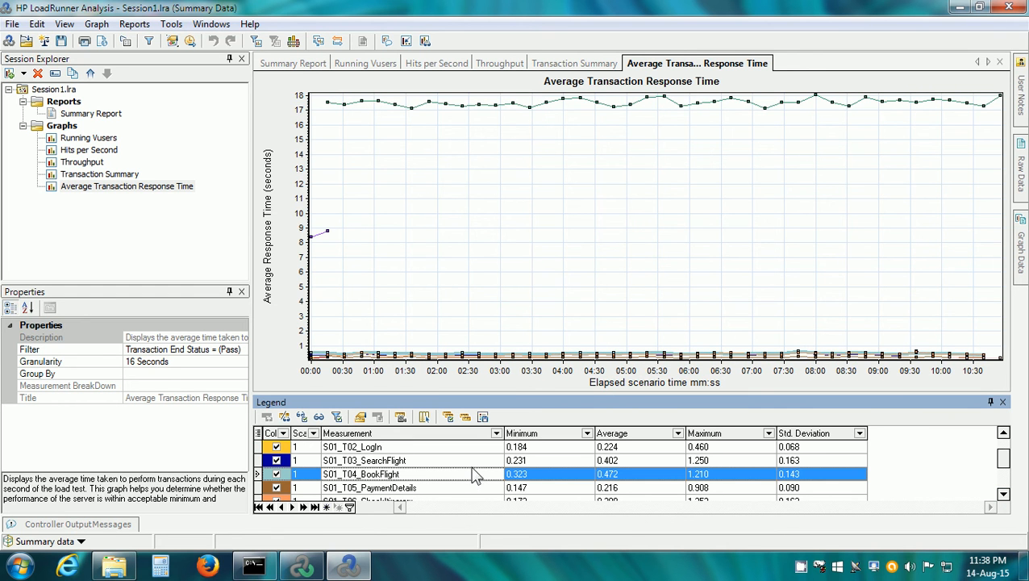
mouse_move(455, 359)
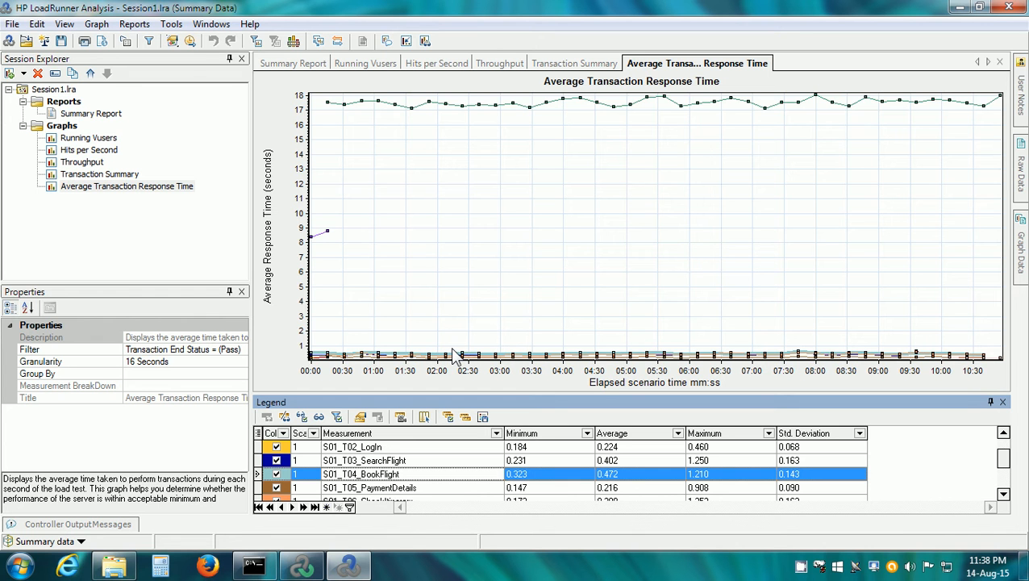
mouse_move(329, 358)
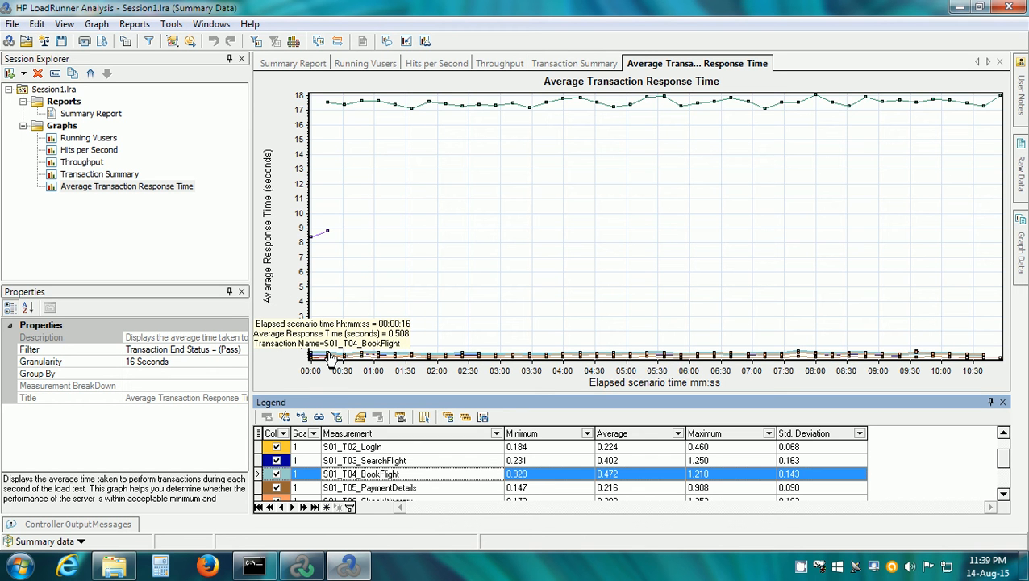
mouse_move(493, 218)
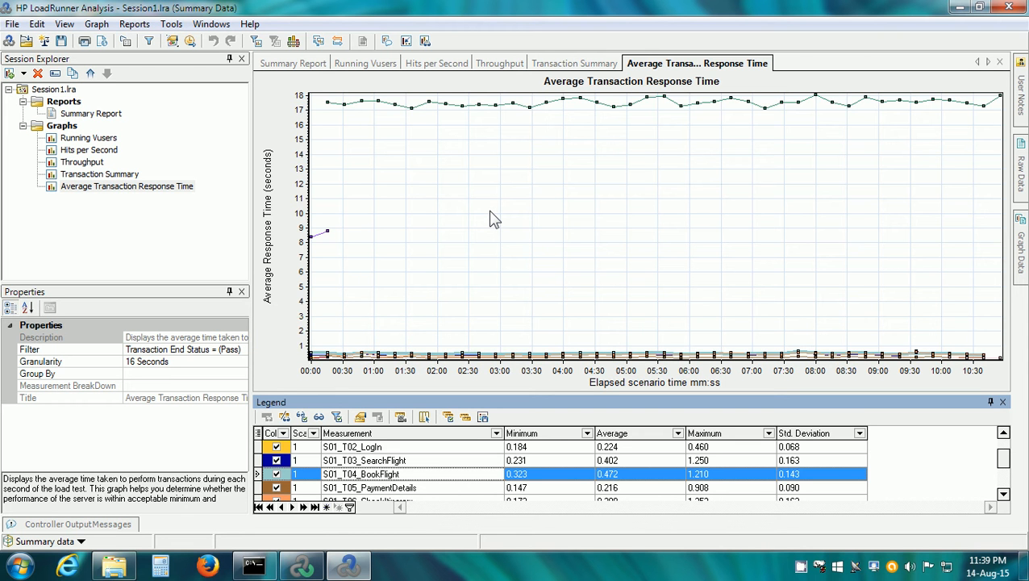
mouse_move(662, 104)
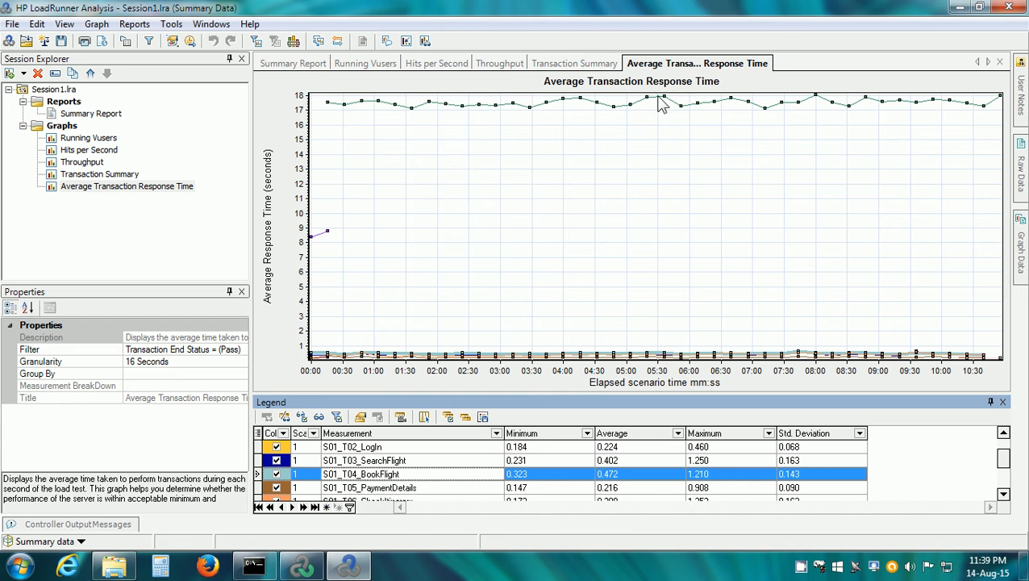
mouse_move(652, 113)
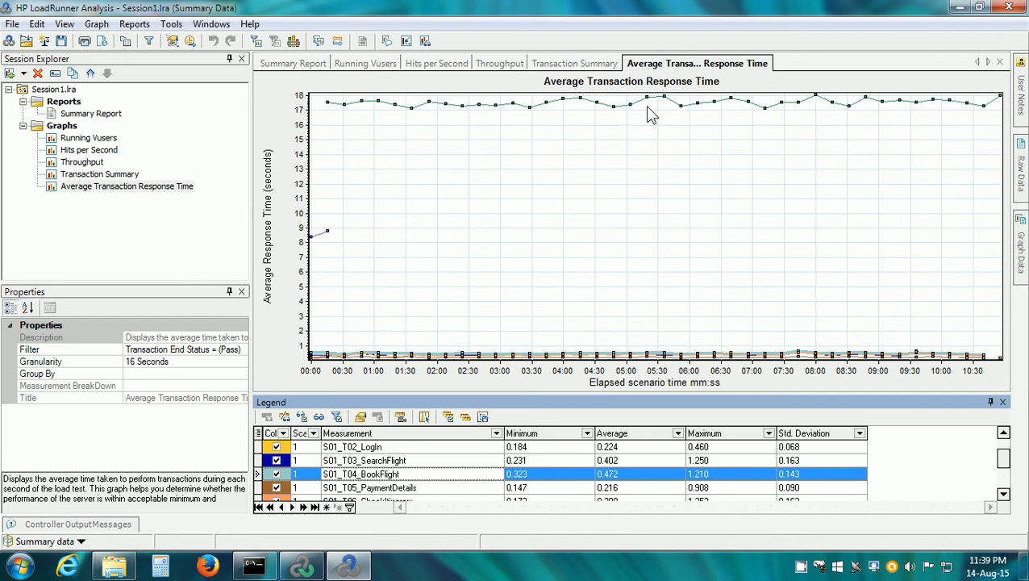
mouse_move(573, 169)
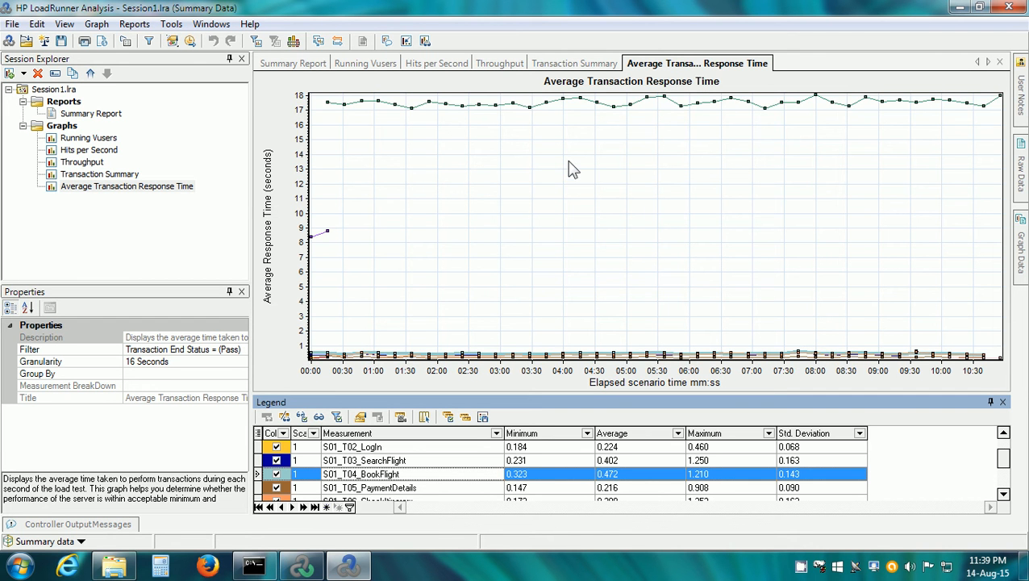
right_click(573, 168)
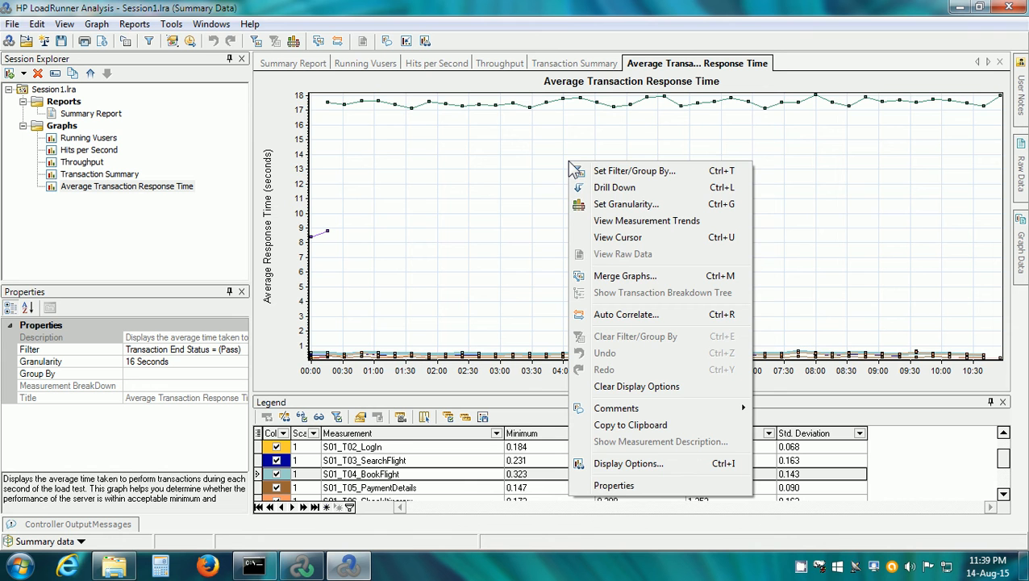
left_click(625, 274)
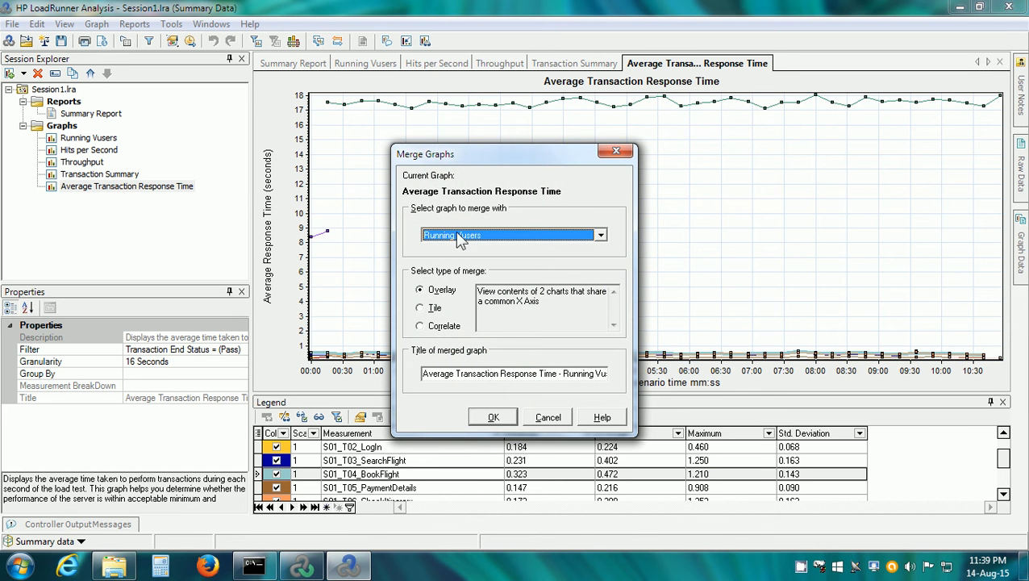
mouse_move(484, 236)
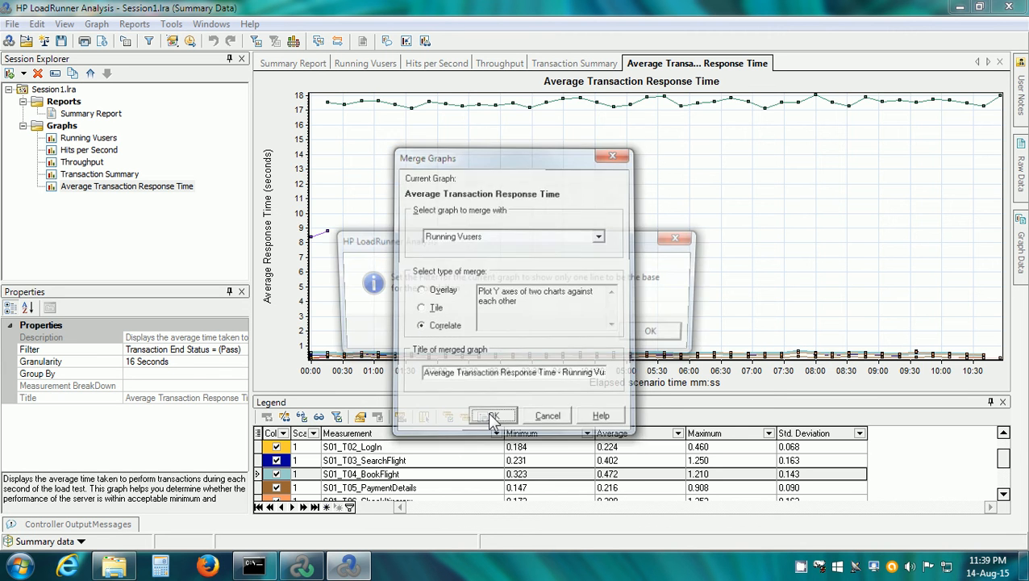
left_click(494, 416)
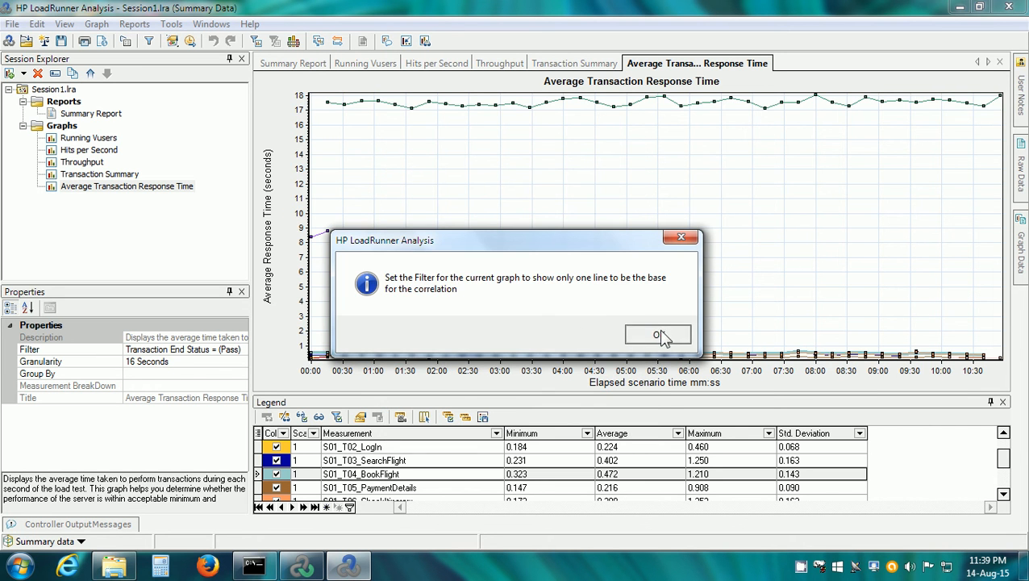
left_click(658, 334)
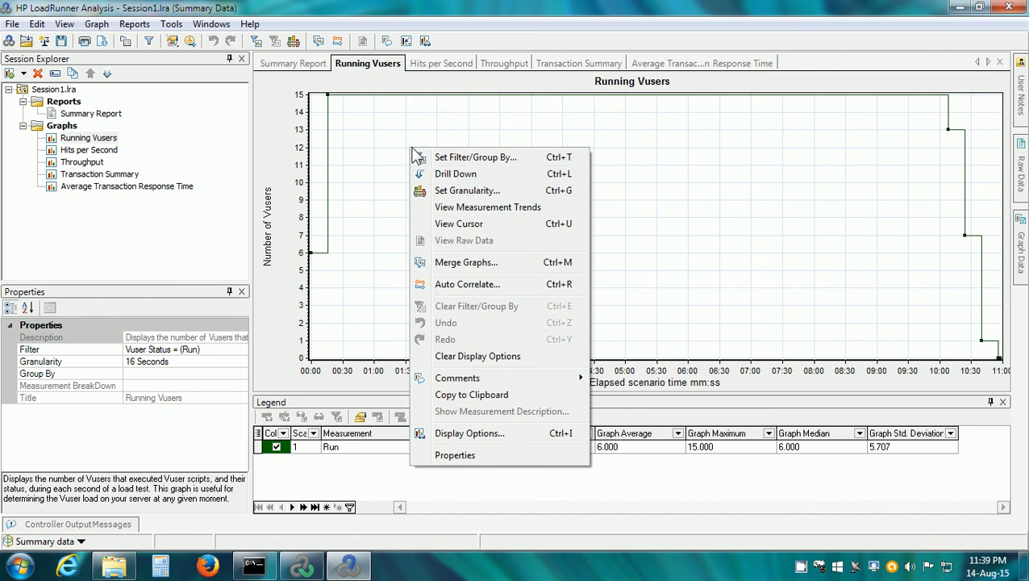
- Merge Running Vusers with Average Transaction Response Time as a Correlate graph
left_click(466, 262)
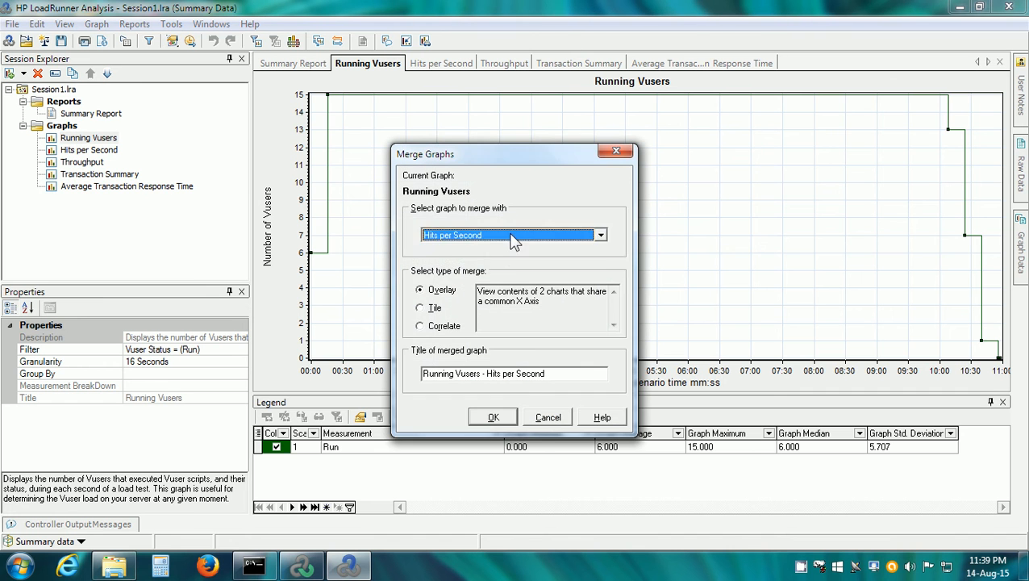
left_click(508, 236)
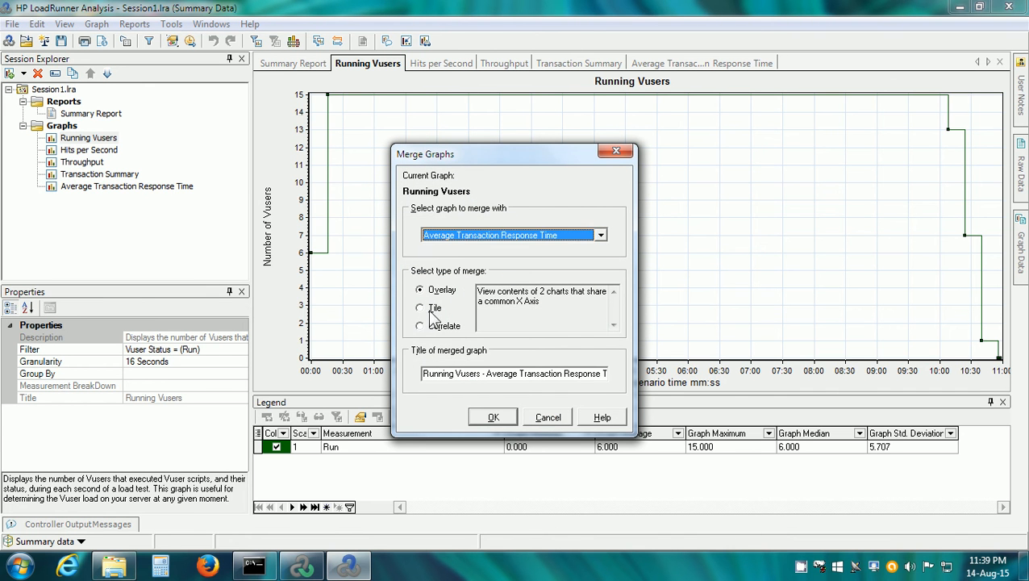
left_click(420, 326)
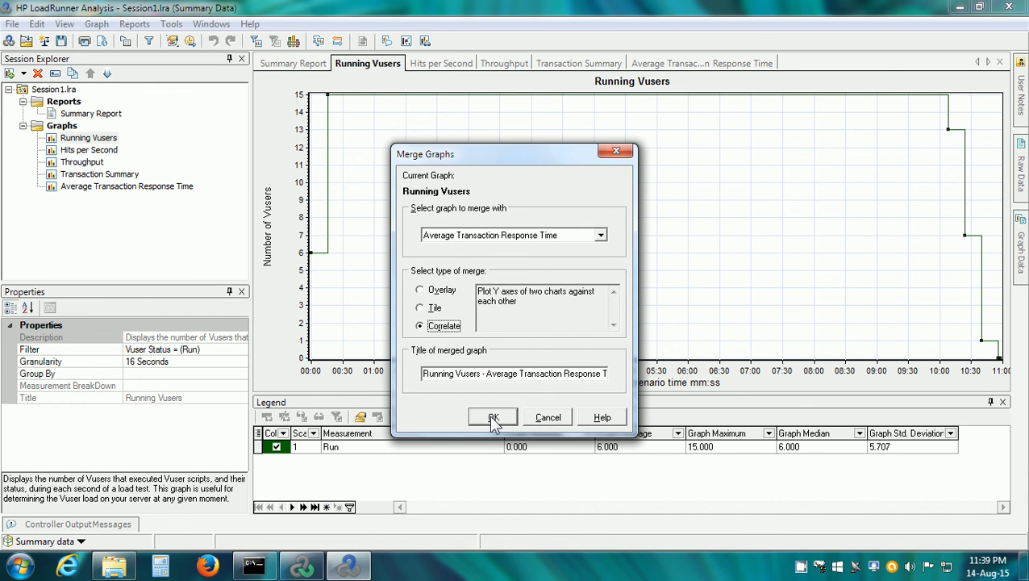
left_click(494, 416)
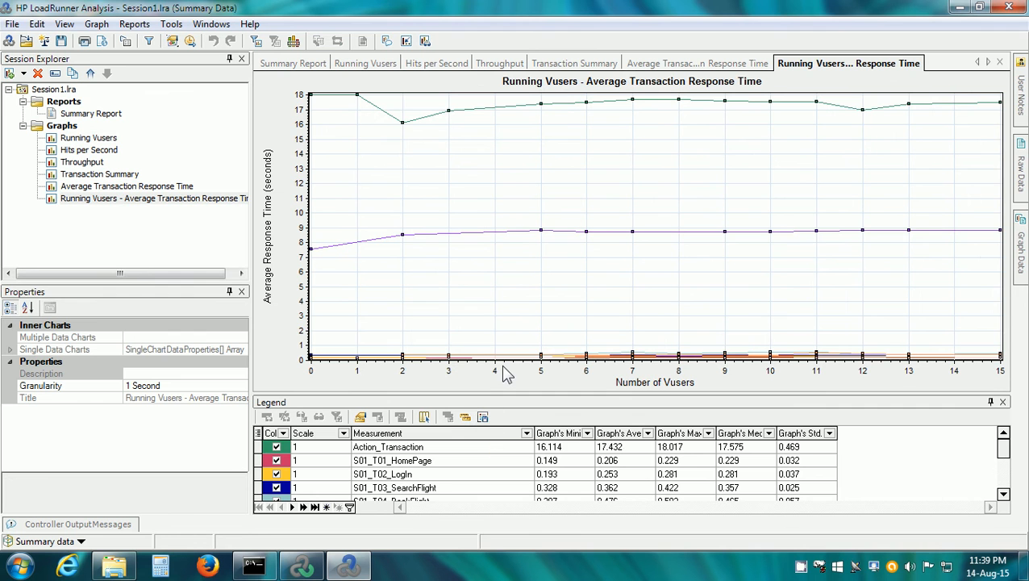
mouse_move(622, 407)
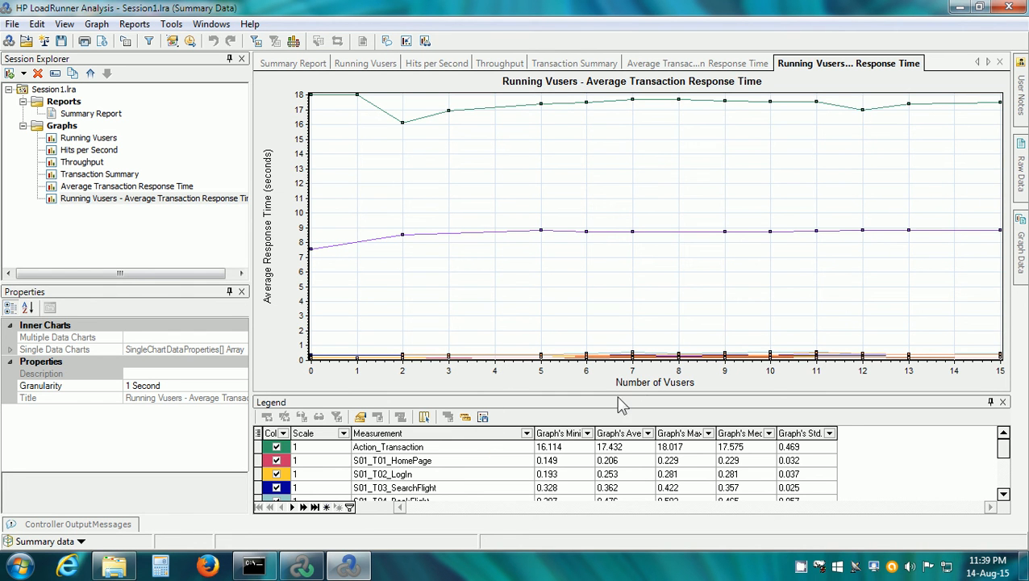
mouse_move(623, 400)
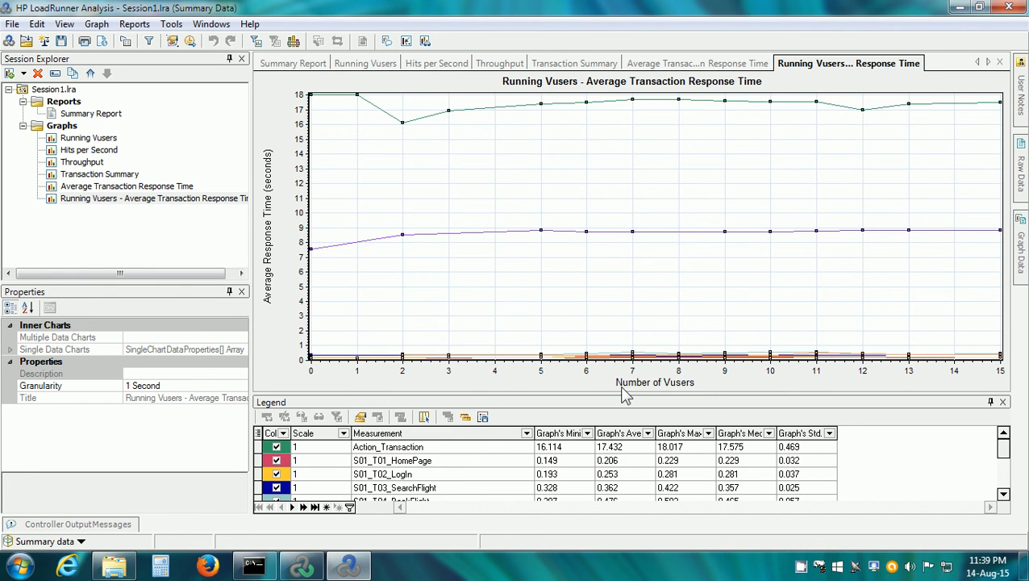
mouse_move(704, 395)
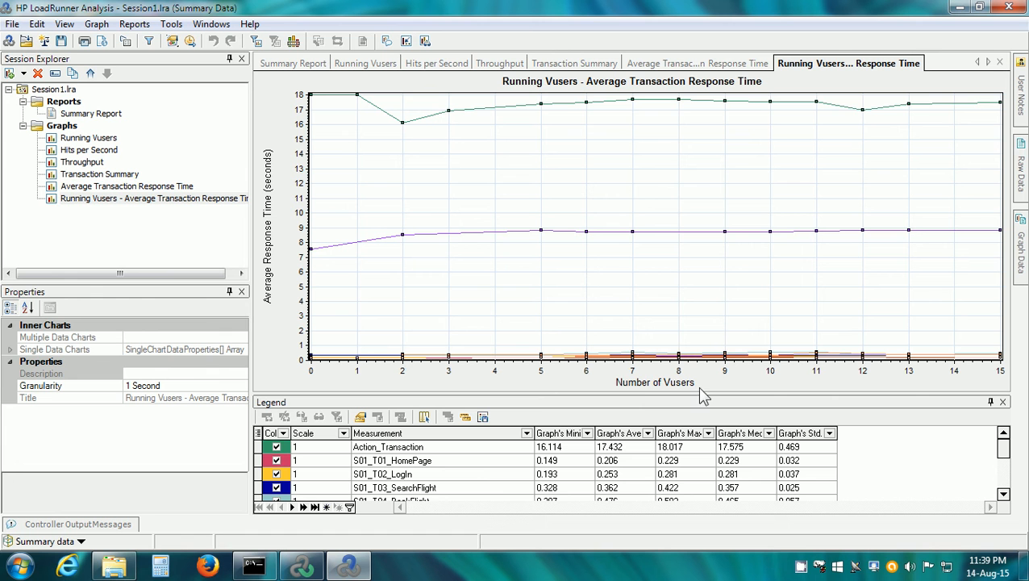
mouse_move(380, 382)
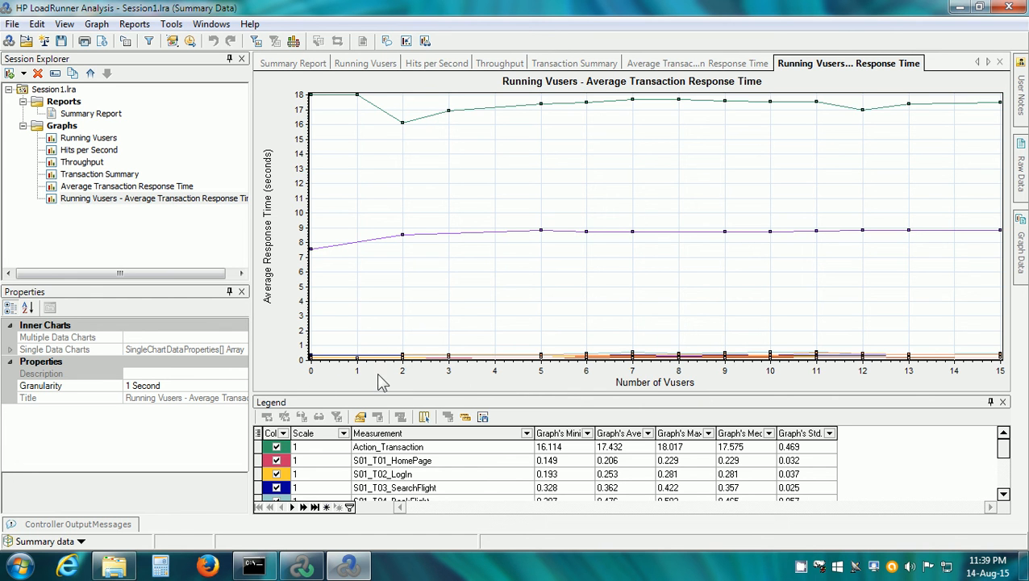
mouse_move(464, 248)
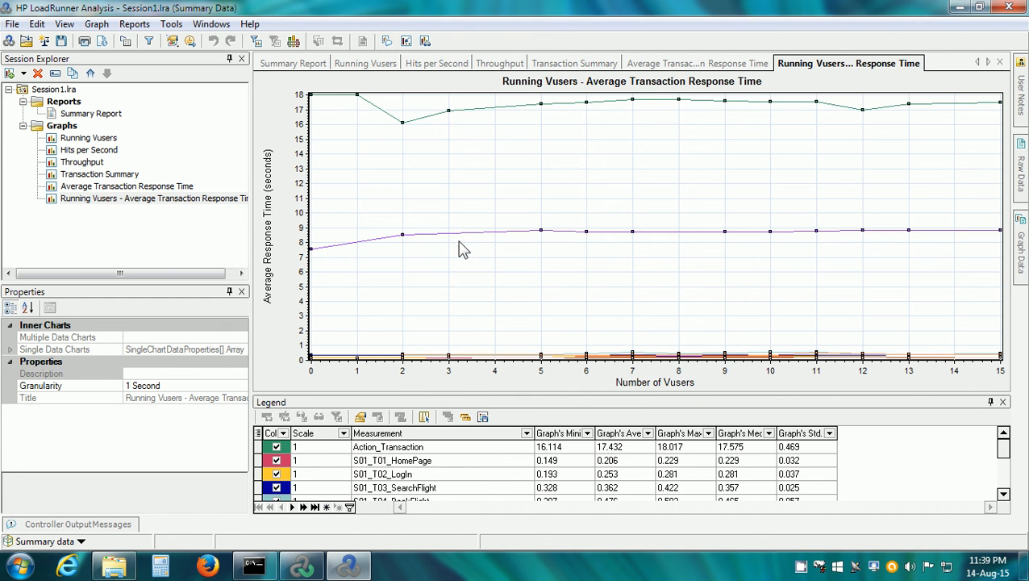
mouse_move(282, 266)
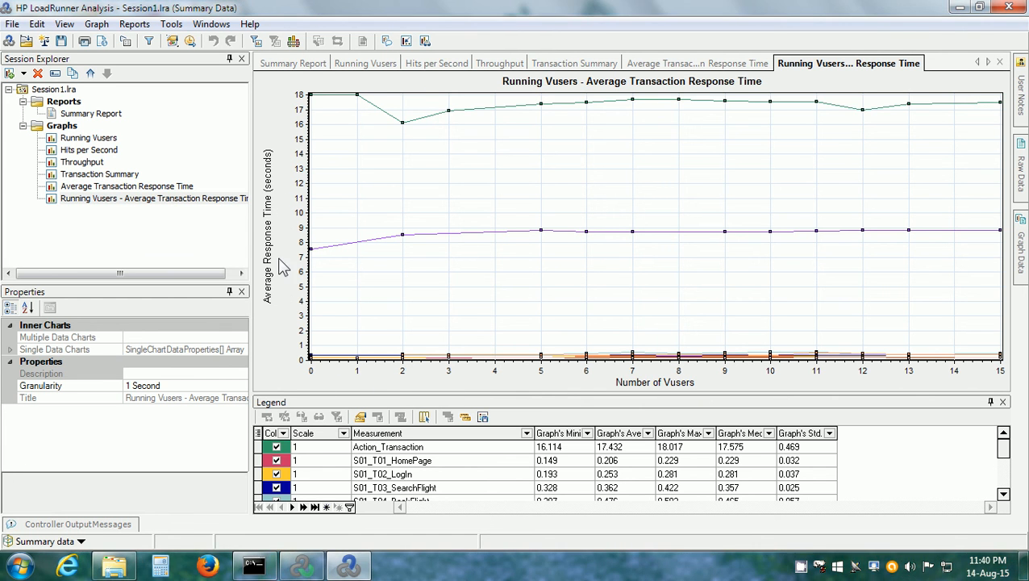
mouse_move(277, 278)
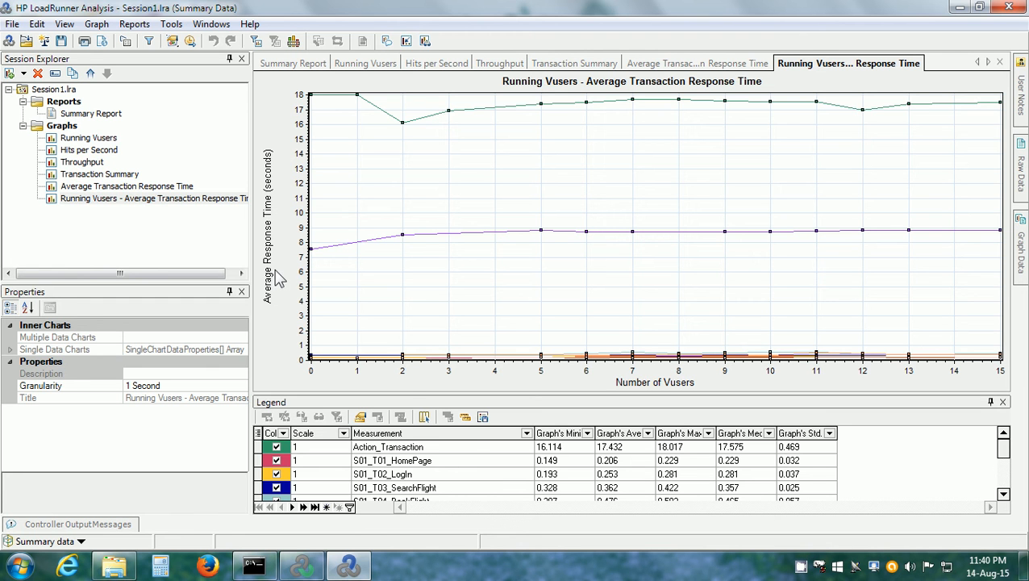
mouse_move(475, 481)
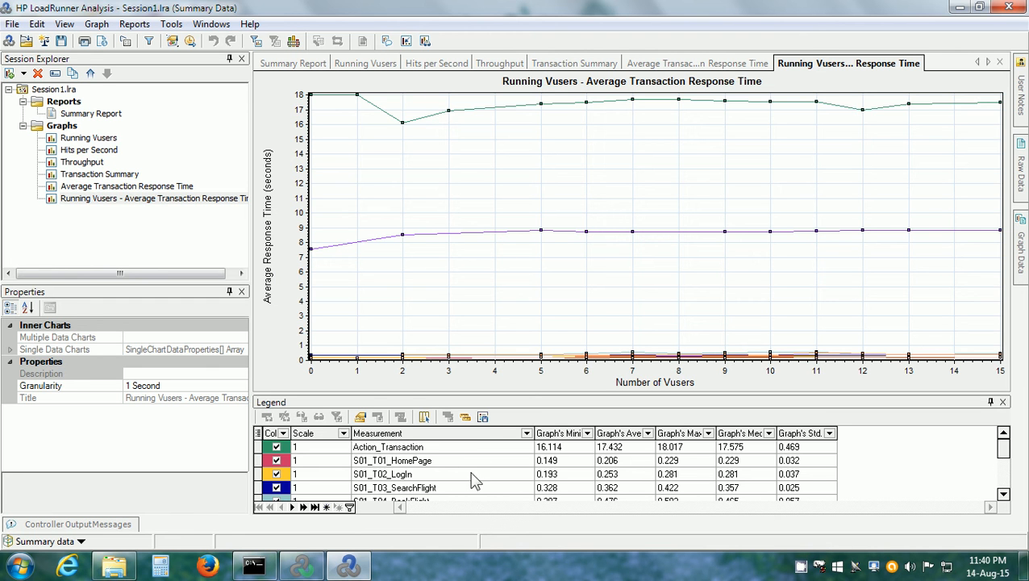
mouse_move(531, 177)
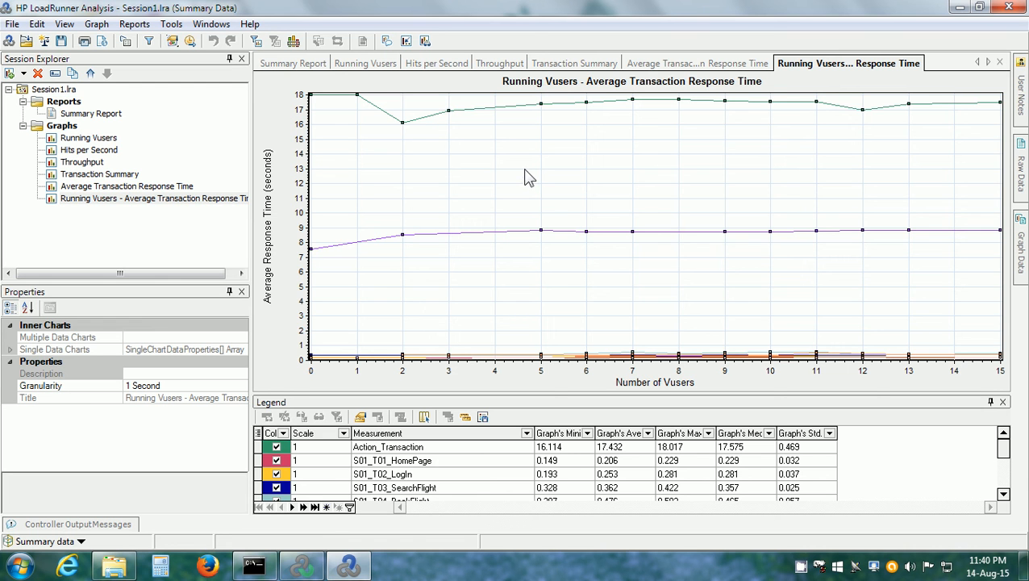
- Review the transaction response time range in the merged graph's Set Filter/Group By settings
right_click(529, 176)
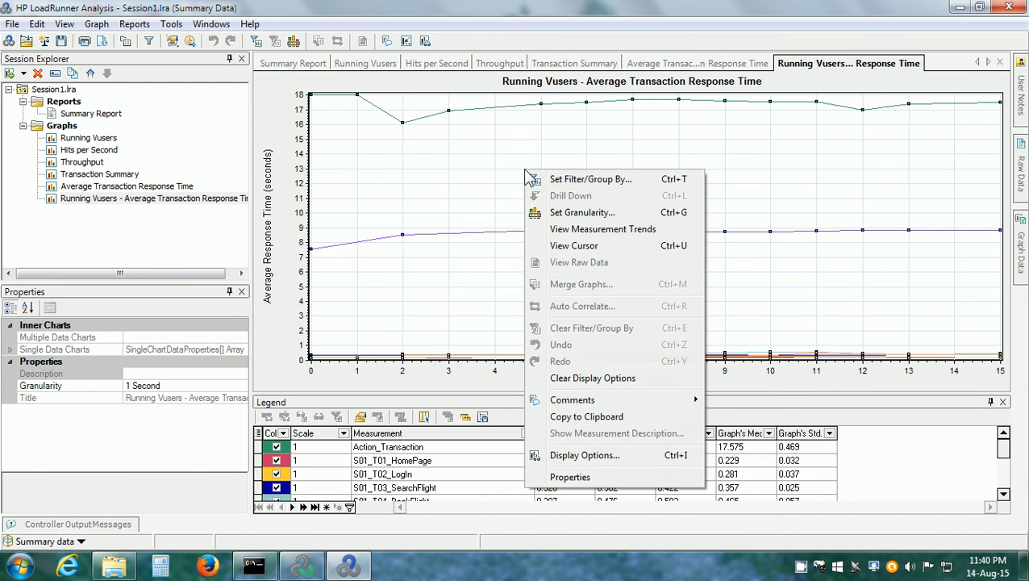
mouse_move(568, 186)
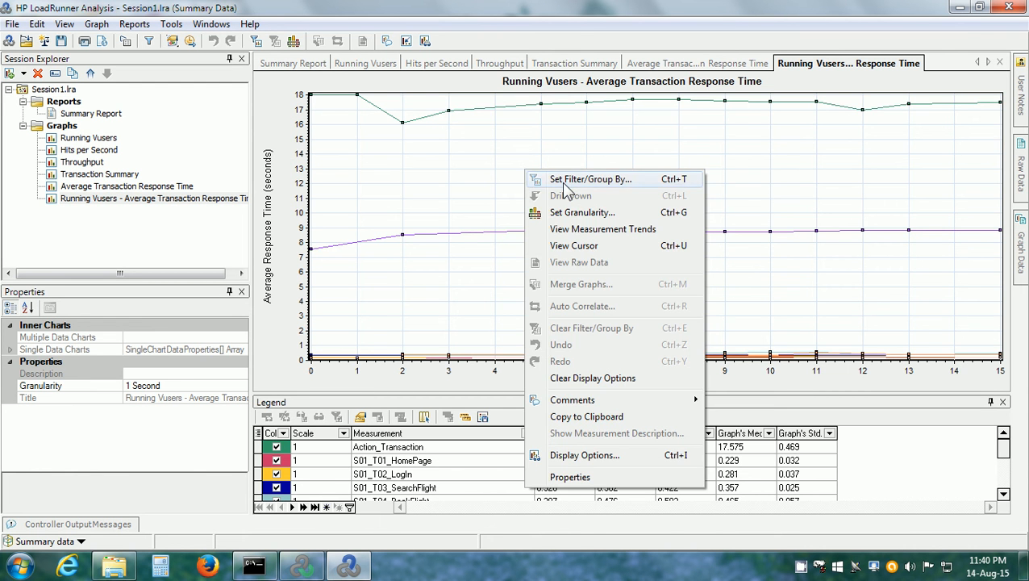
left_click(590, 178)
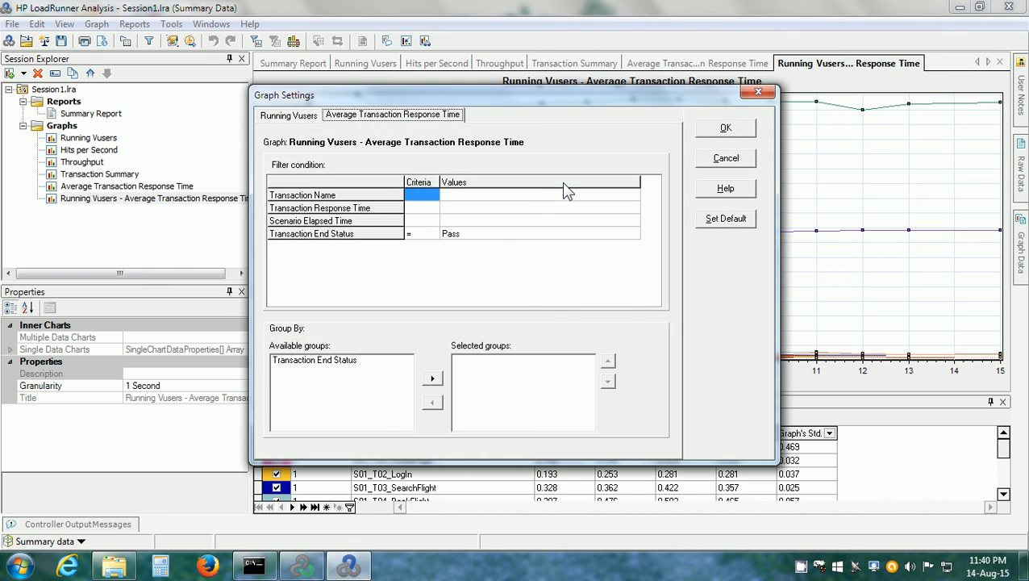
left_click(423, 207)
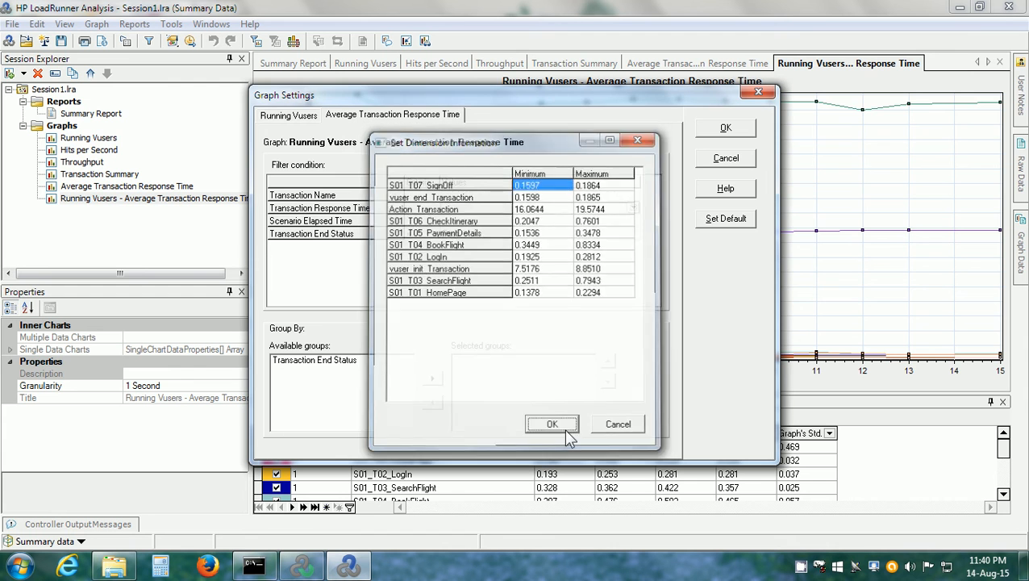
left_click(552, 422)
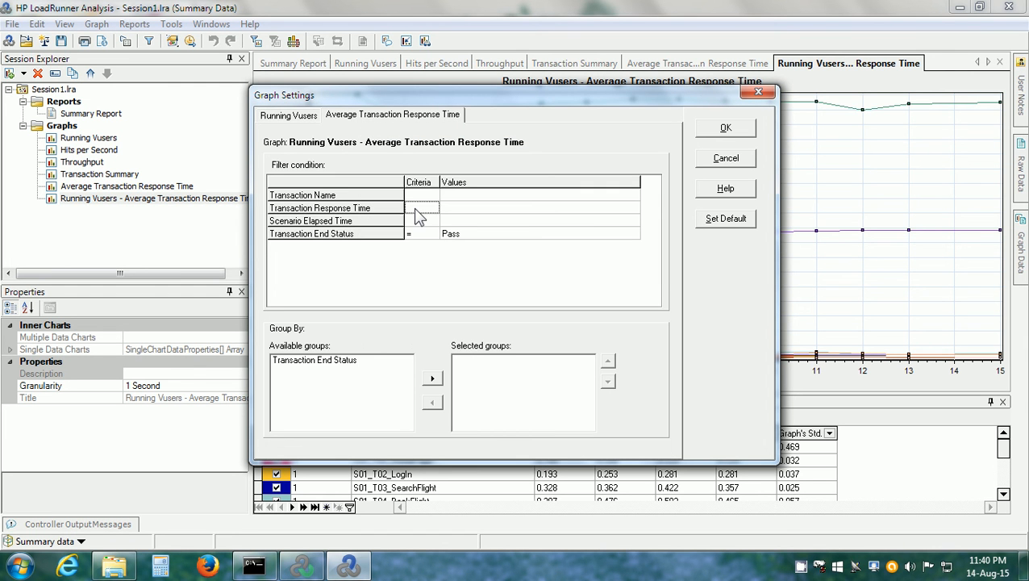
mouse_move(365, 373)
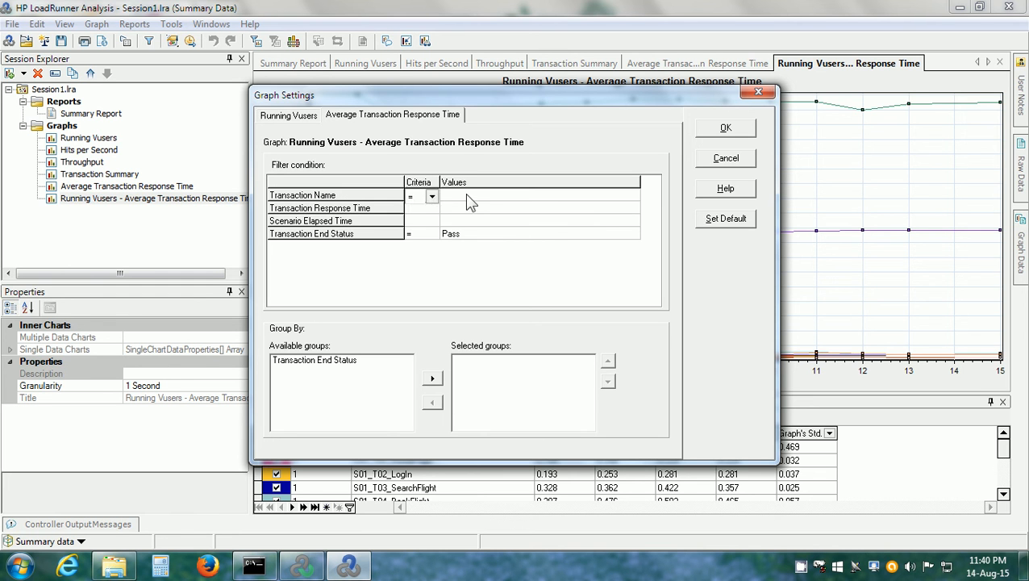
- Filter the merged graph to Transaction Name = S01_T04_BookFlight
left_click(432, 197)
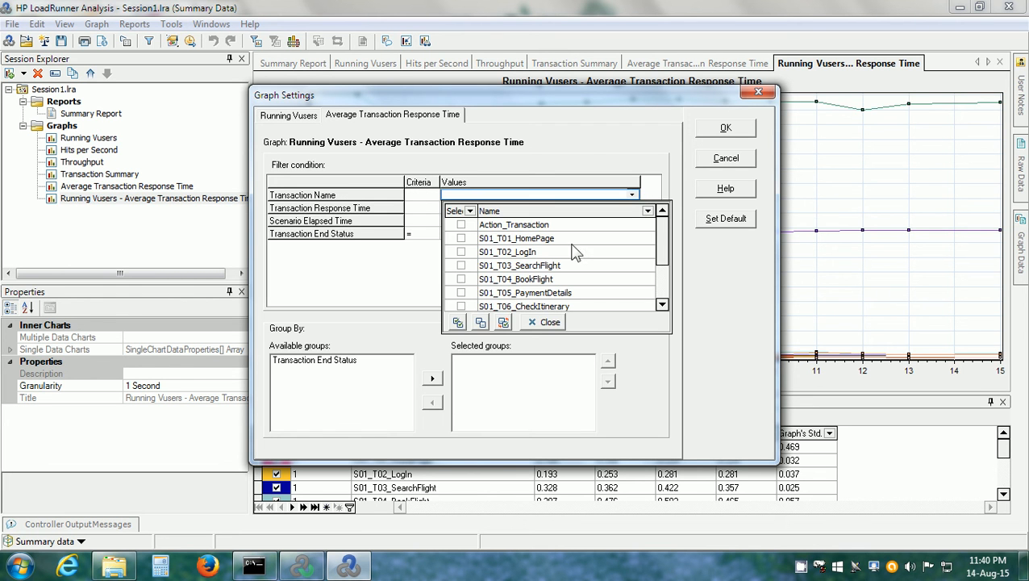
left_click(462, 277)
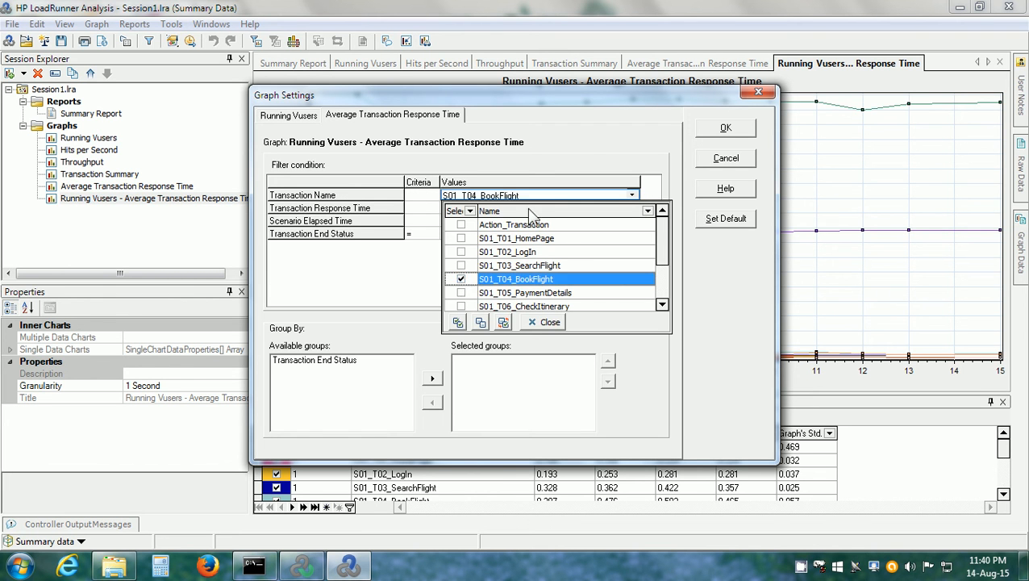
left_click(725, 128)
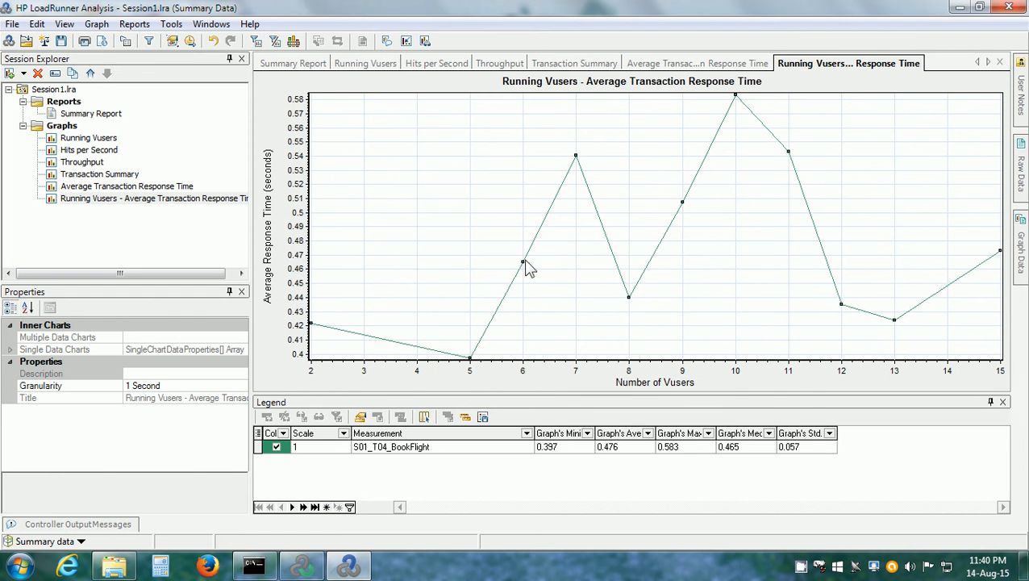
mouse_move(734, 393)
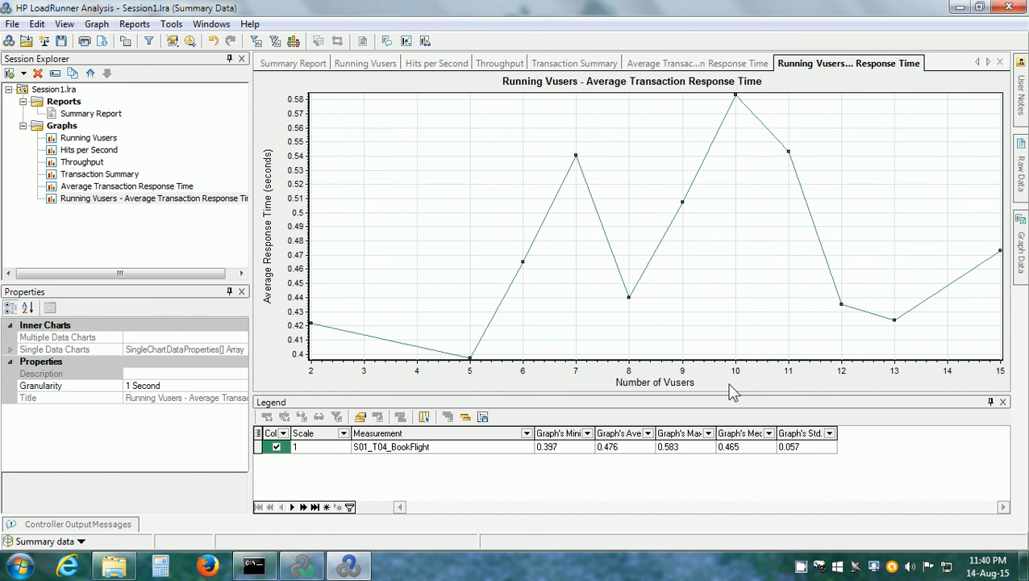
mouse_move(283, 300)
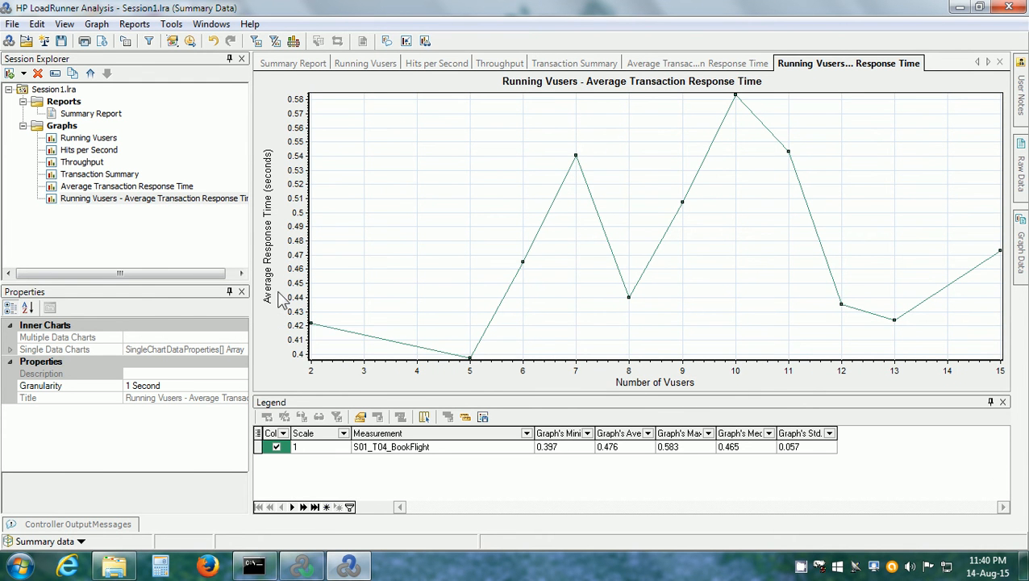
mouse_move(501, 291)
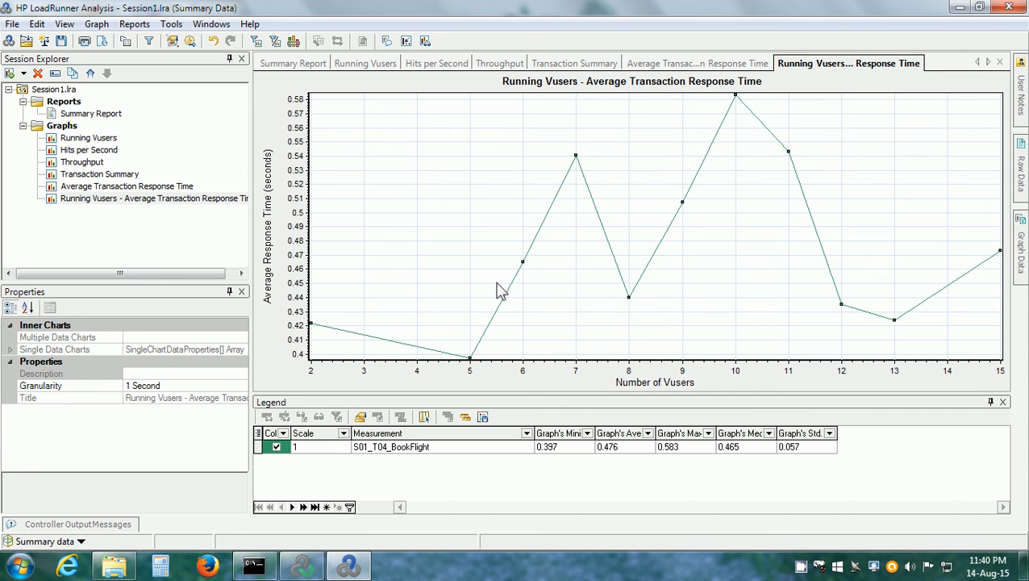
mouse_move(949, 97)
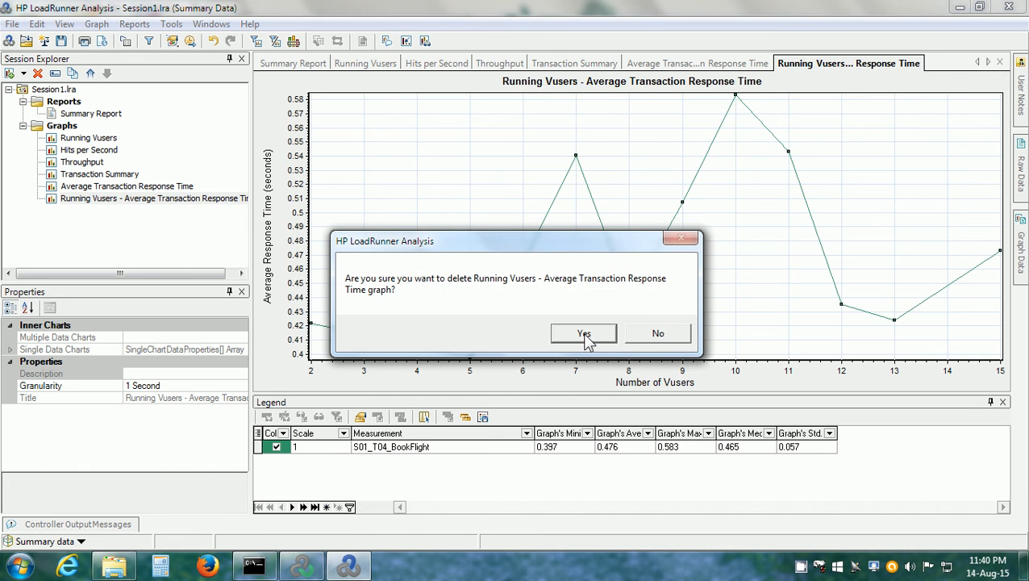
- Confirm deleting the merged graph and return to the Average Transaction Response Time graph
left_click(584, 333)
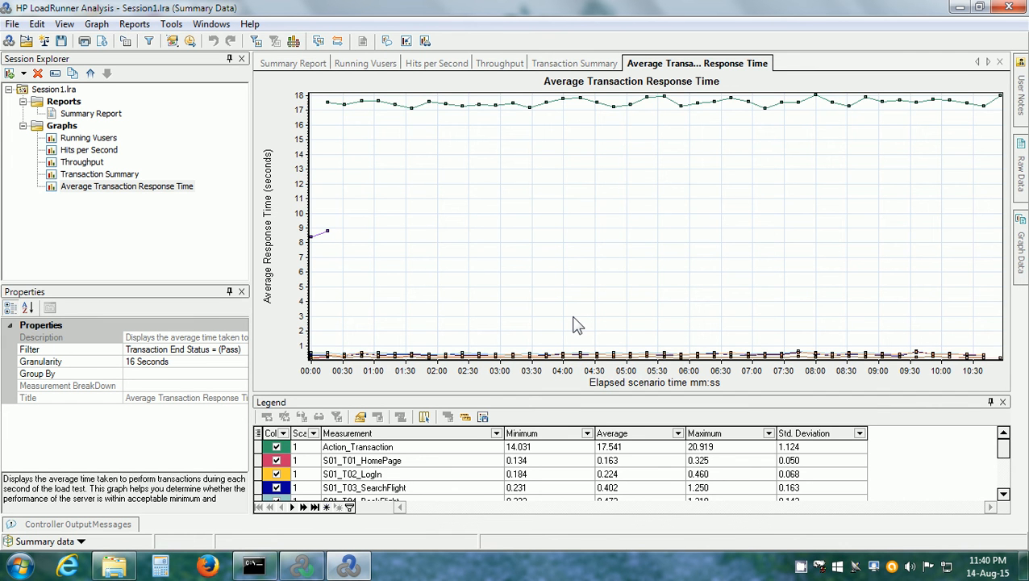
mouse_move(378, 143)
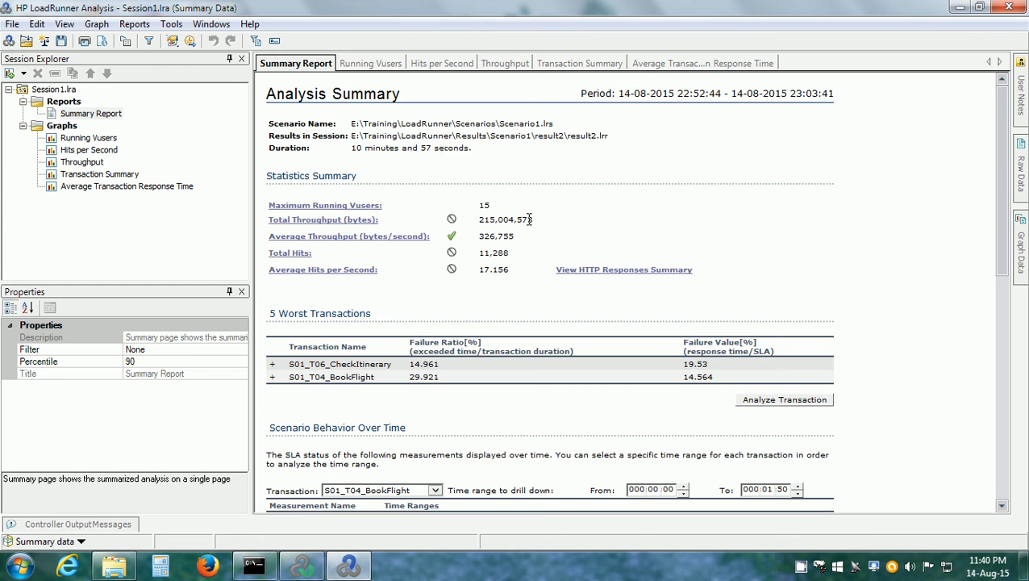
scroll("down", 3)
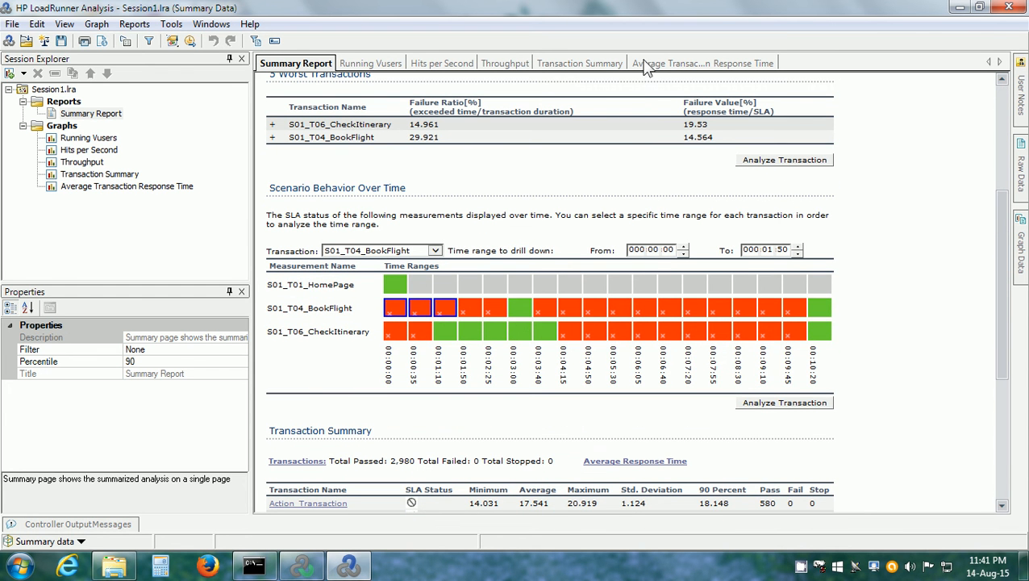
left_click(702, 63)
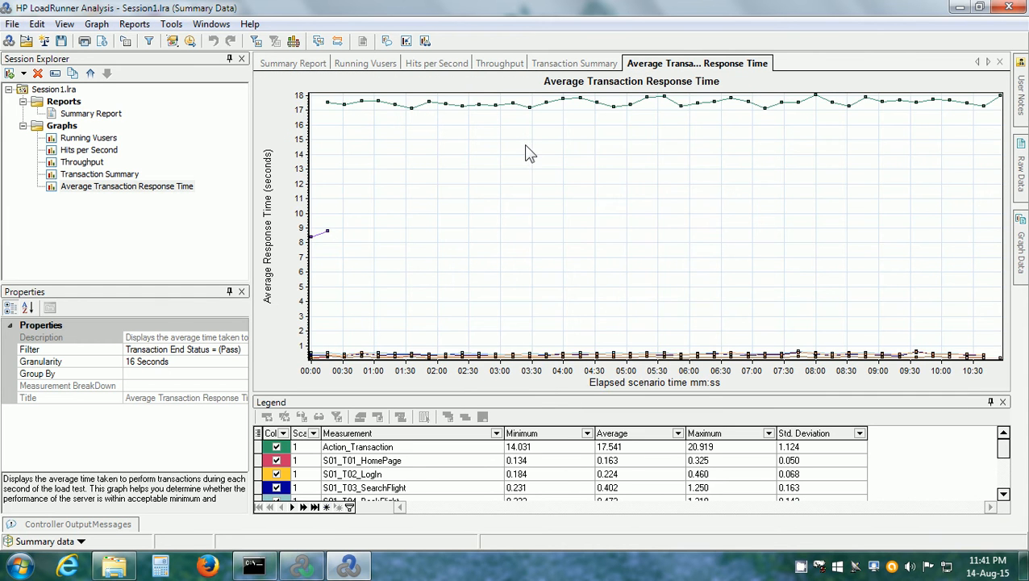
- Filter the graph via Set Filter/Group By to Transaction Name = S01_T04_BookFlight
right_click(529, 153)
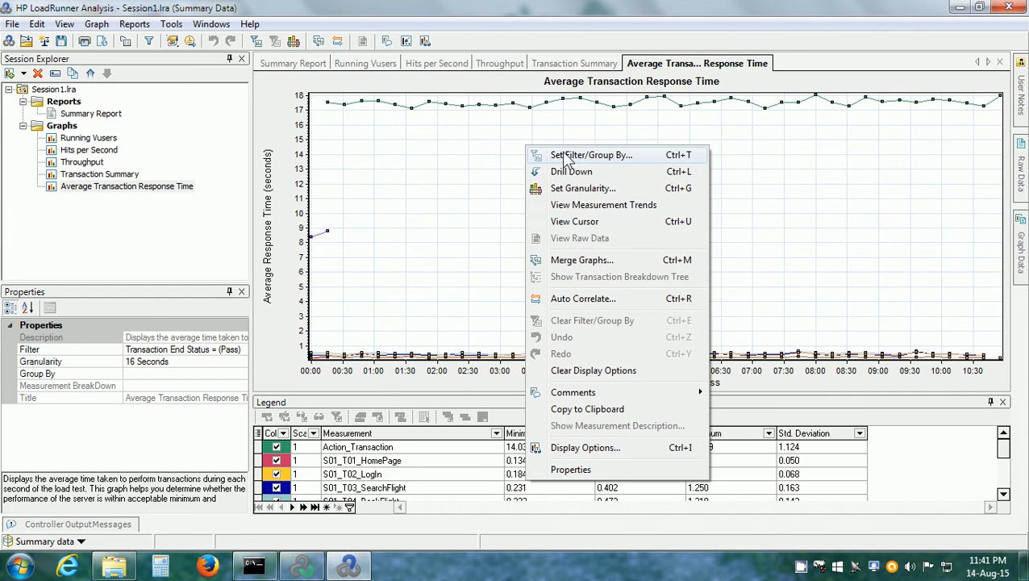
left_click(590, 155)
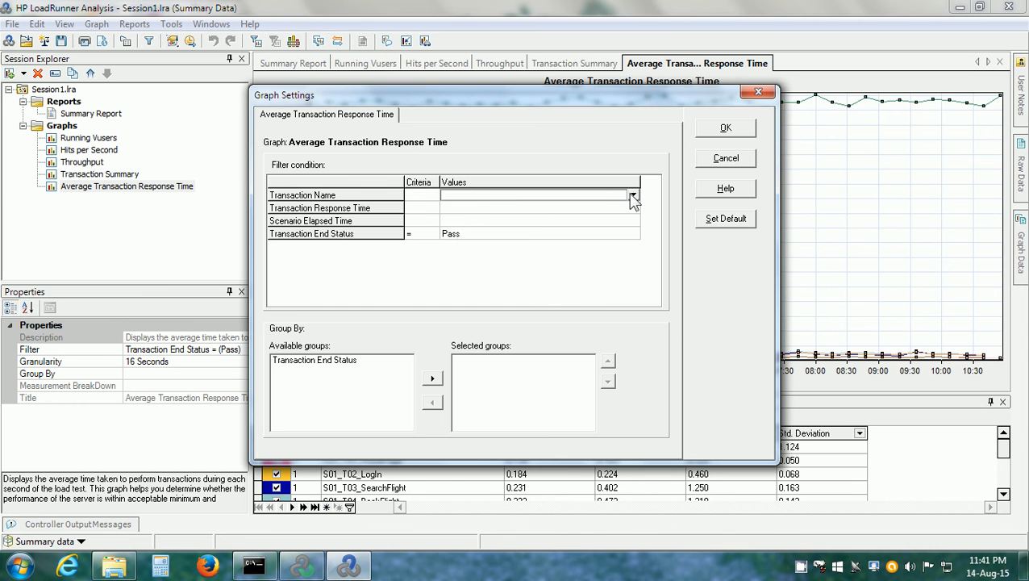
left_click(634, 194)
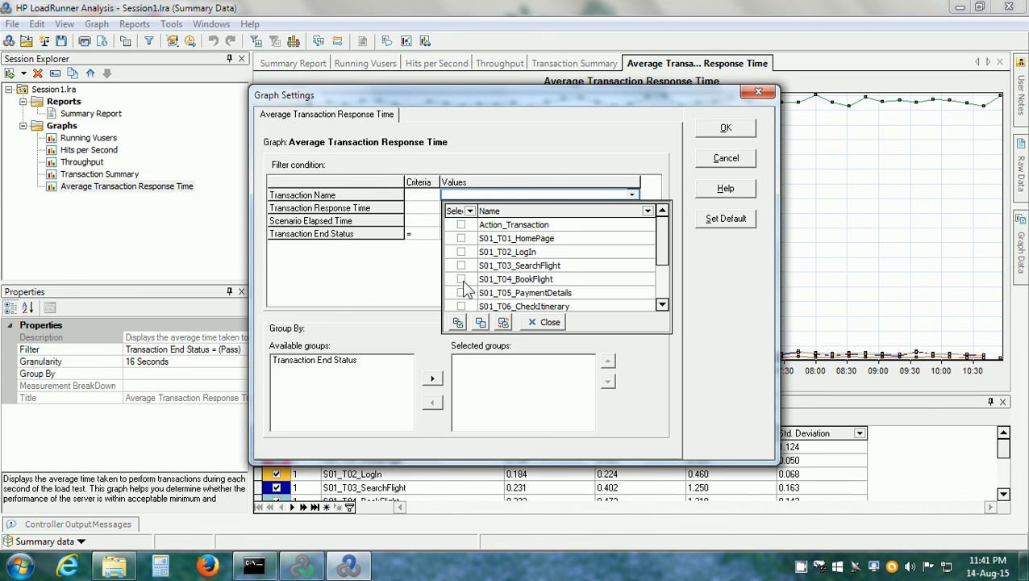
left_click(462, 277)
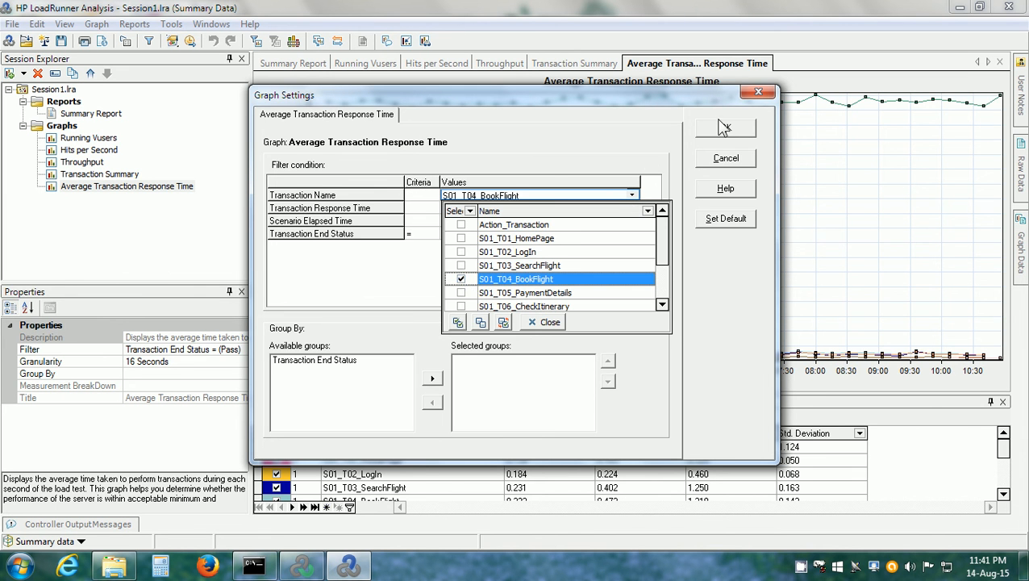
left_click(725, 128)
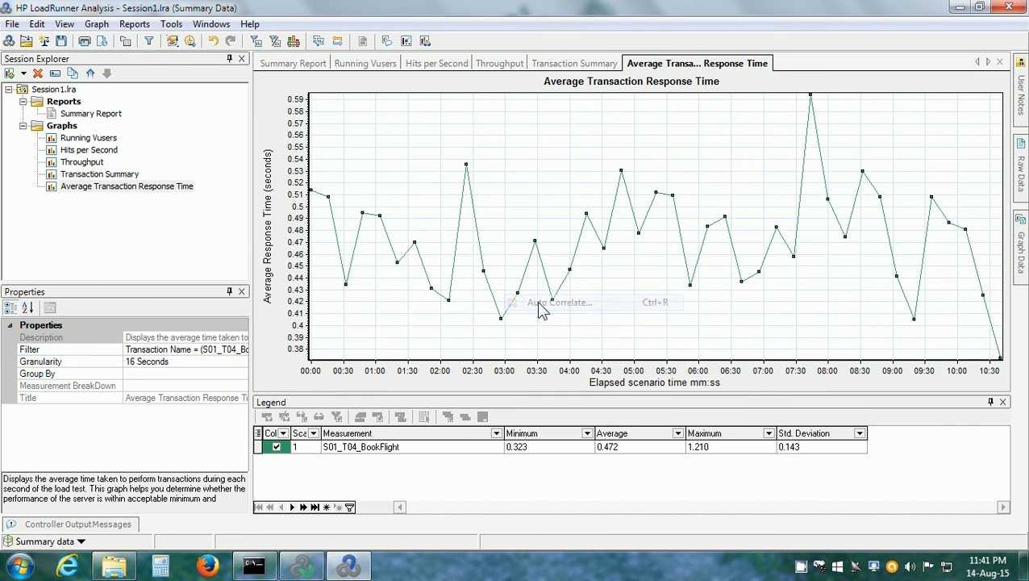
- Auto-correlate S01_T04_BookFlight over the 00:00:18 to 00:10:01 time range
left_click(552, 302)
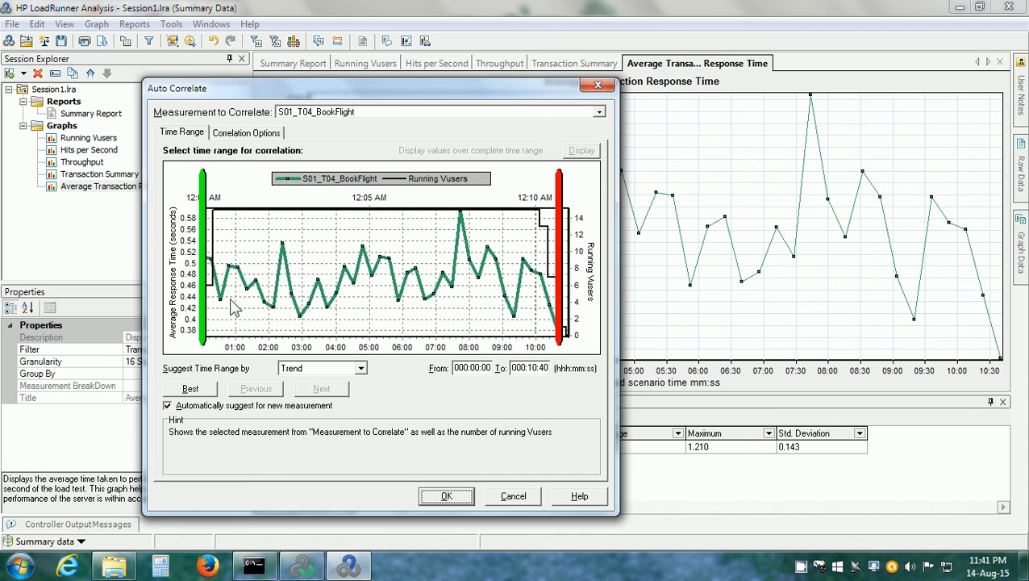
mouse_move(551, 298)
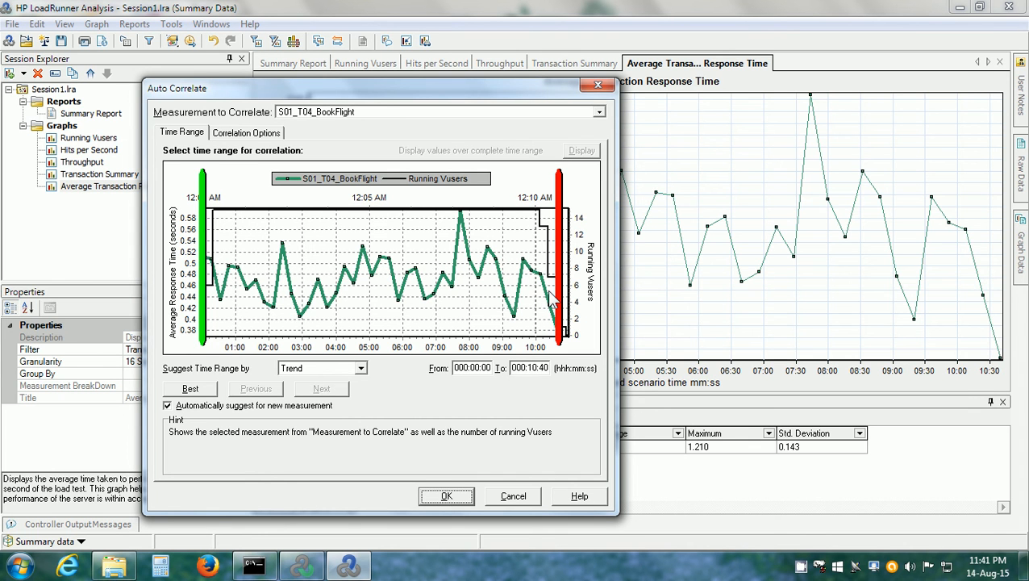
mouse_move(317, 292)
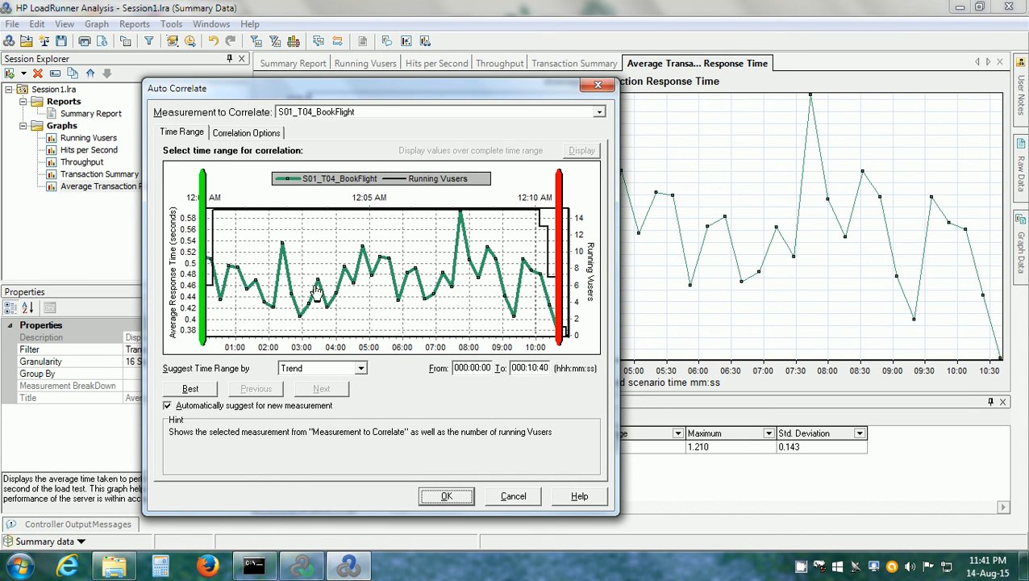
mouse_move(220, 283)
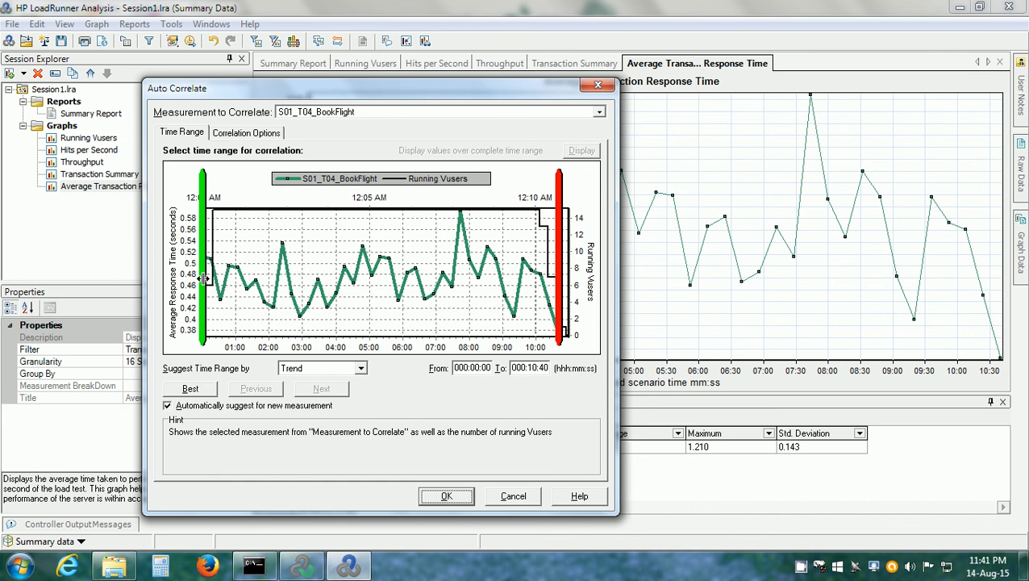
left_click_drag(203, 277, 211, 278)
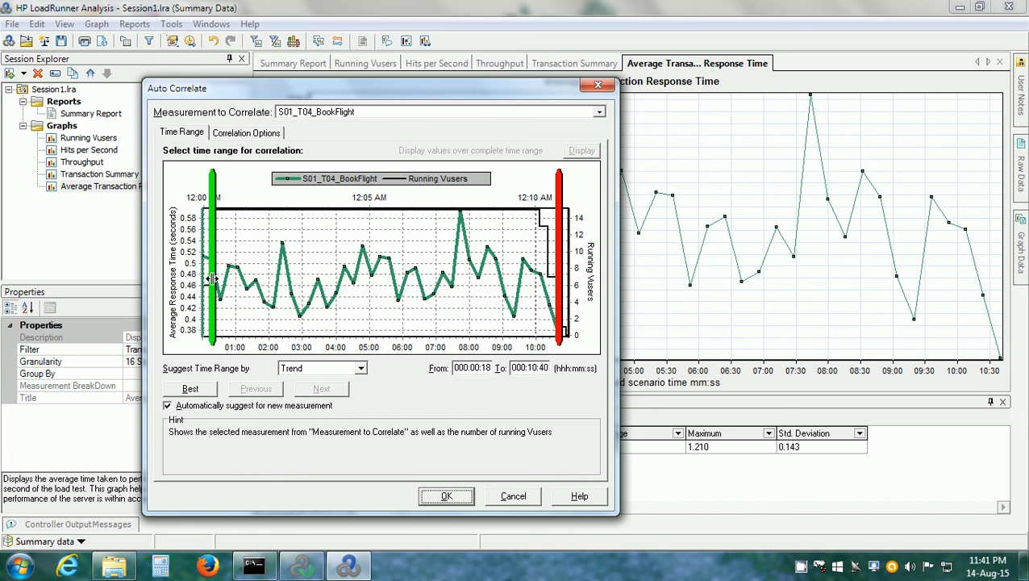
mouse_move(562, 266)
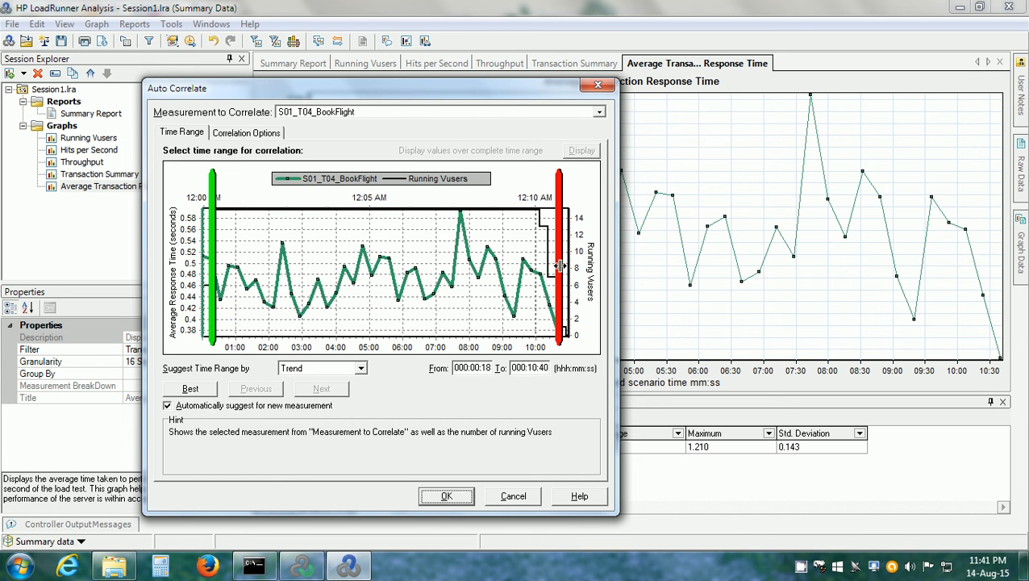
left_click_drag(561, 267, 542, 266)
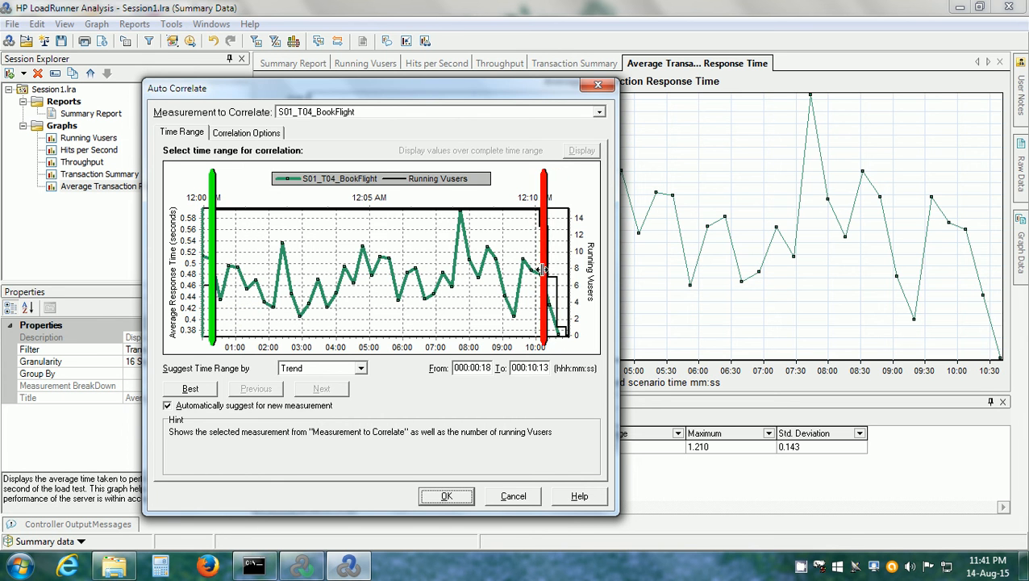
left_click_drag(547, 258, 539, 271)
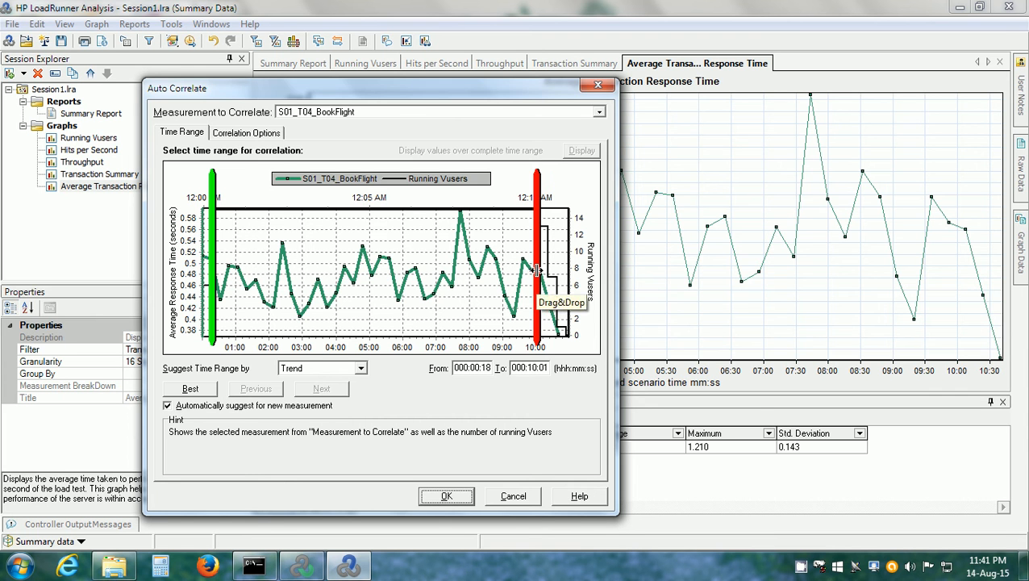
mouse_move(229, 223)
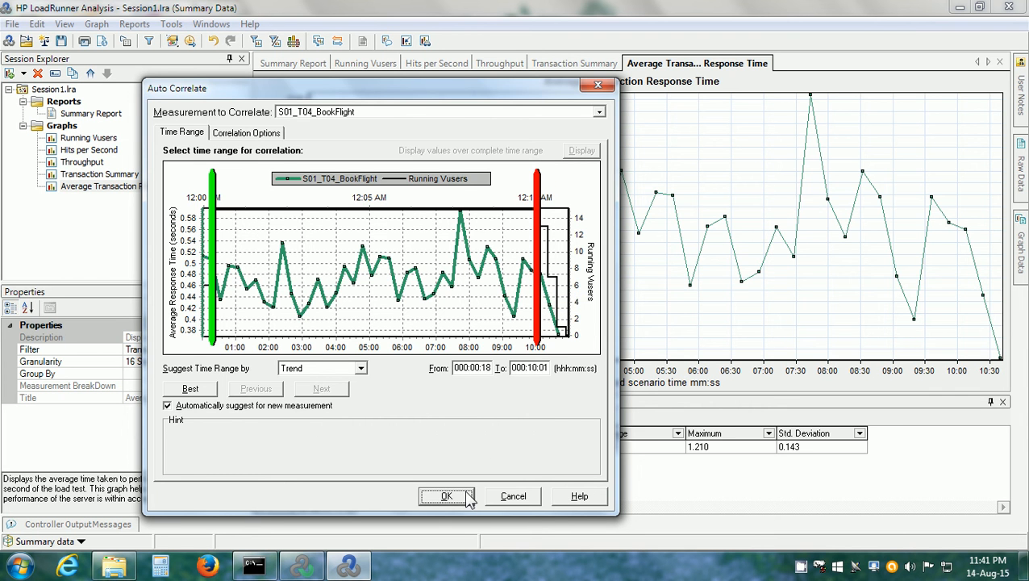
left_click(445, 495)
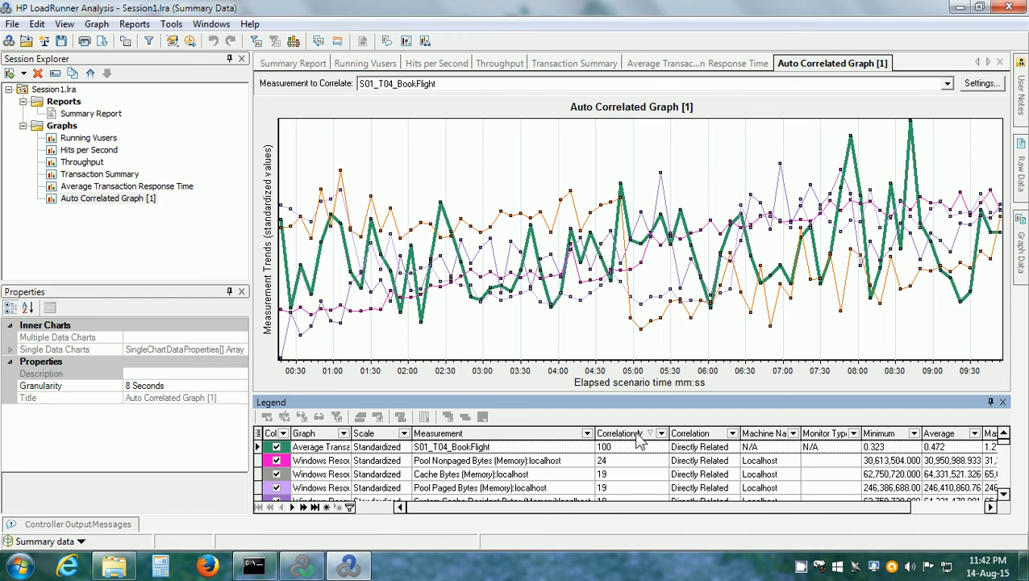
mouse_move(642, 442)
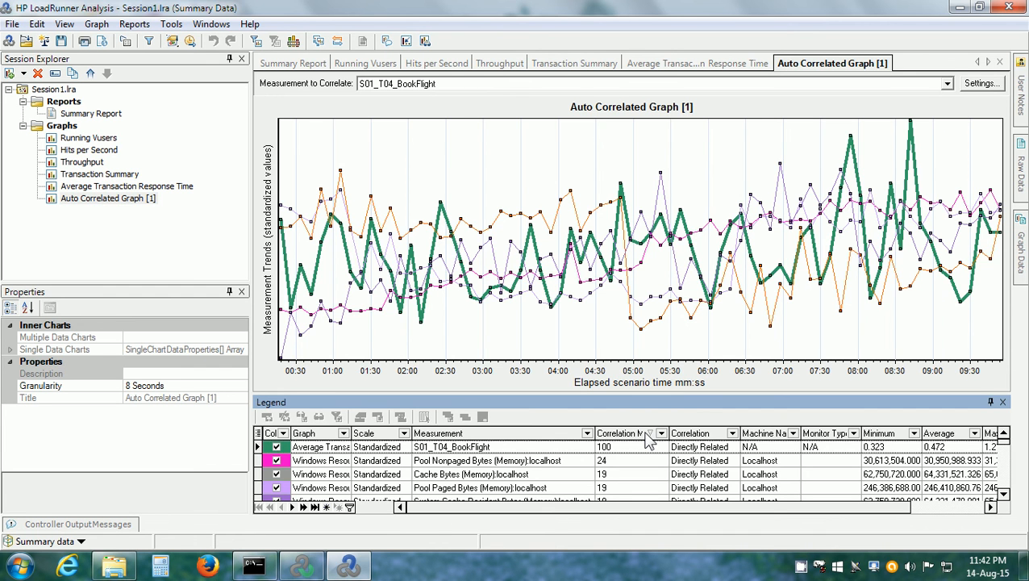
mouse_move(654, 458)
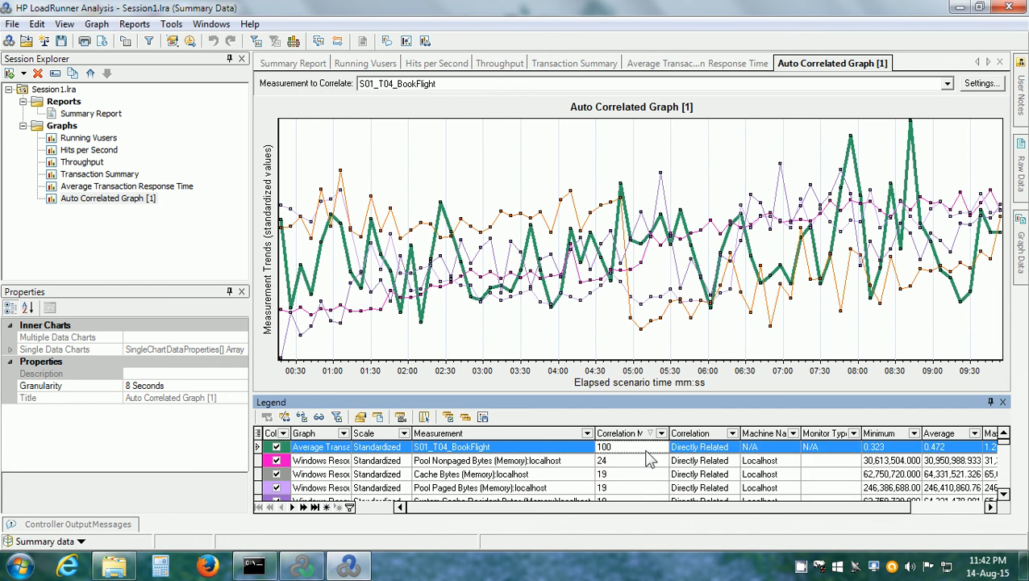
- Highlight the S01_T04_BookFlight trend line in the Auto Correlated Graph legend
left_click(484, 460)
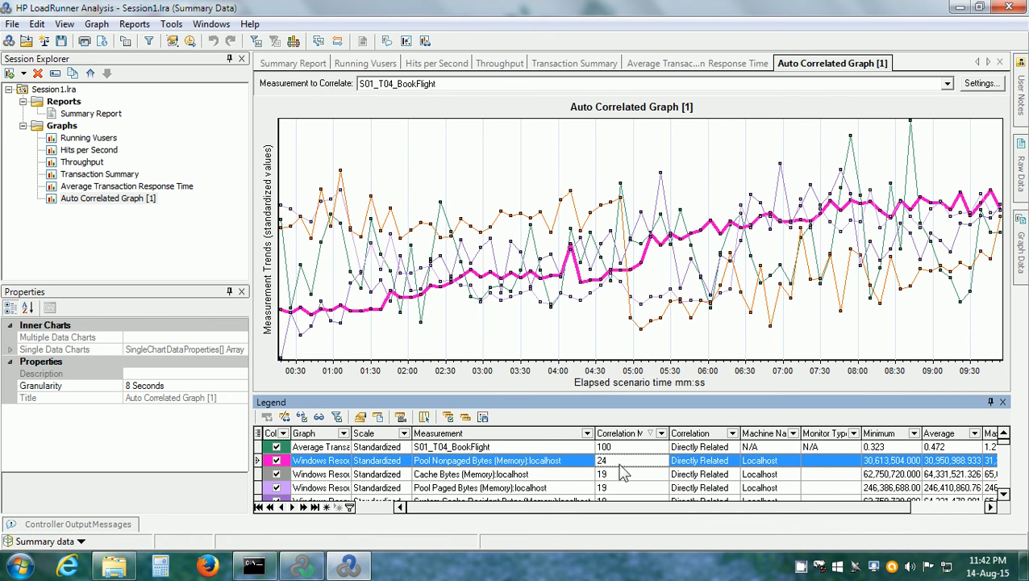
mouse_move(706, 474)
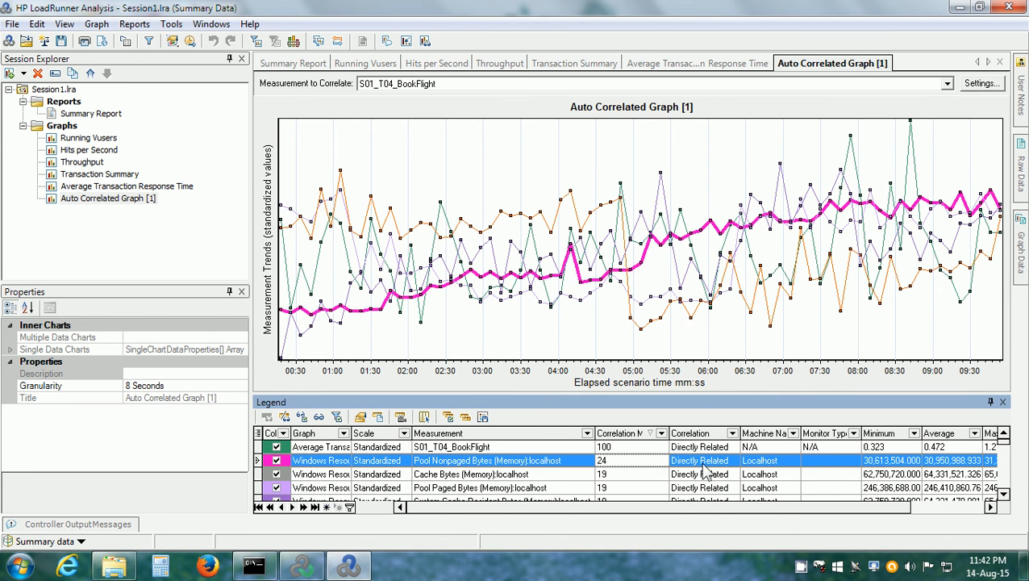
mouse_move(439, 468)
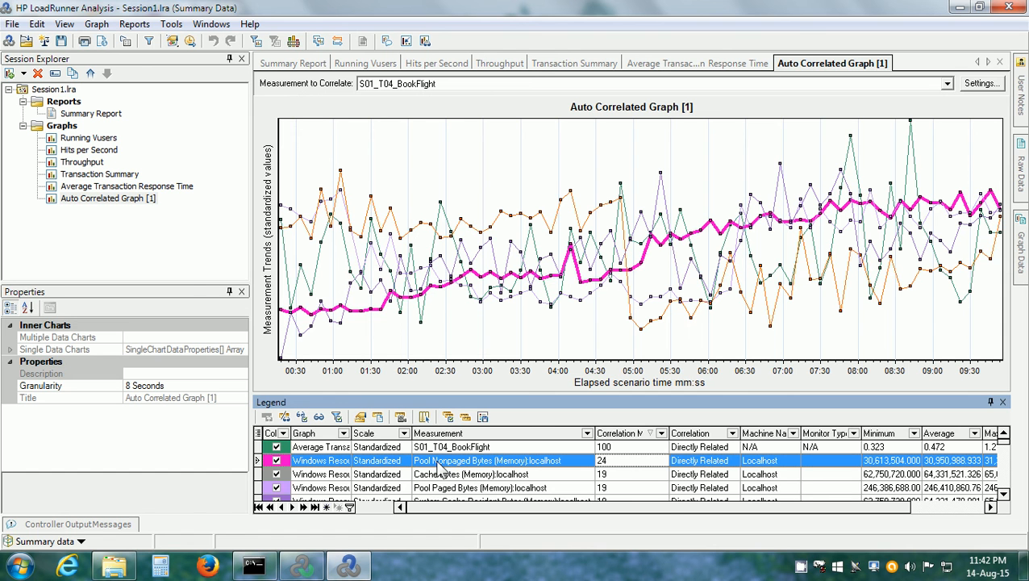
mouse_move(461, 484)
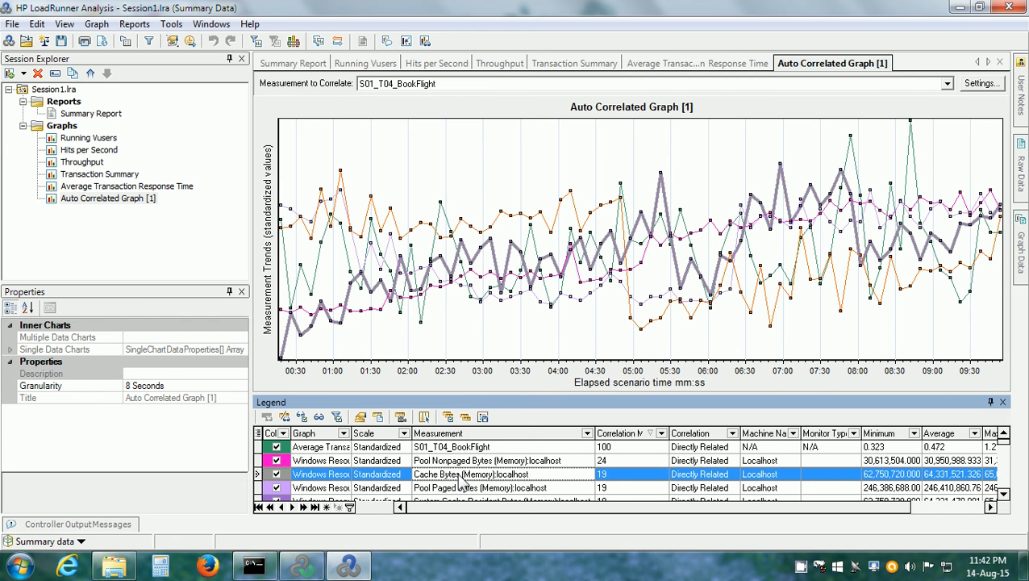
mouse_move(323, 334)
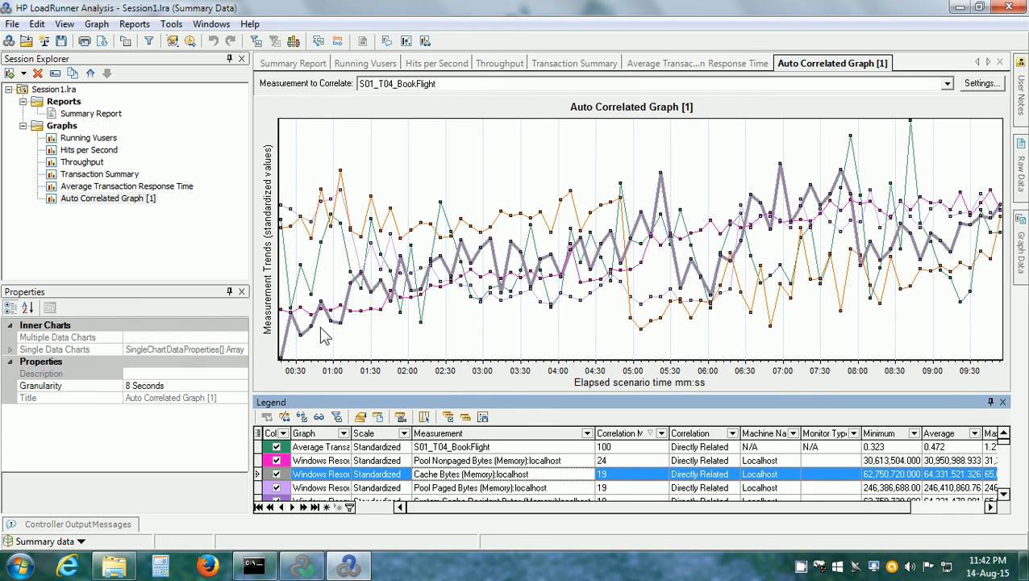
mouse_move(818, 232)
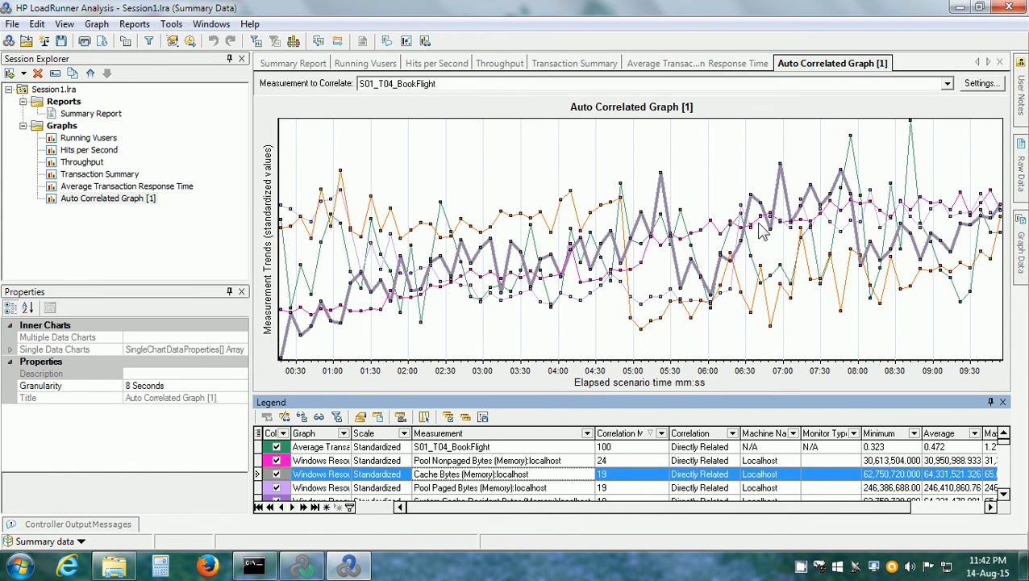
- Return to the Analysis Summary and show the Reports menu's available report types
left_click(294, 63)
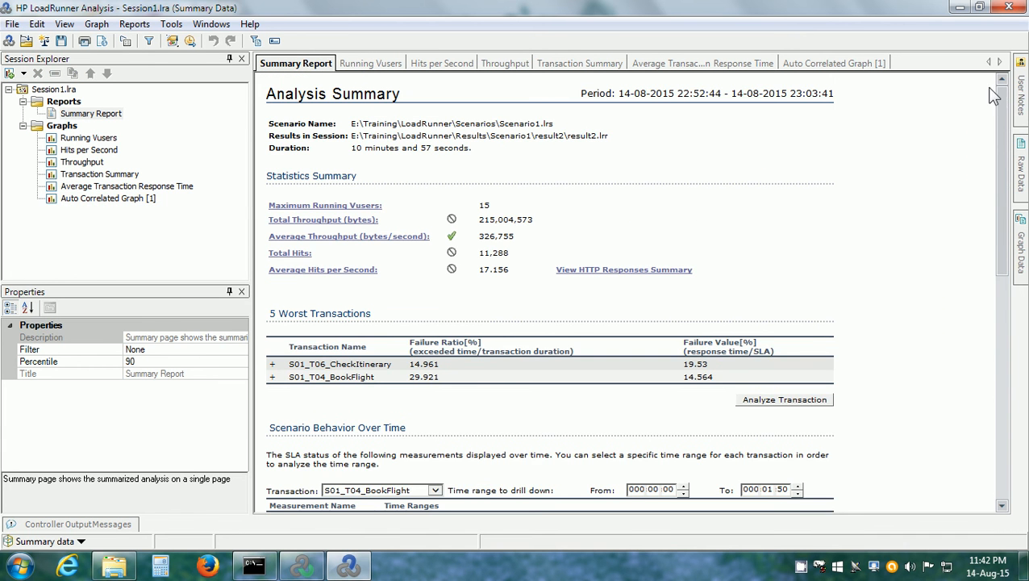
mouse_move(978, 106)
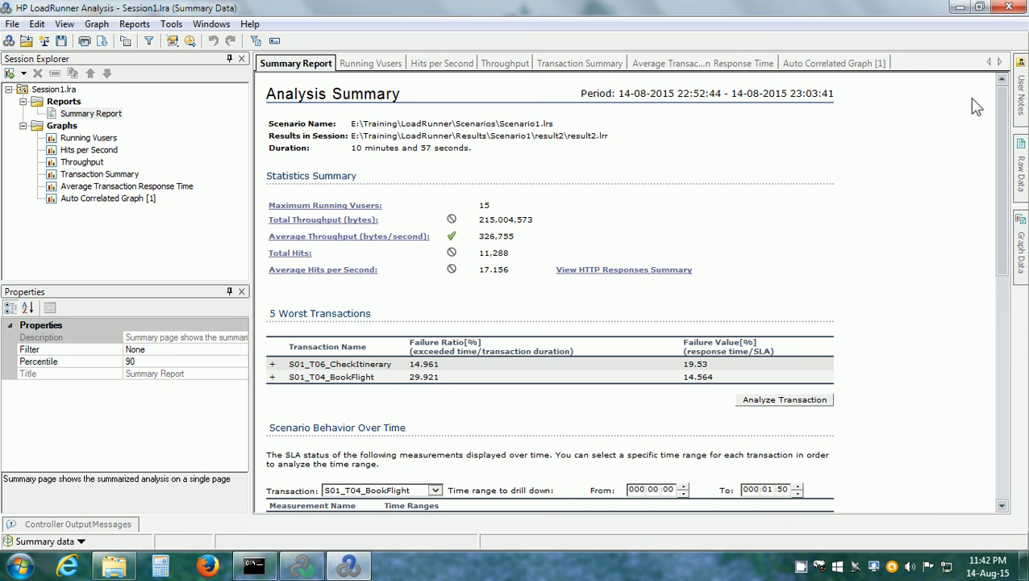
mouse_move(921, 143)
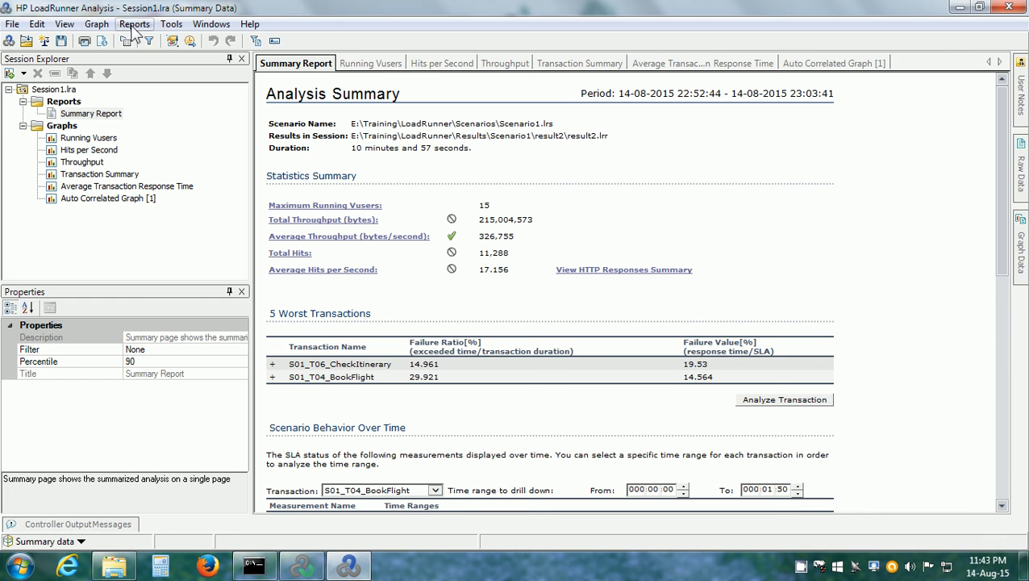
left_click(134, 24)
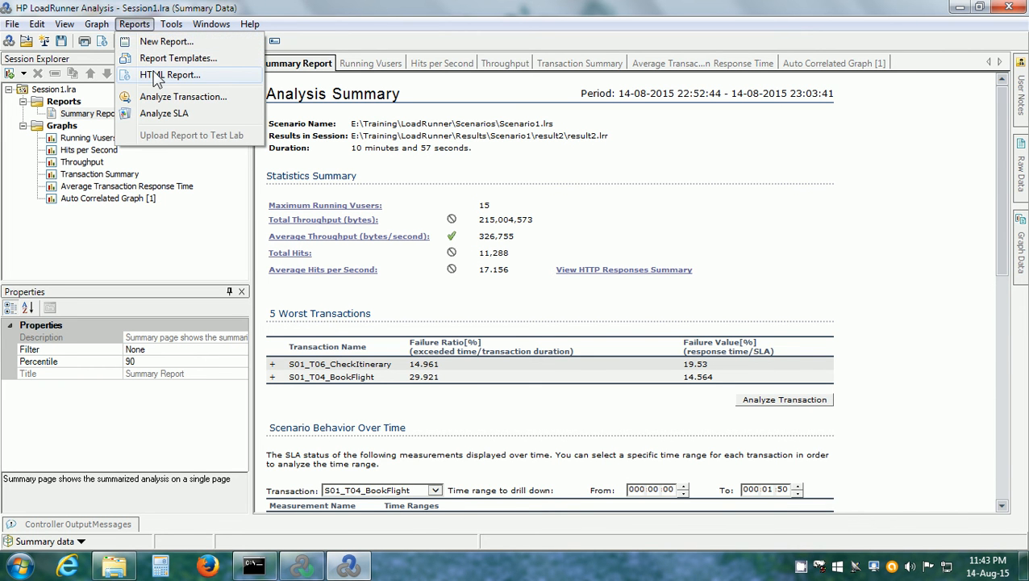
- Save the HTML report as S115VU.htm in E:\Training\LoadRunner\Reports
left_click(171, 75)
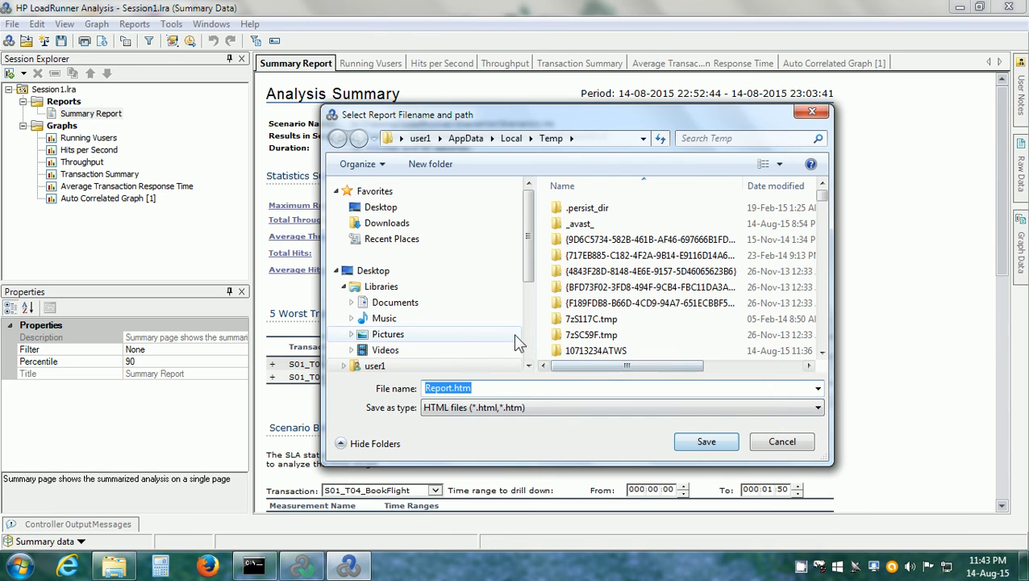
left_click(400, 279)
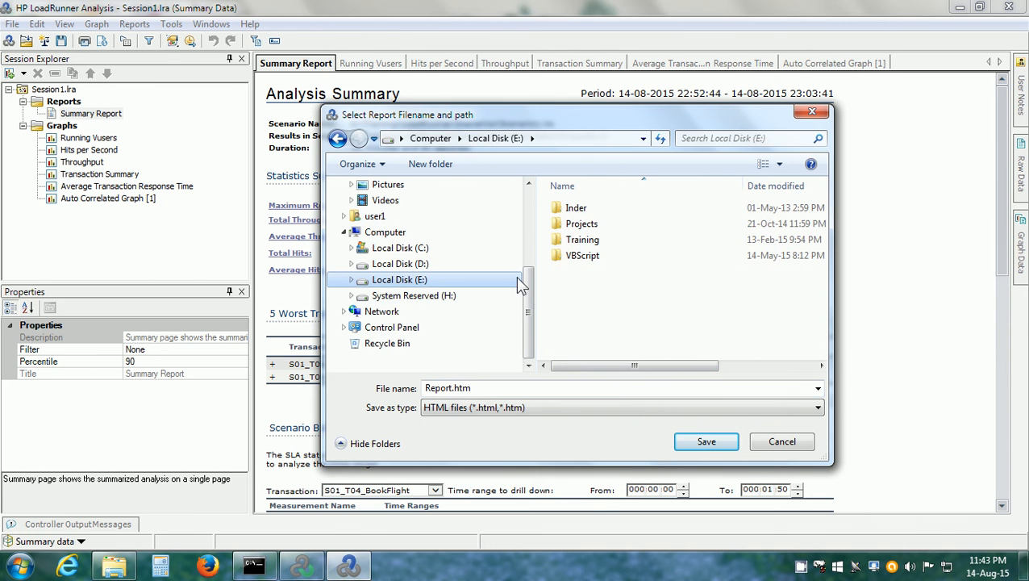
double_click(580, 239)
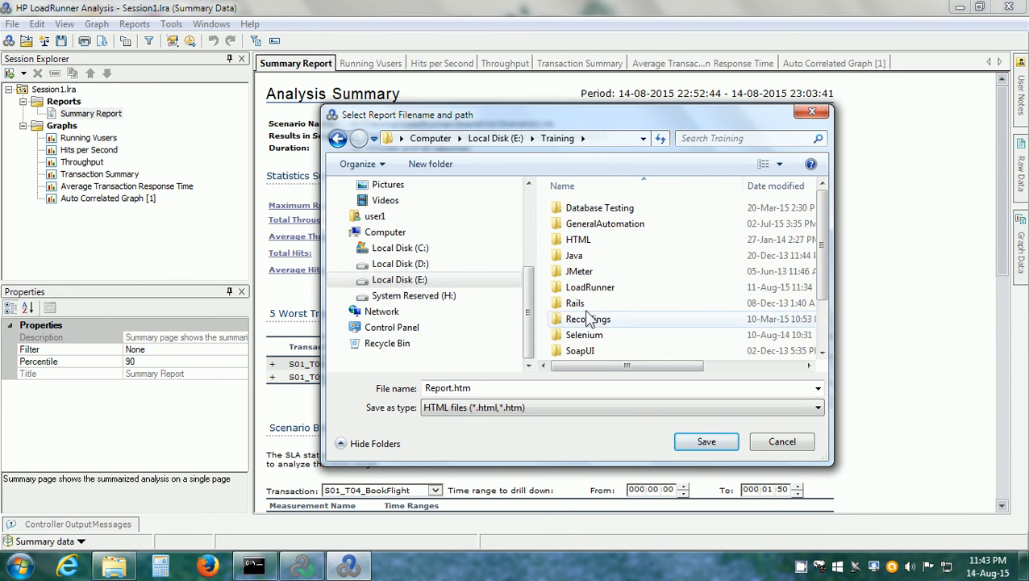
double_click(591, 287)
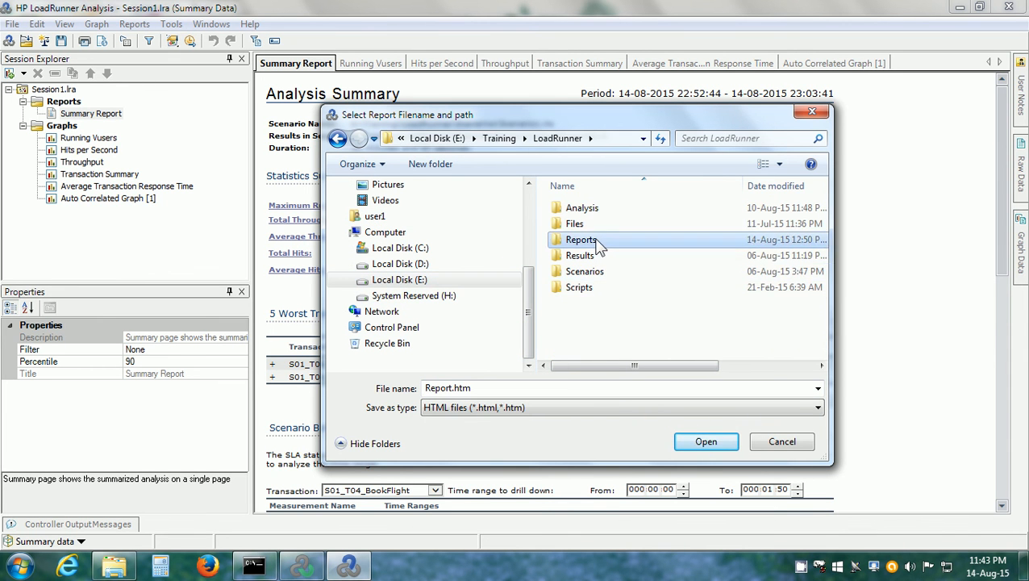
double_click(581, 239)
type("S115")
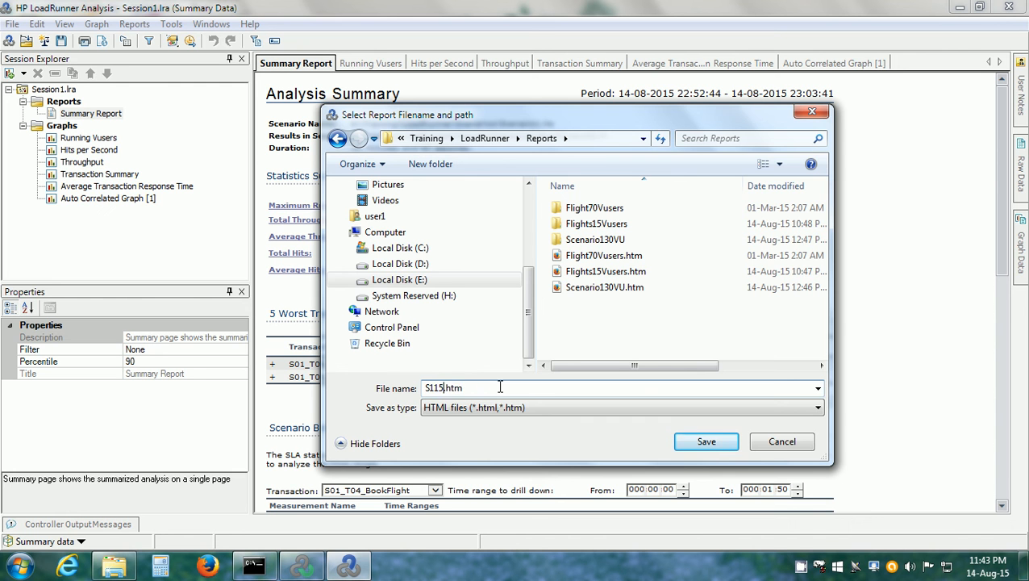
type("VU")
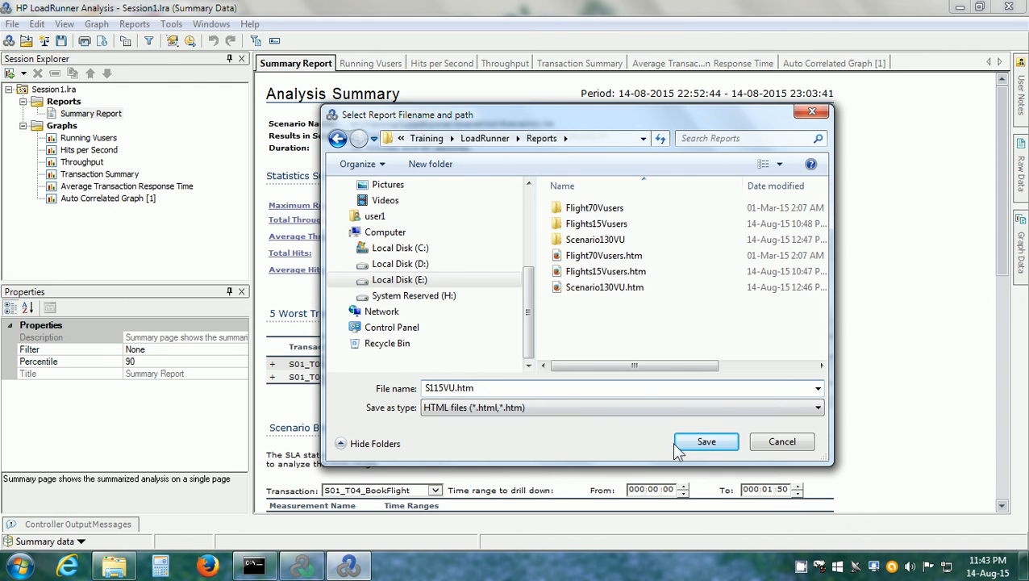
left_click(706, 442)
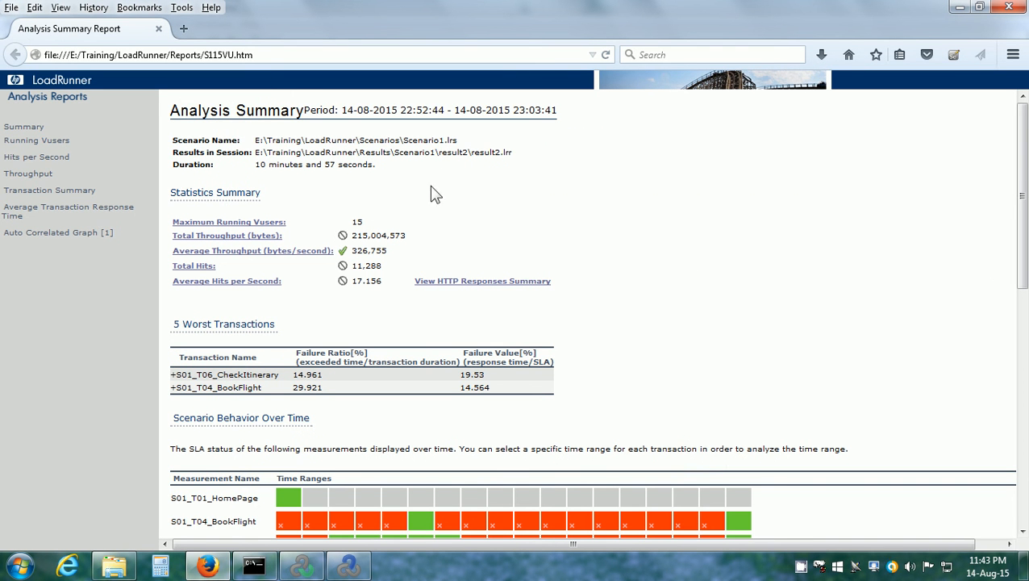
mouse_move(329, 184)
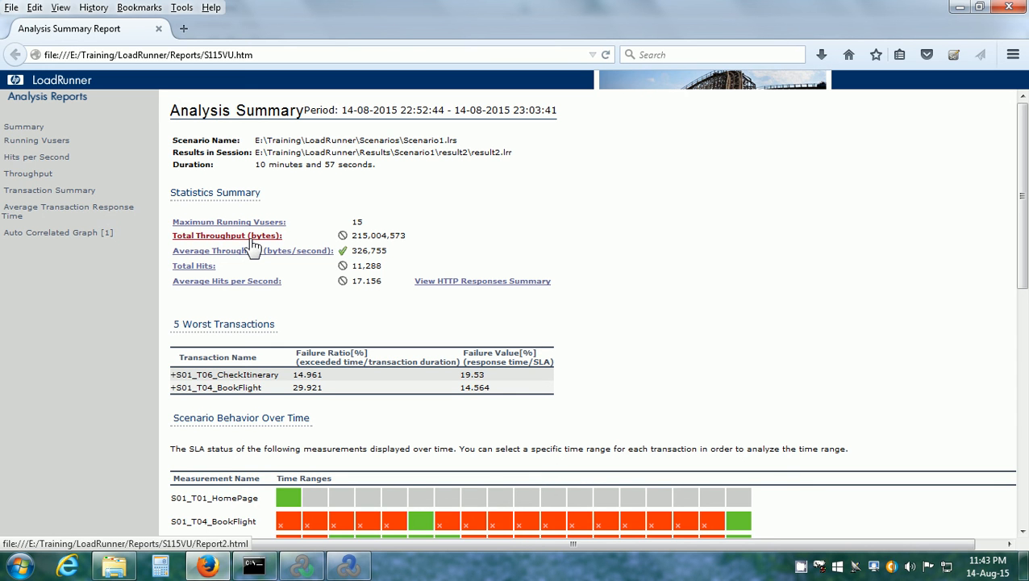
mouse_move(245, 242)
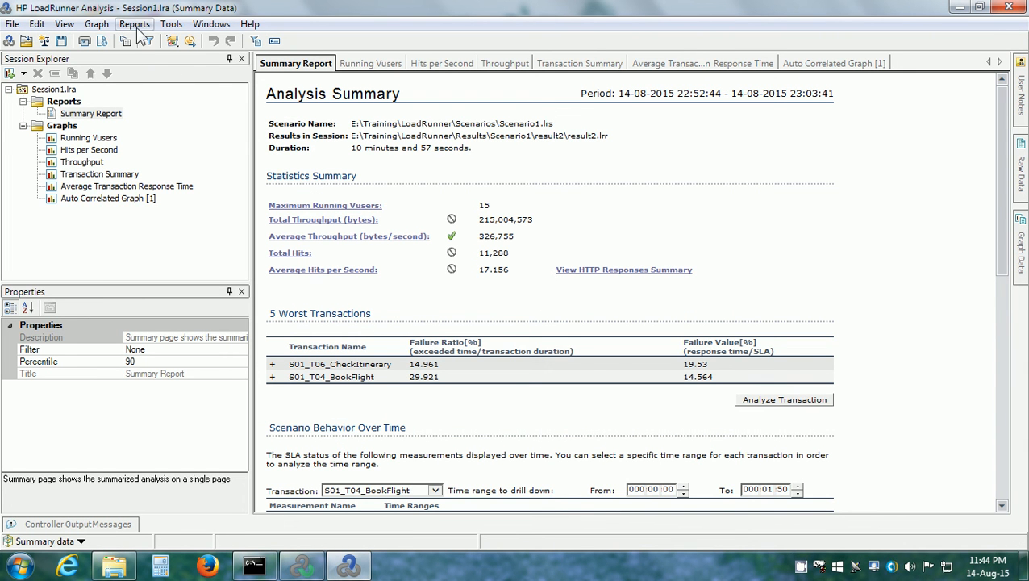
- Generate a new report using the High level report (for single run) template
left_click(134, 24)
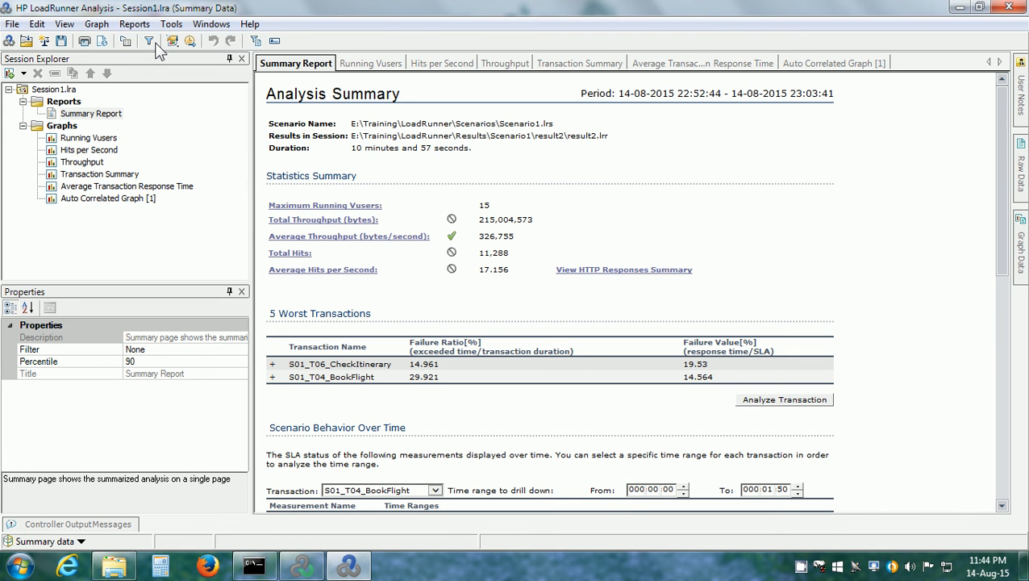
left_click(134, 25)
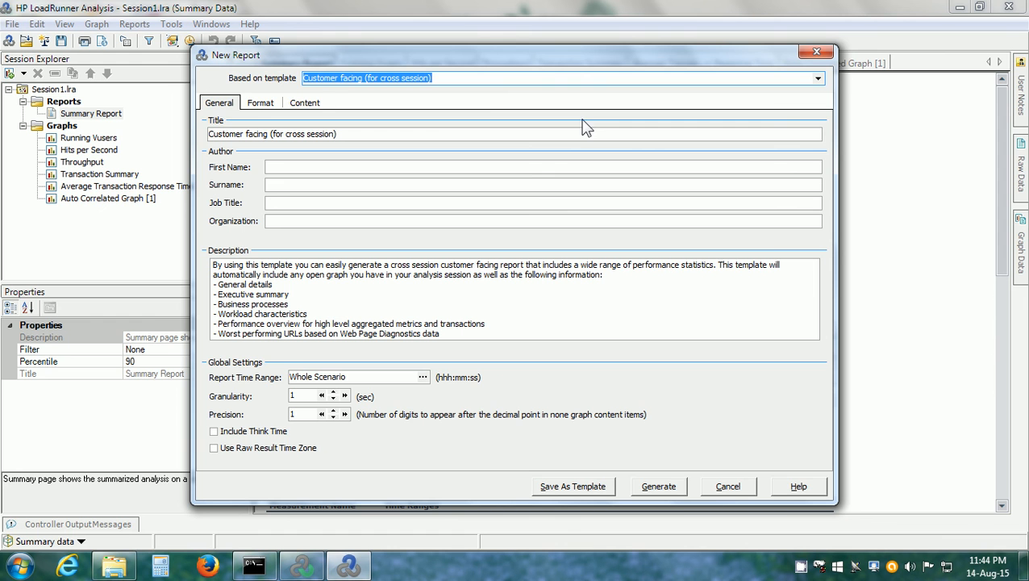
mouse_move(819, 123)
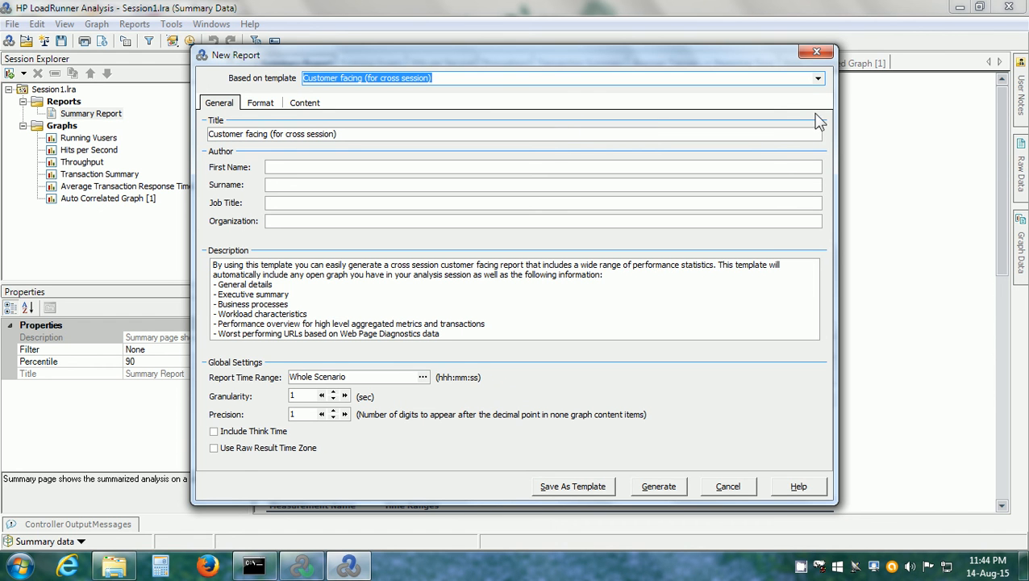
left_click(818, 77)
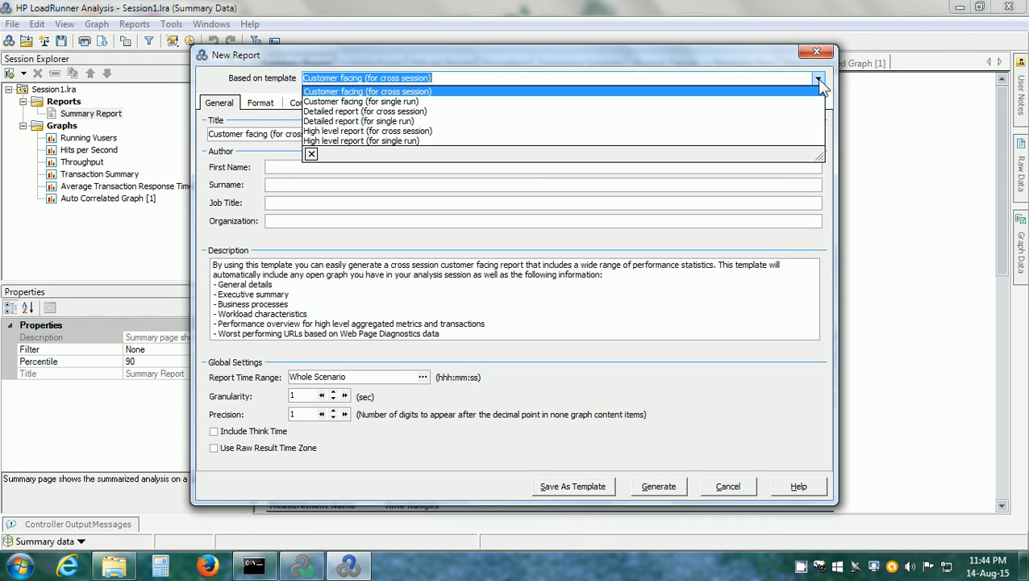
left_click(362, 140)
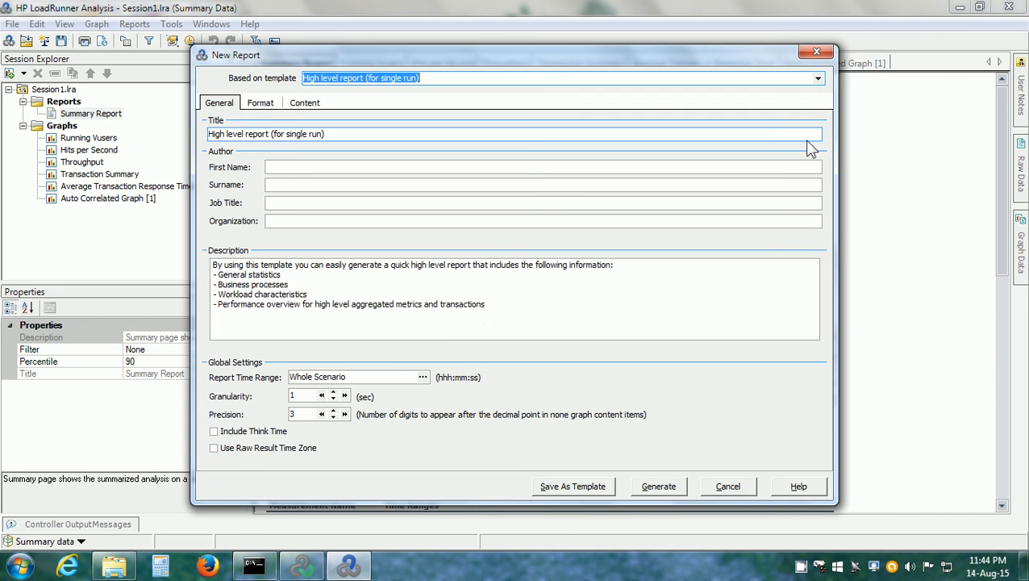
left_click(658, 485)
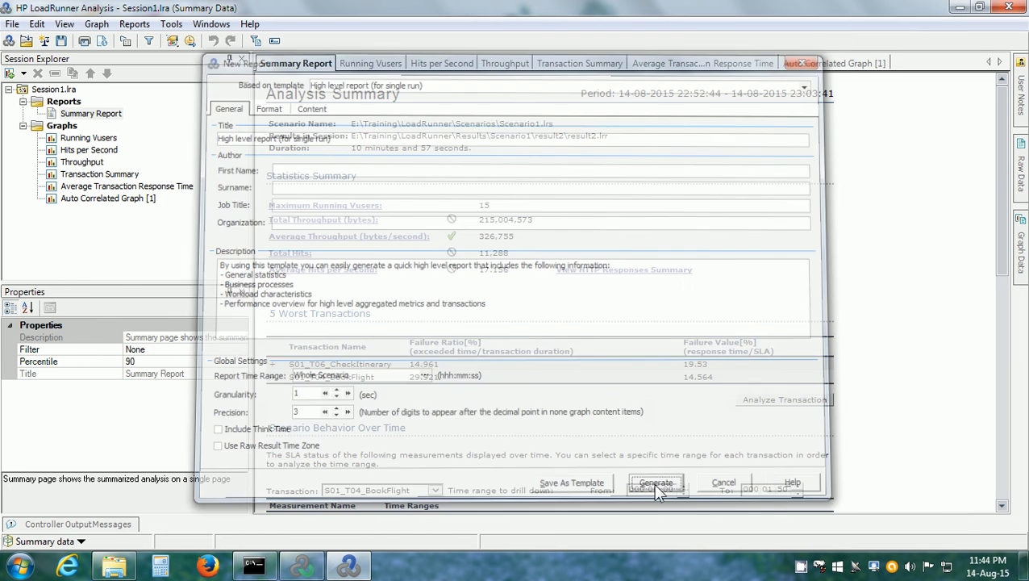
left_click(655, 482)
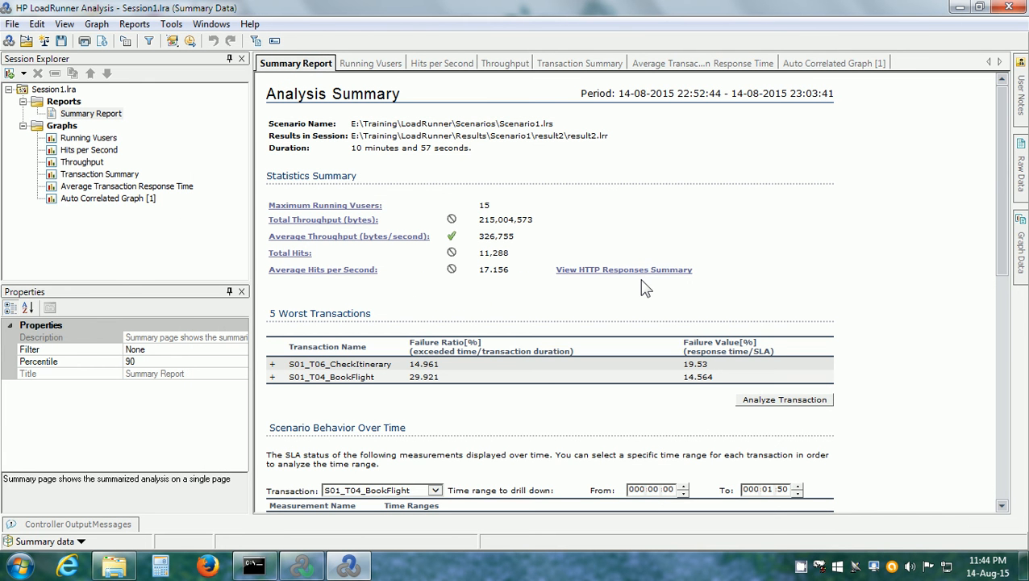
- Scroll the high level report from General Details down to the page 5 Transaction Summary
left_click(623, 269)
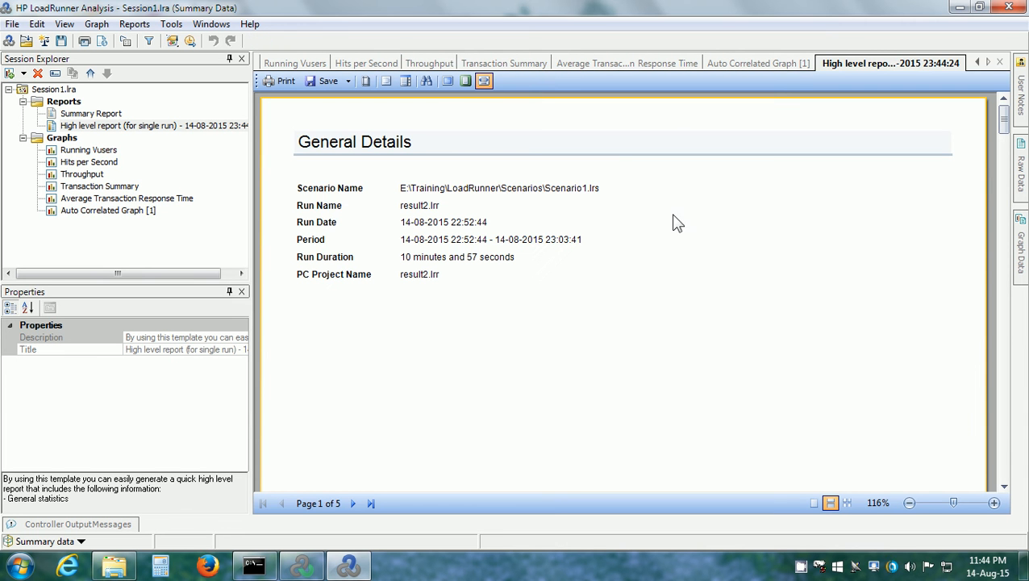
mouse_move(558, 197)
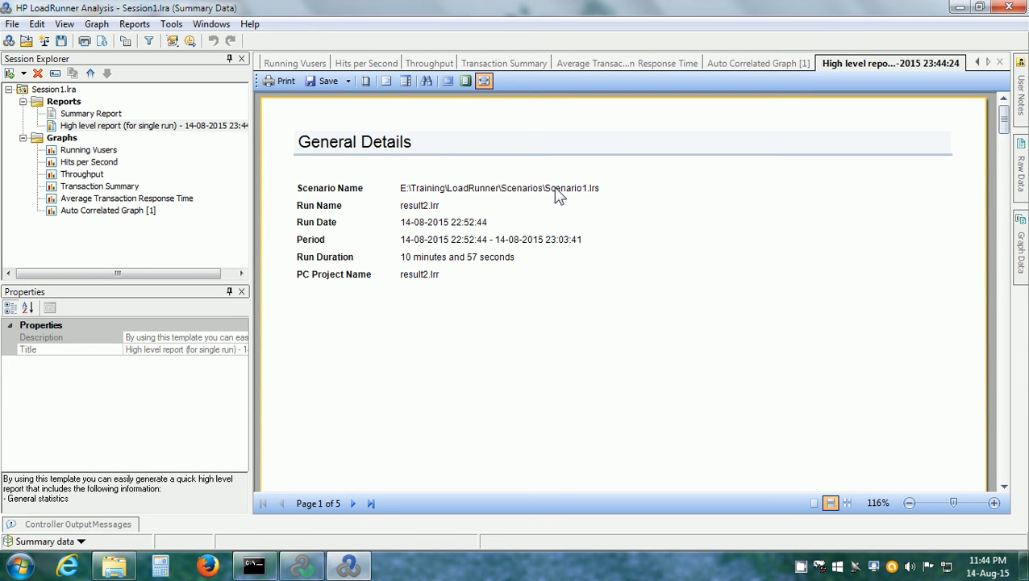
mouse_move(442, 223)
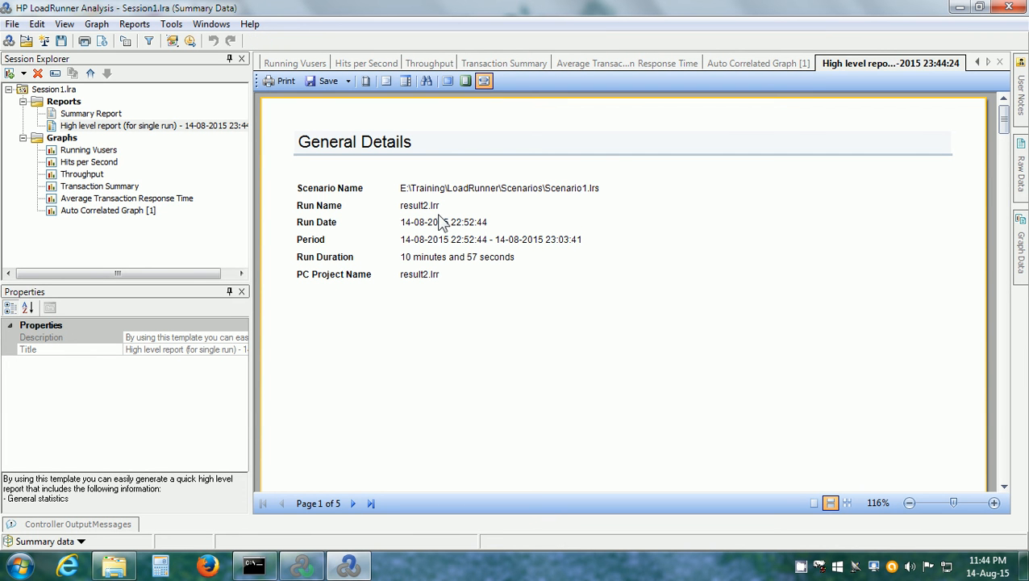
mouse_move(432, 258)
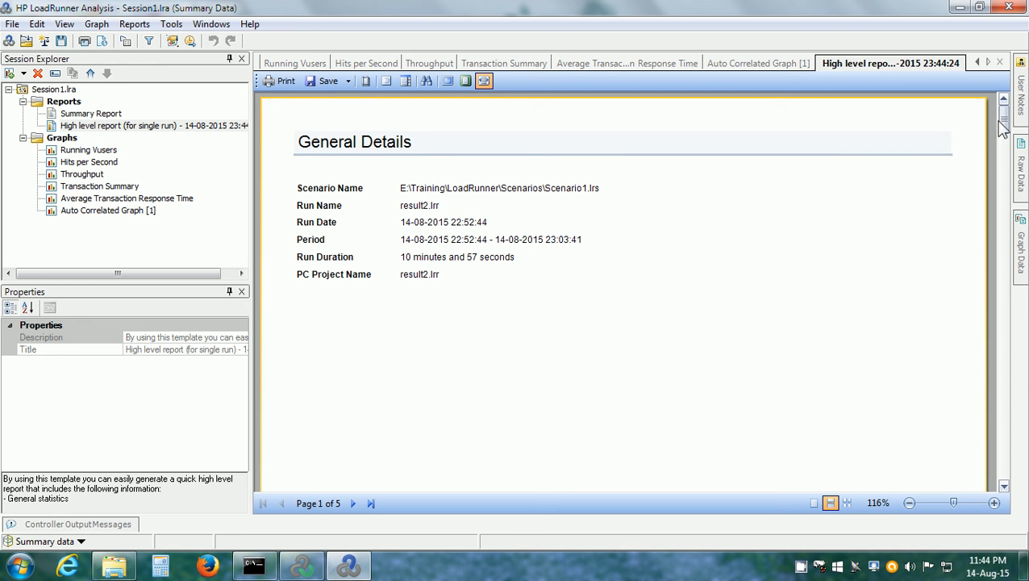
mouse_move(901, 176)
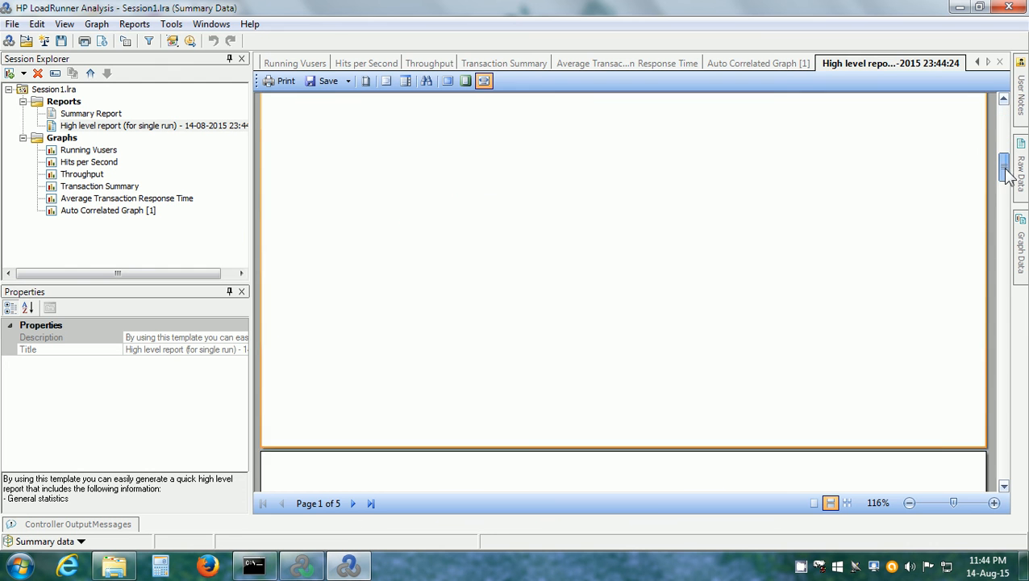
scroll("down", 3)
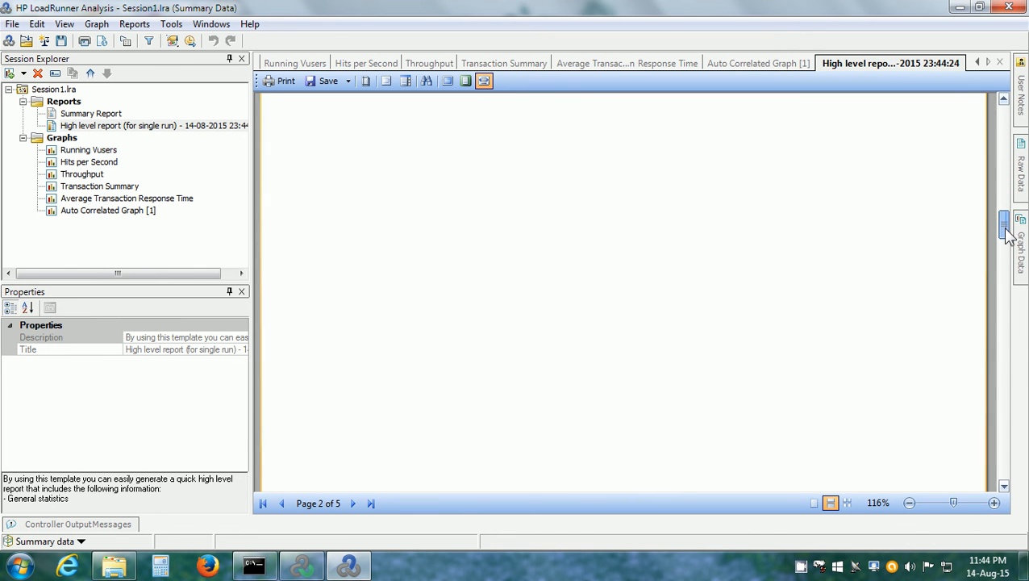
scroll("down", 3)
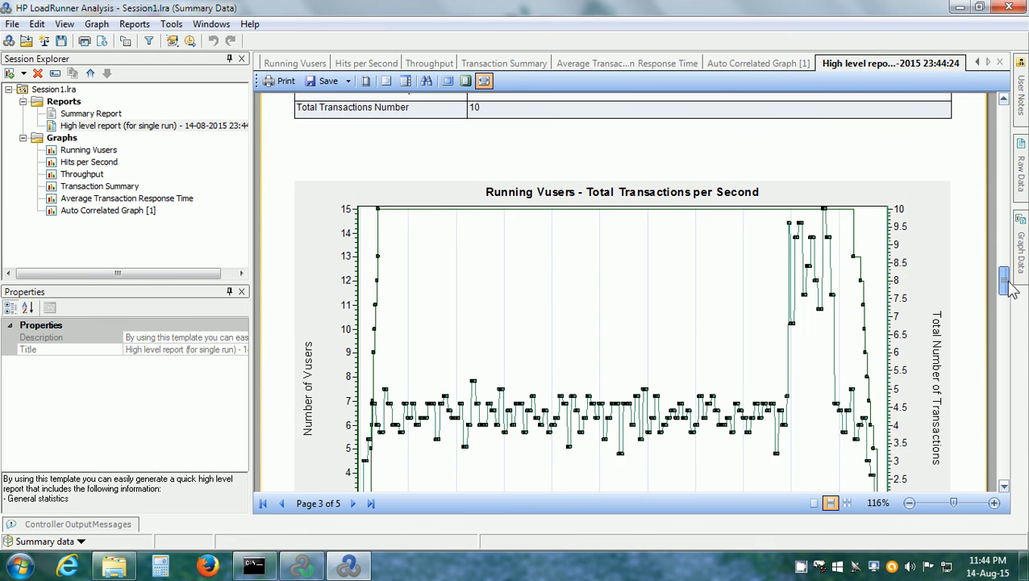
scroll("down", 3)
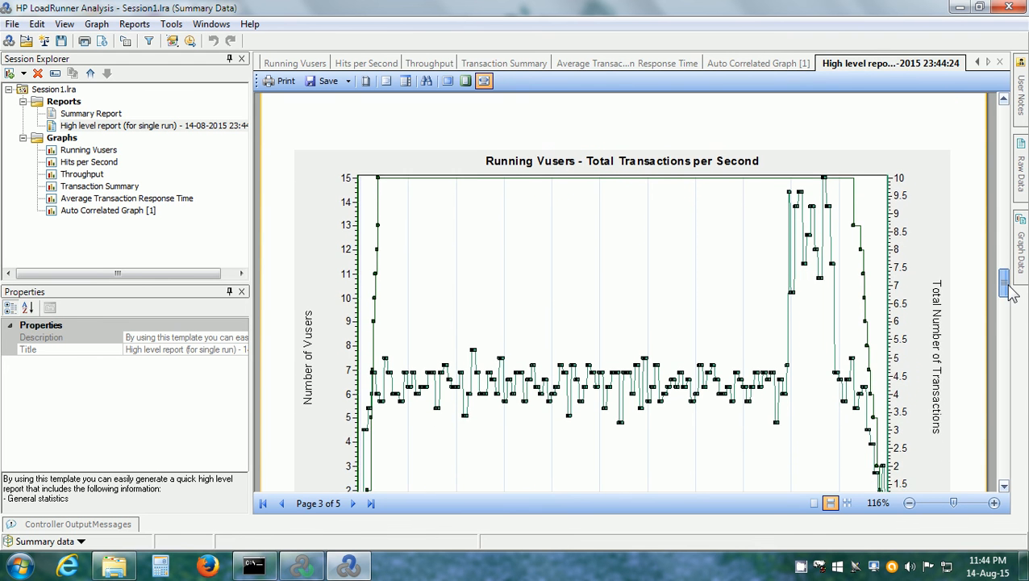
scroll("down", 3)
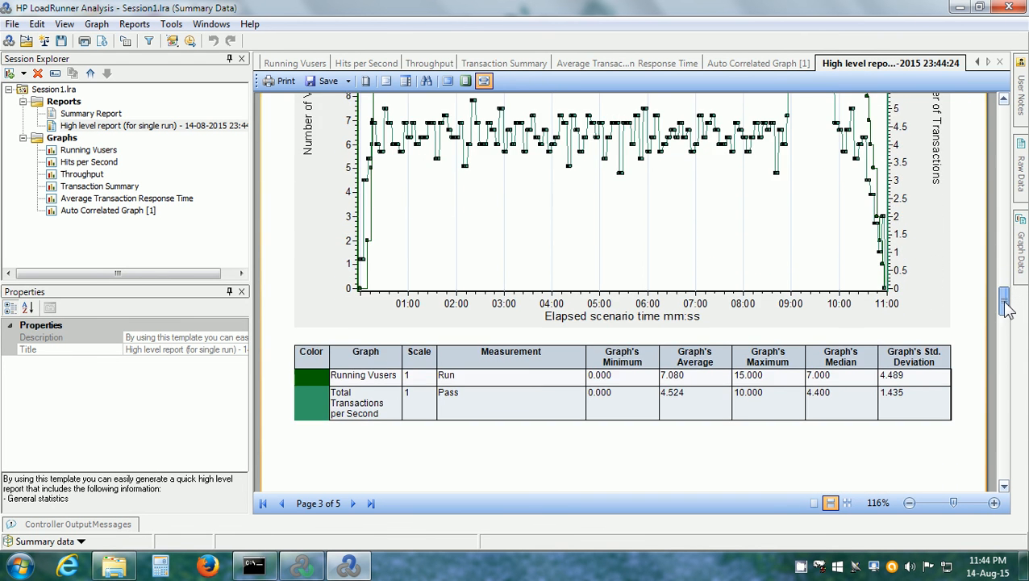
scroll("down", 3)
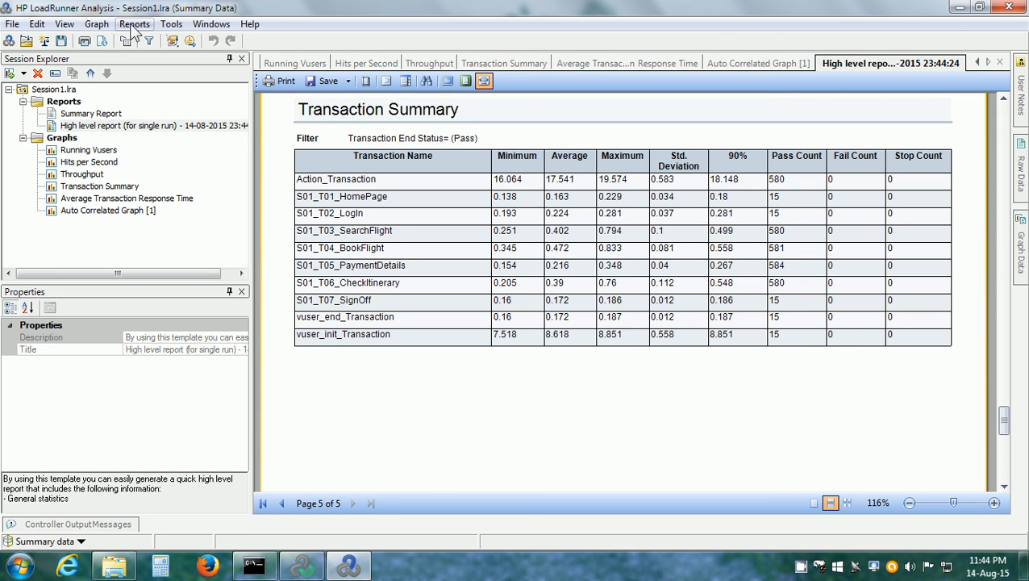
- Generate a second report using the Detailed report (for single run) template
left_click(133, 24)
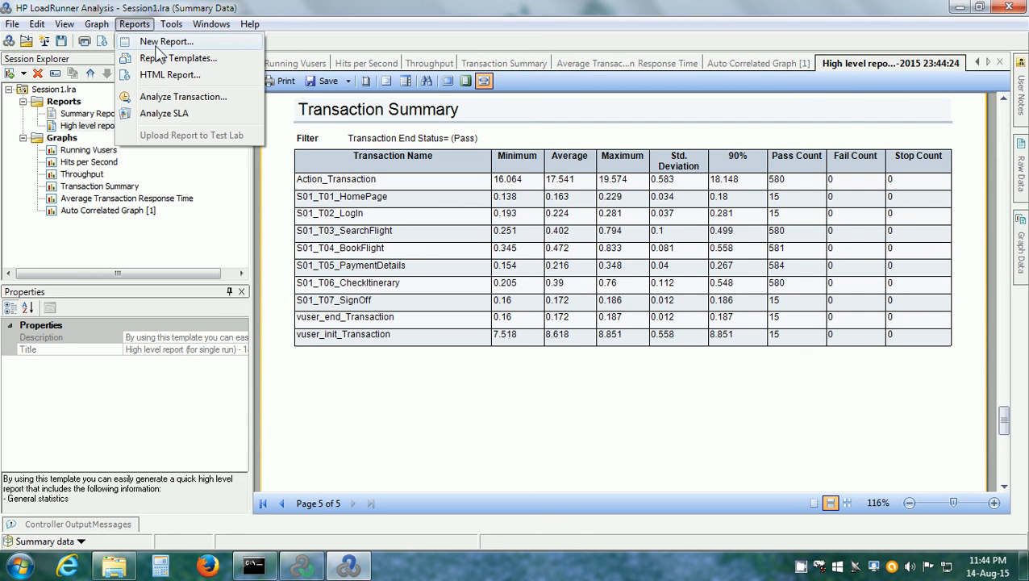
left_click(166, 42)
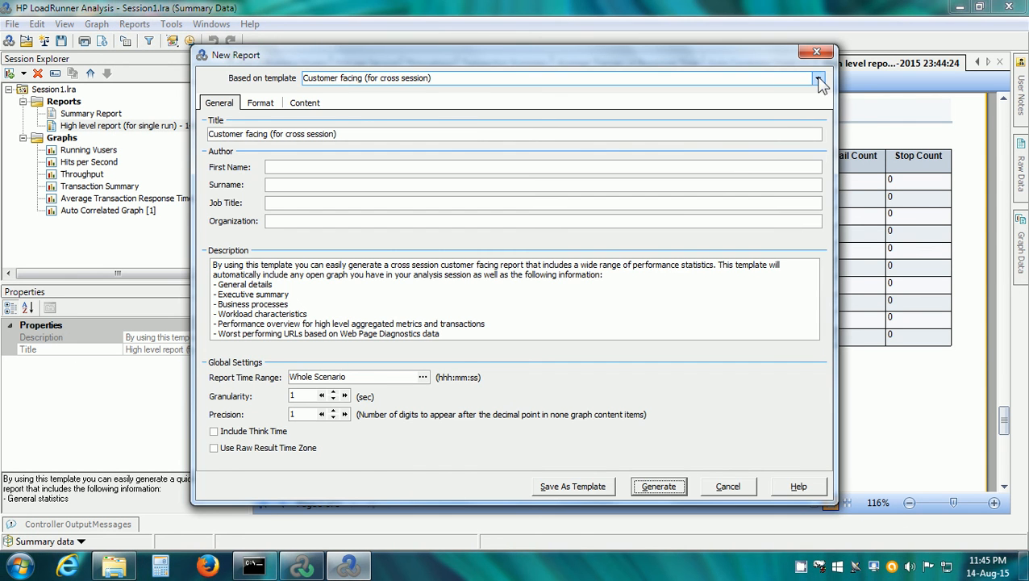
left_click(818, 77)
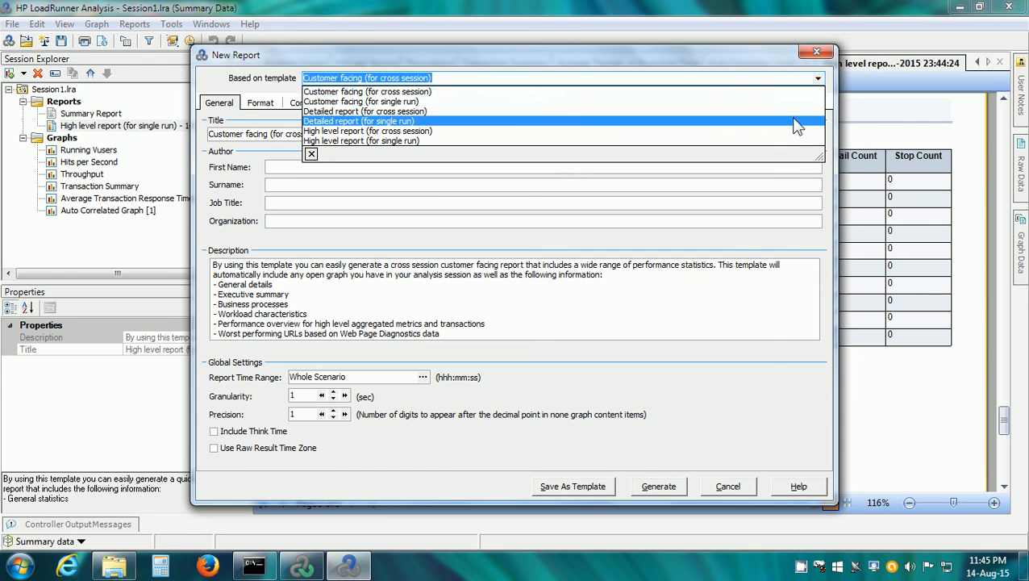
left_click(358, 119)
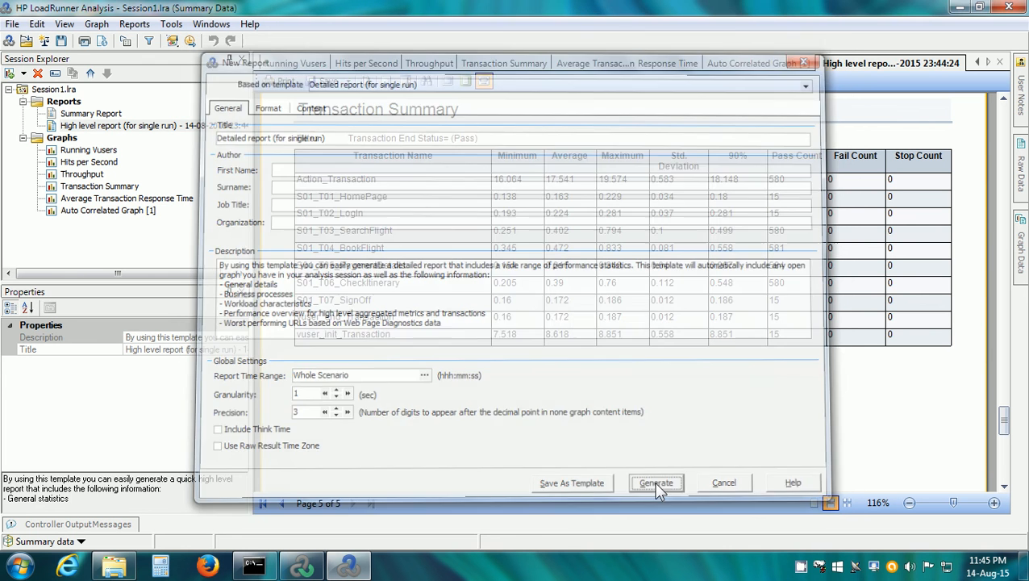
left_click(655, 482)
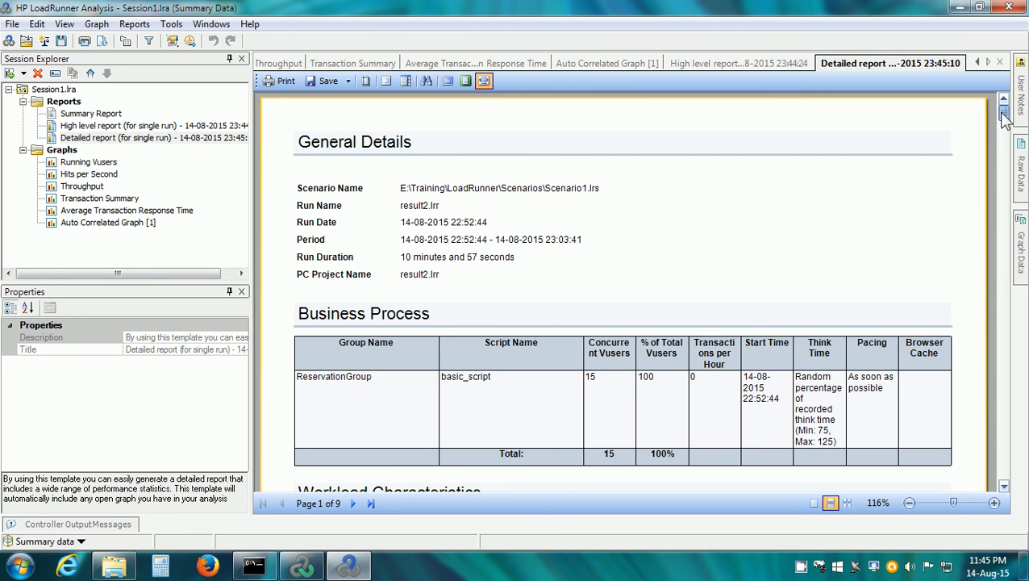
- Scroll the detailed report down to its page 9 Auto Correlated Graph
scroll("down", 3)
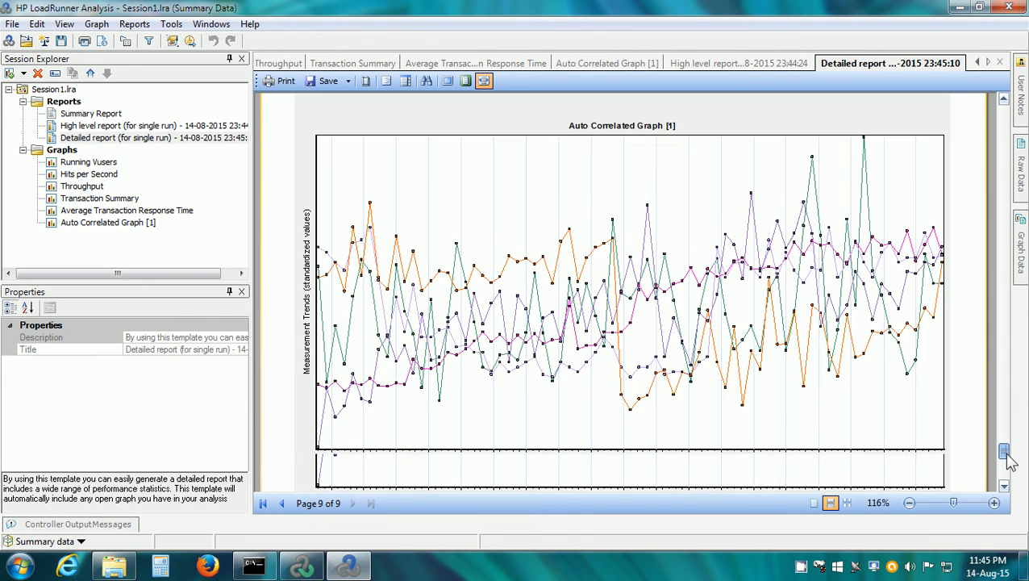
scroll("down", 3)
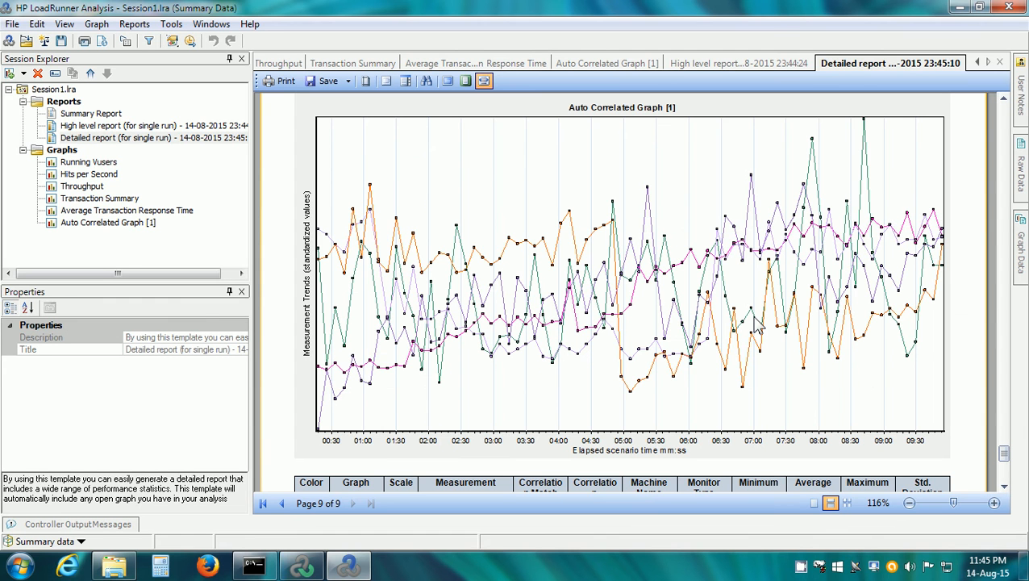